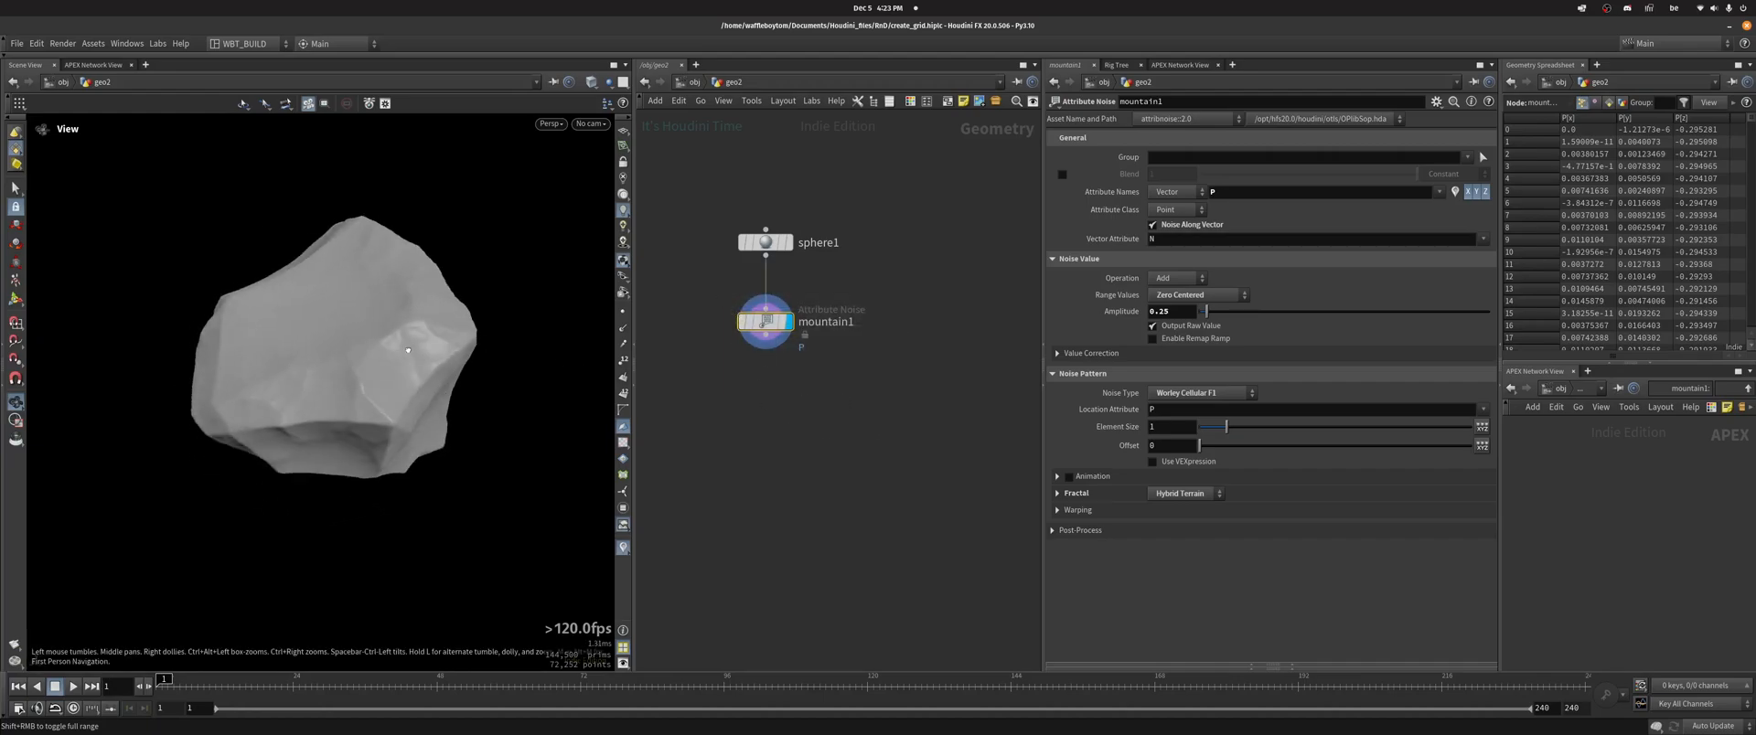
# Scrub the Attribute Noise element size and offset sliders to preview different rock shapes
pyautogui.moveTo(403, 351); pyautogui.dragTo(344, 302)
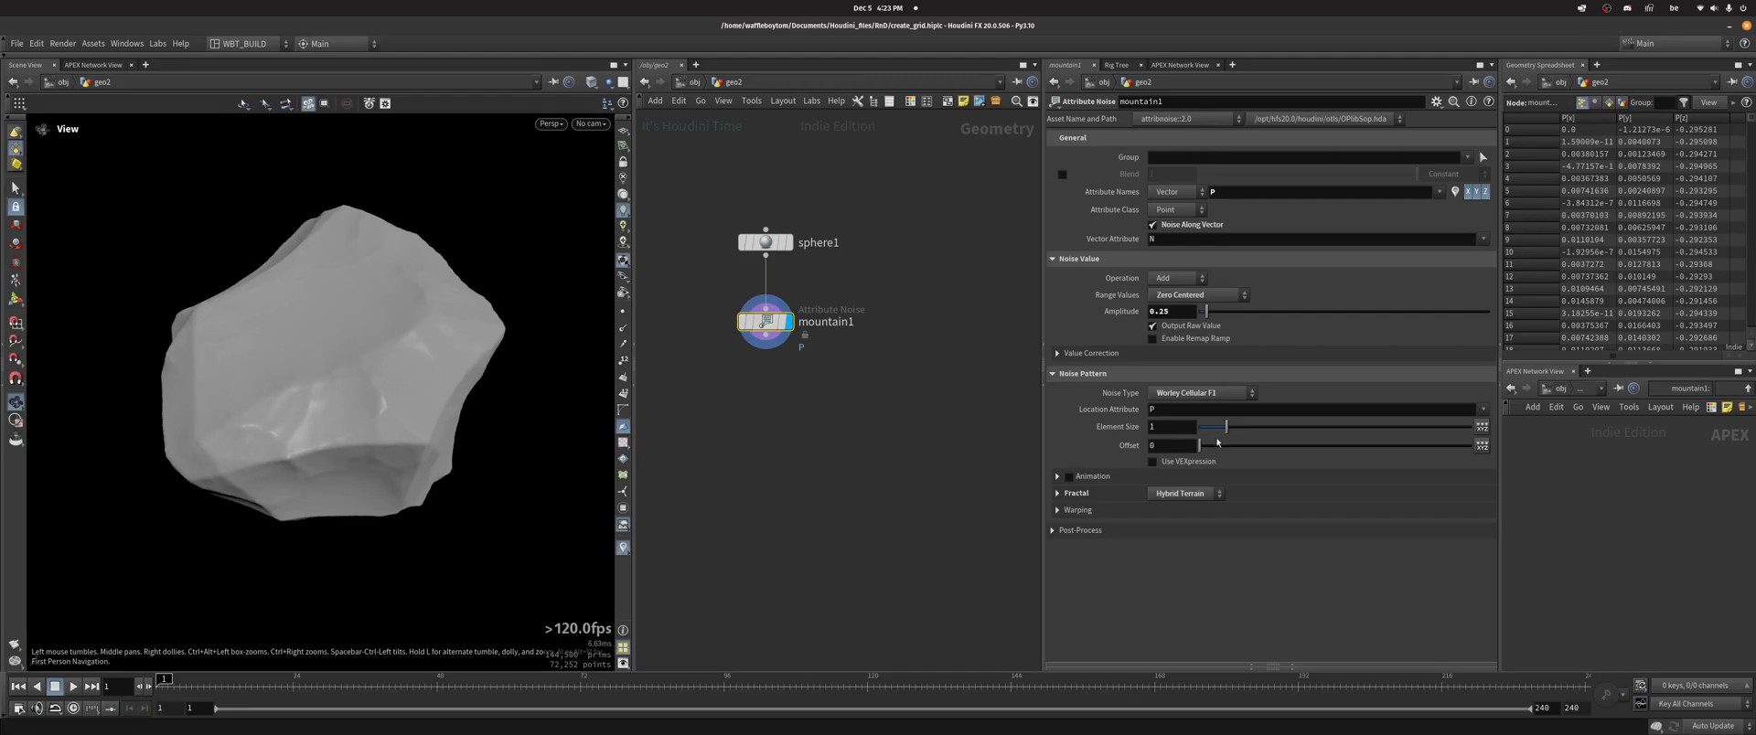
pyautogui.moveTo(1198, 446); pyautogui.dragTo(1268, 445)
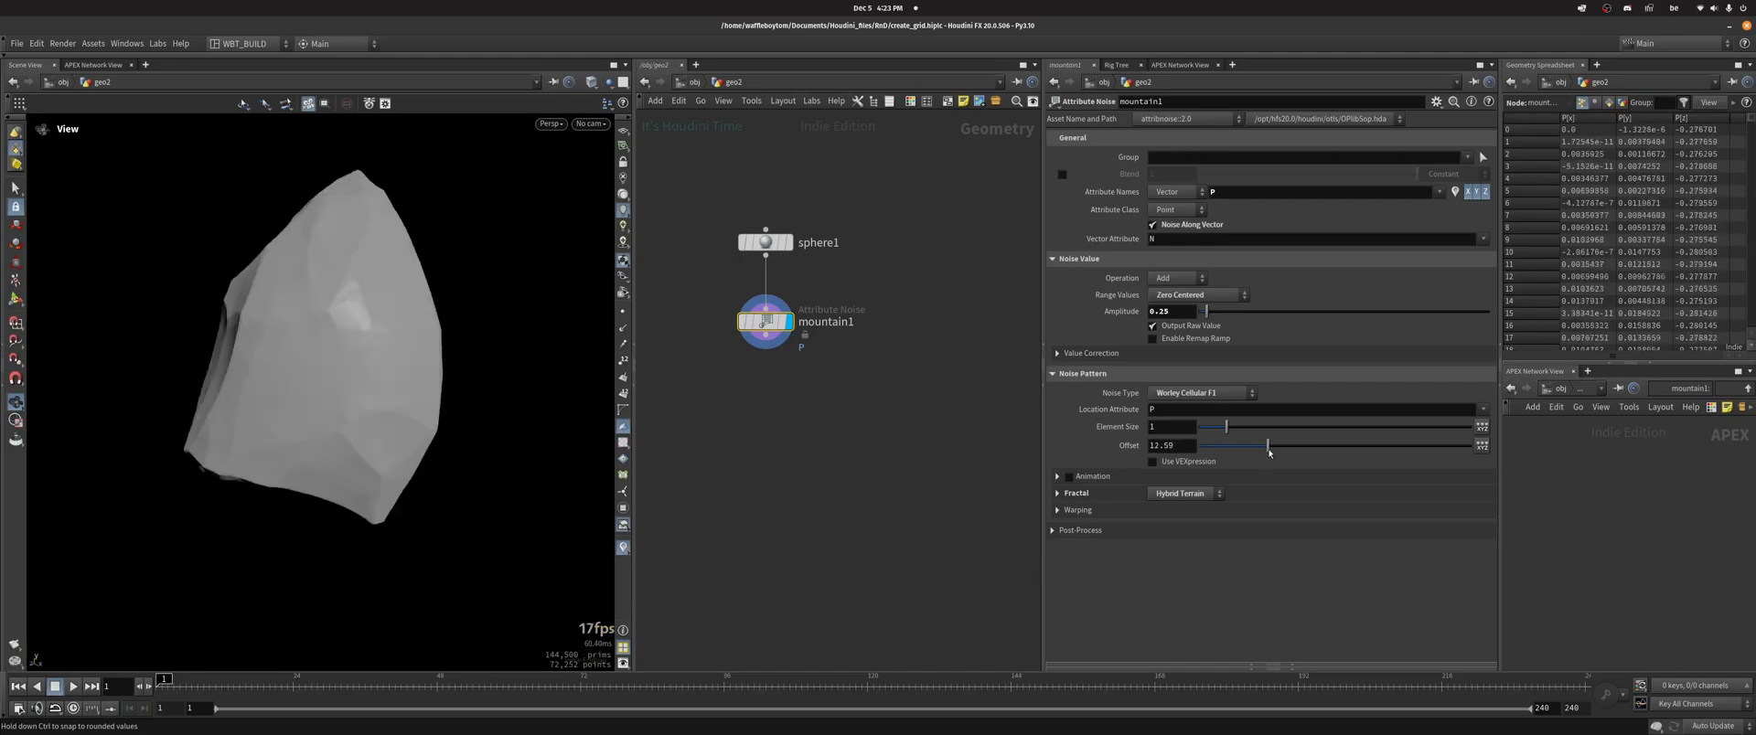
pyautogui.moveTo(1268, 446); pyautogui.dragTo(1317, 446)
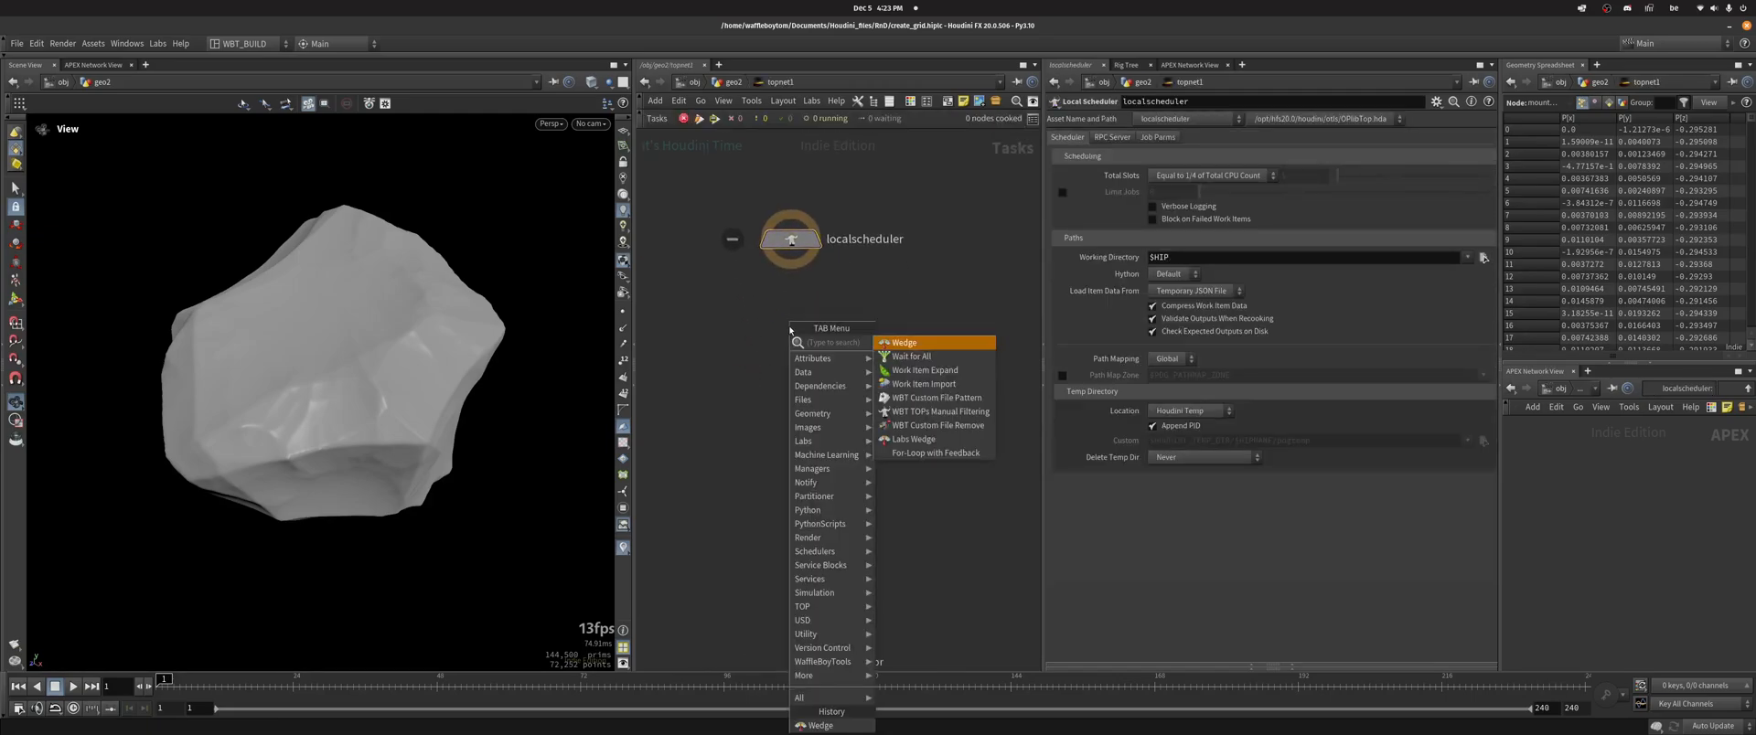
# Add a Wedge node with one wedge attribute named topo_offset
pyautogui.click(903, 342)
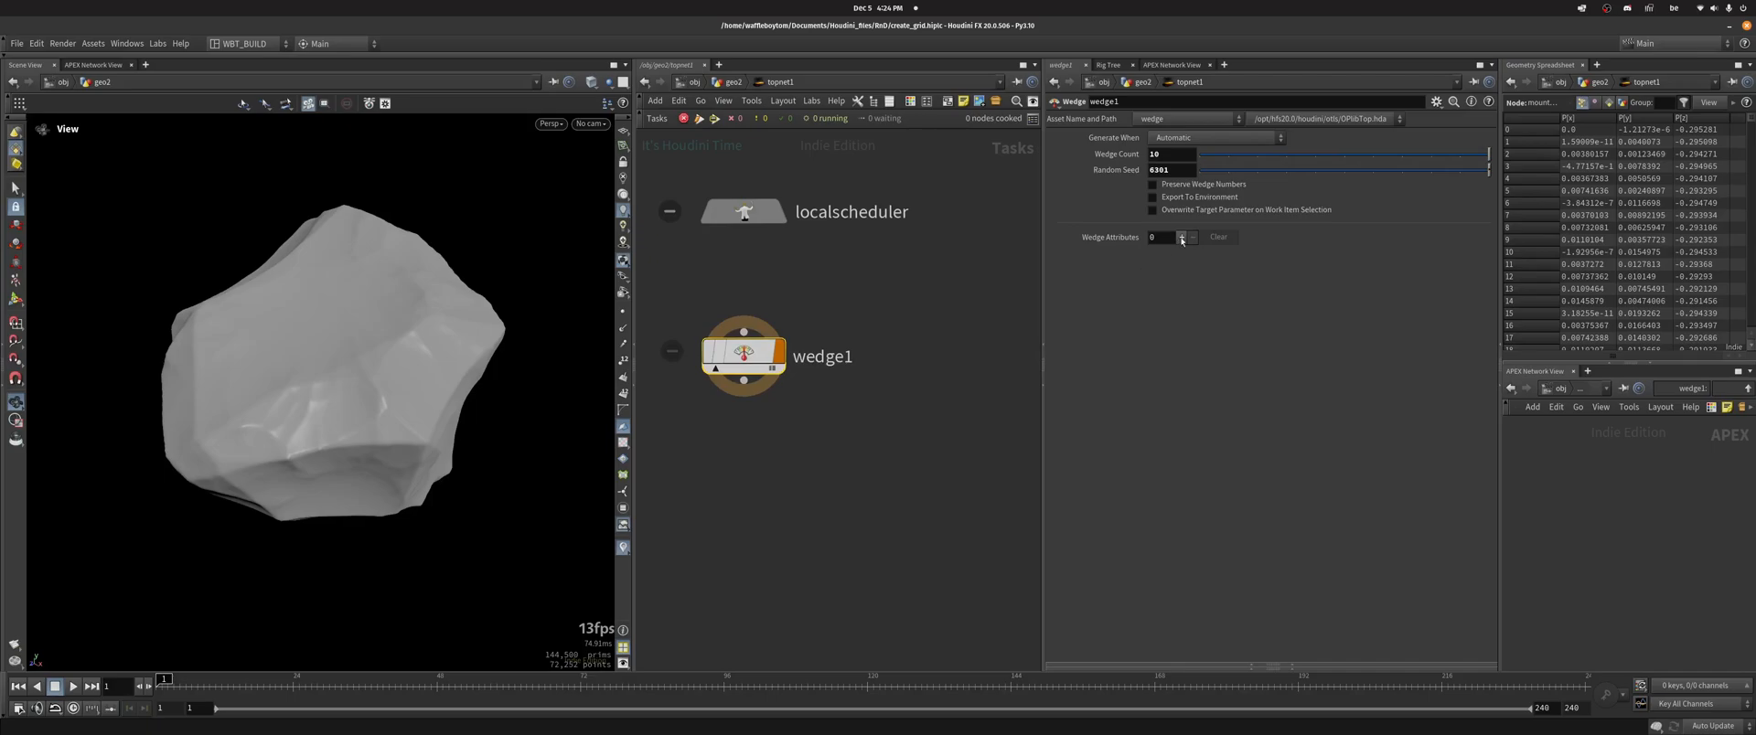
pyautogui.click(1181, 236)
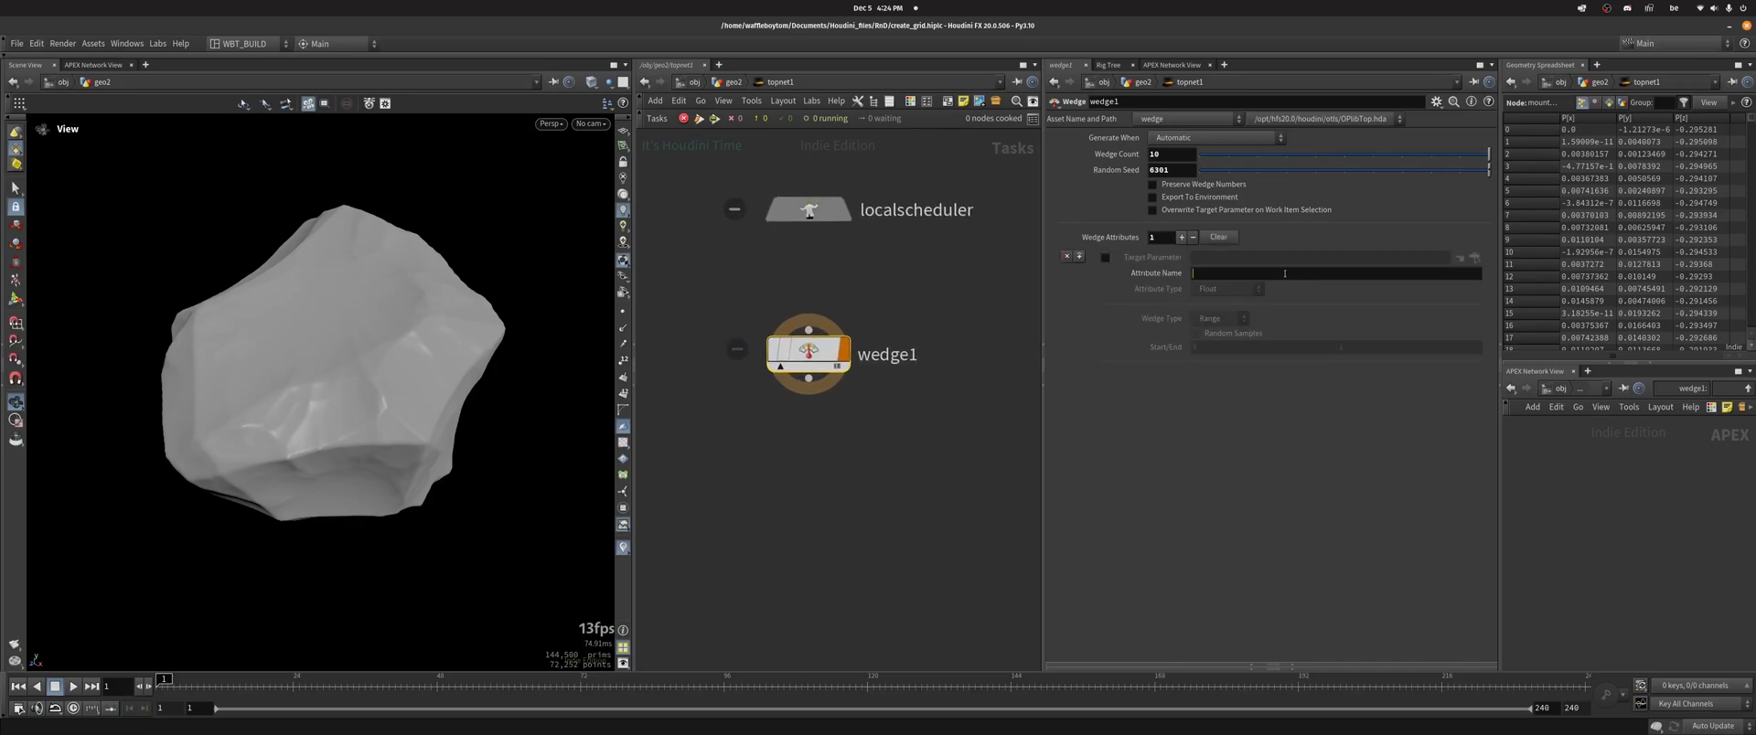
pyautogui.write('tops_offset')
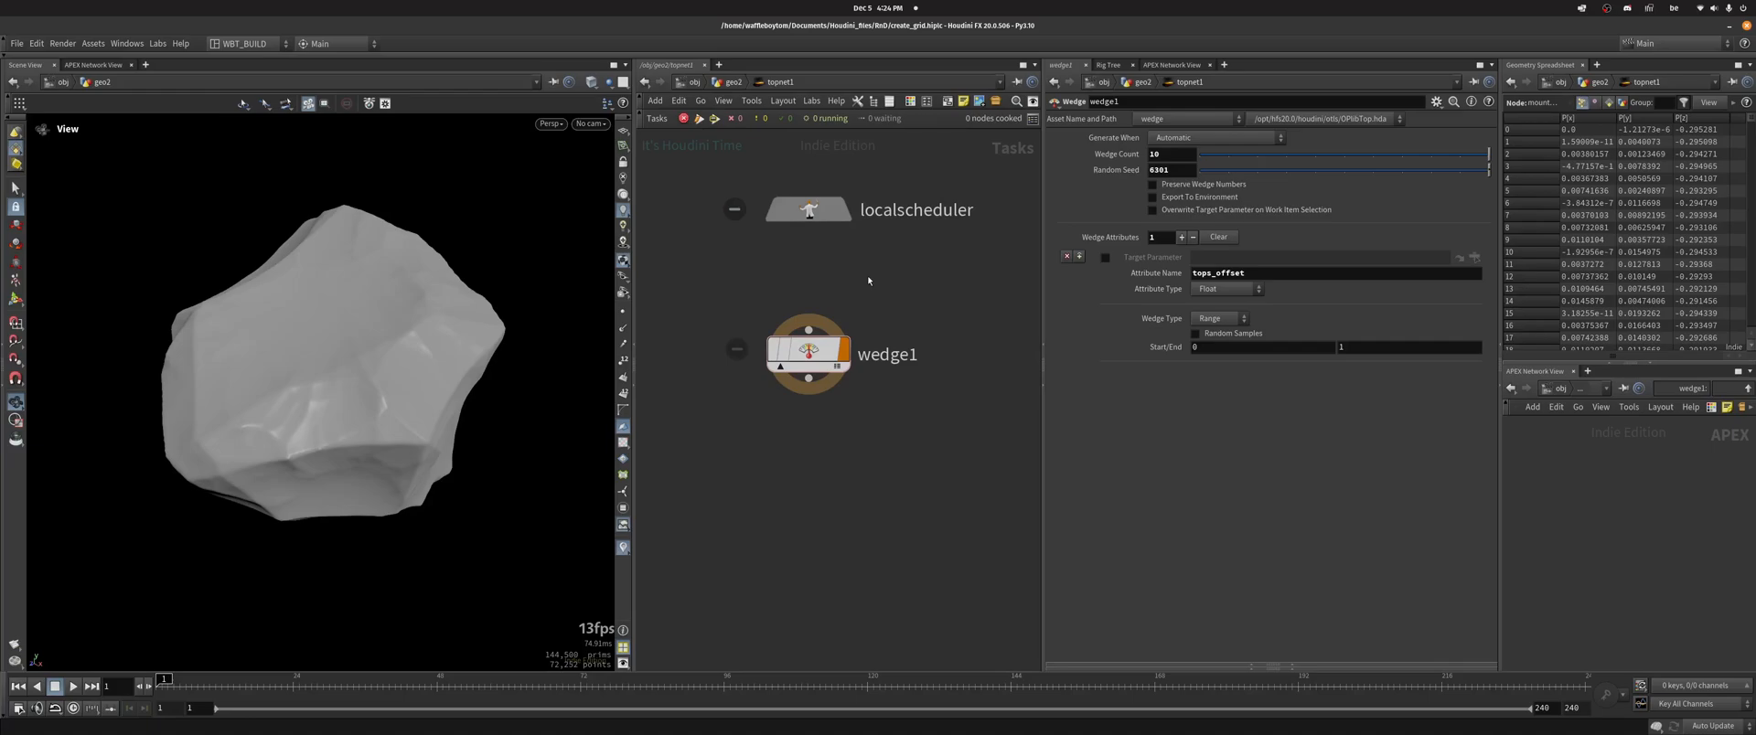
pyautogui.moveTo(1297, 296)
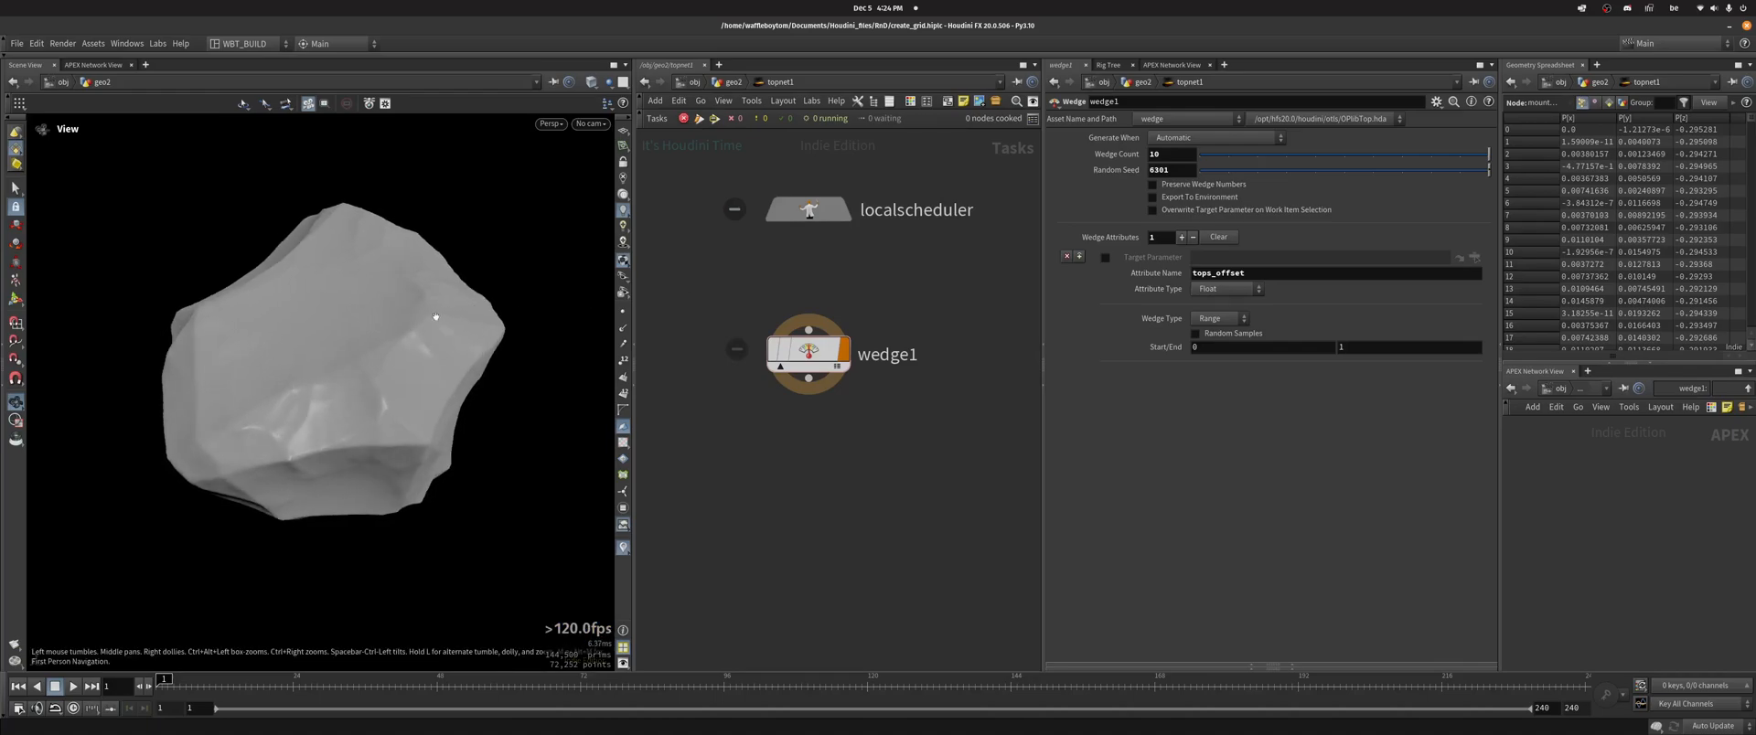
# Review the attribute and wedge type options, settling on a Float Range wedge
pyautogui.click(1227, 290)
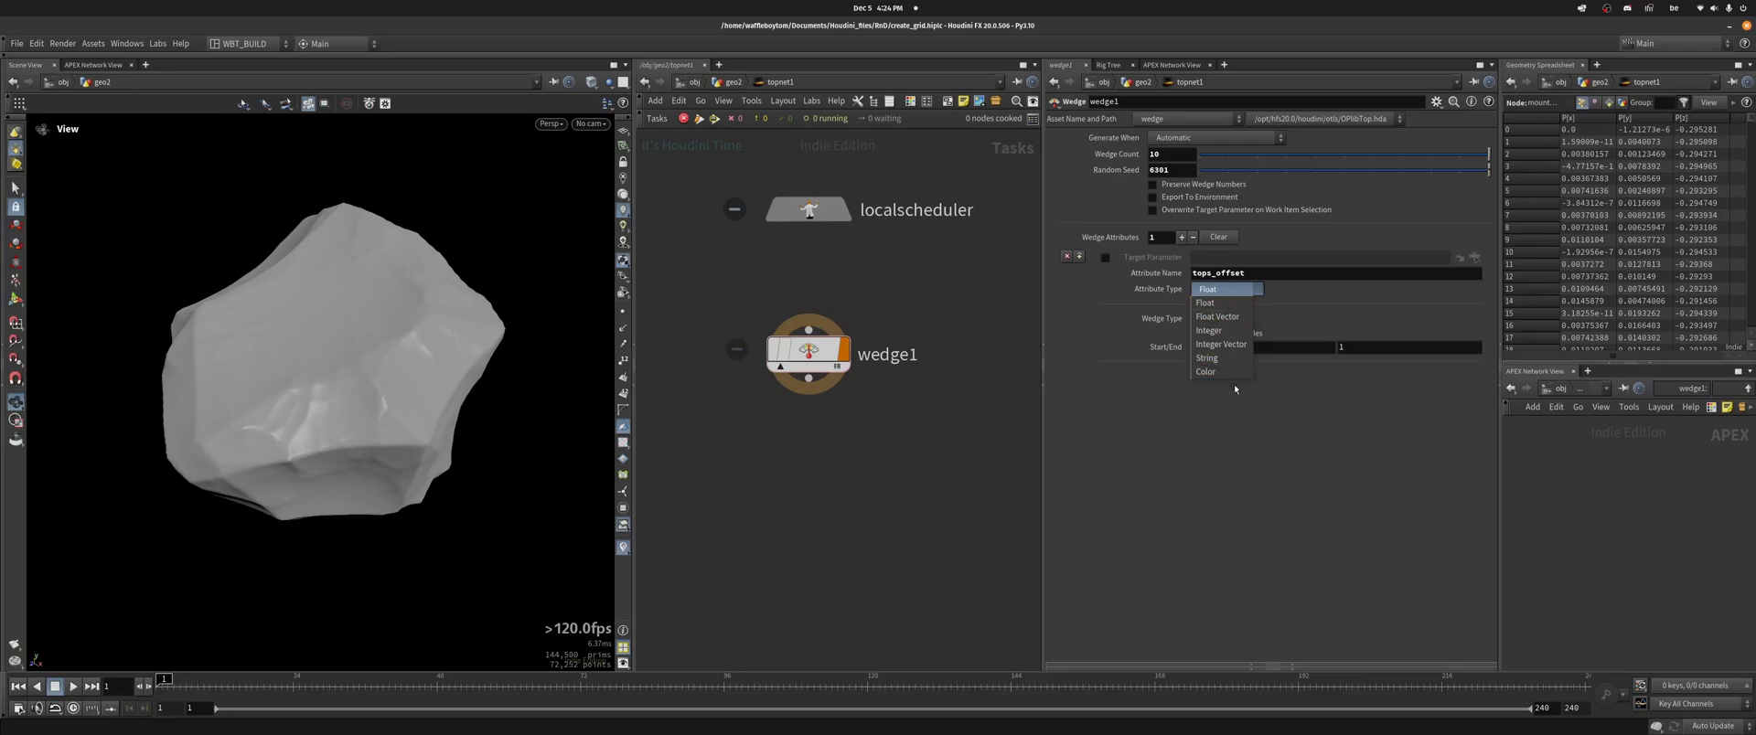
pyautogui.click(1227, 318)
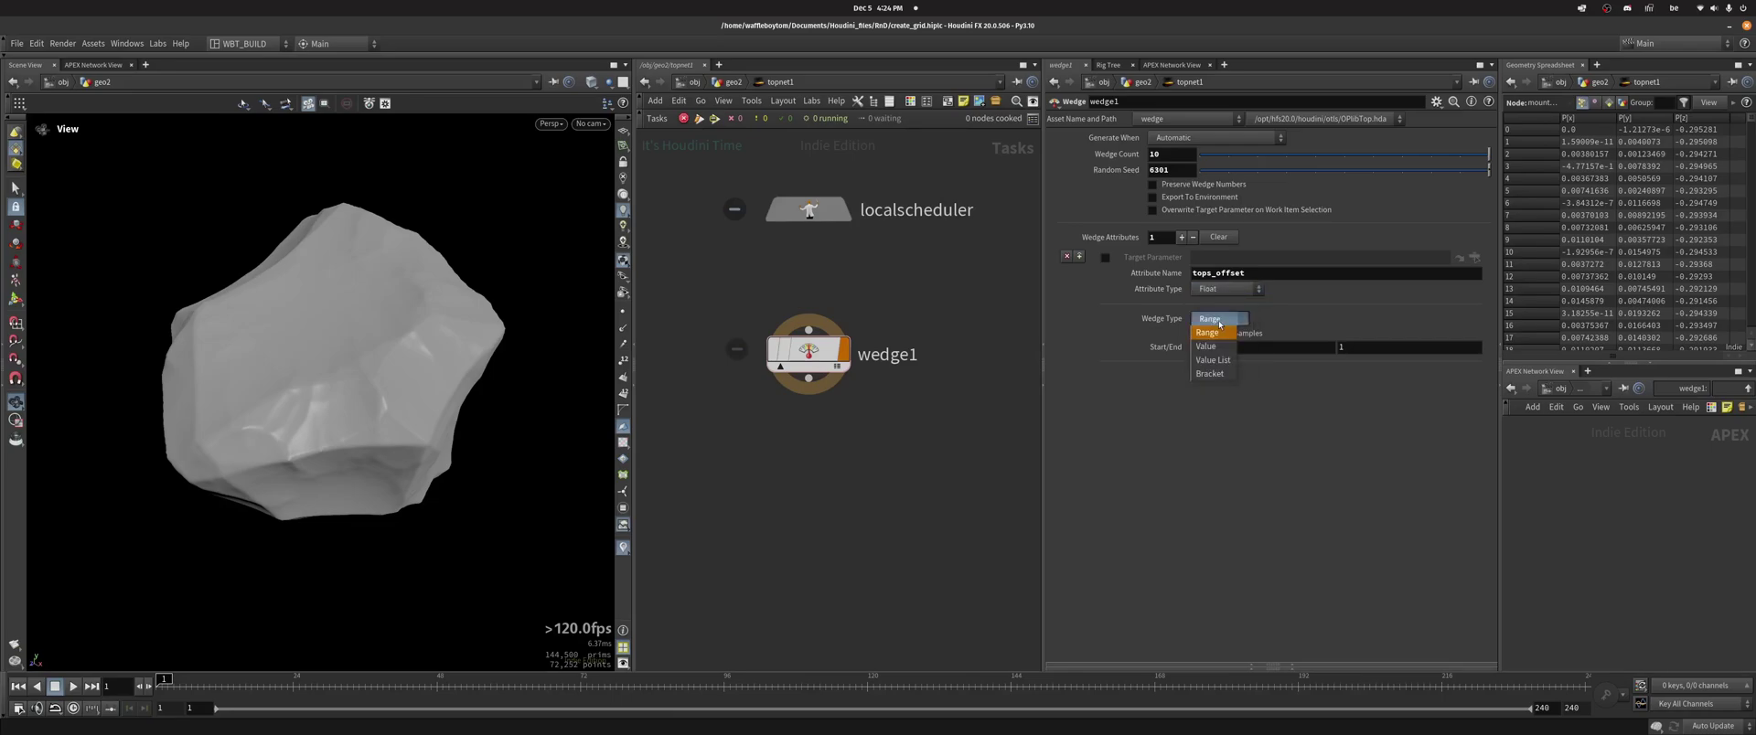
pyautogui.click(1208, 332)
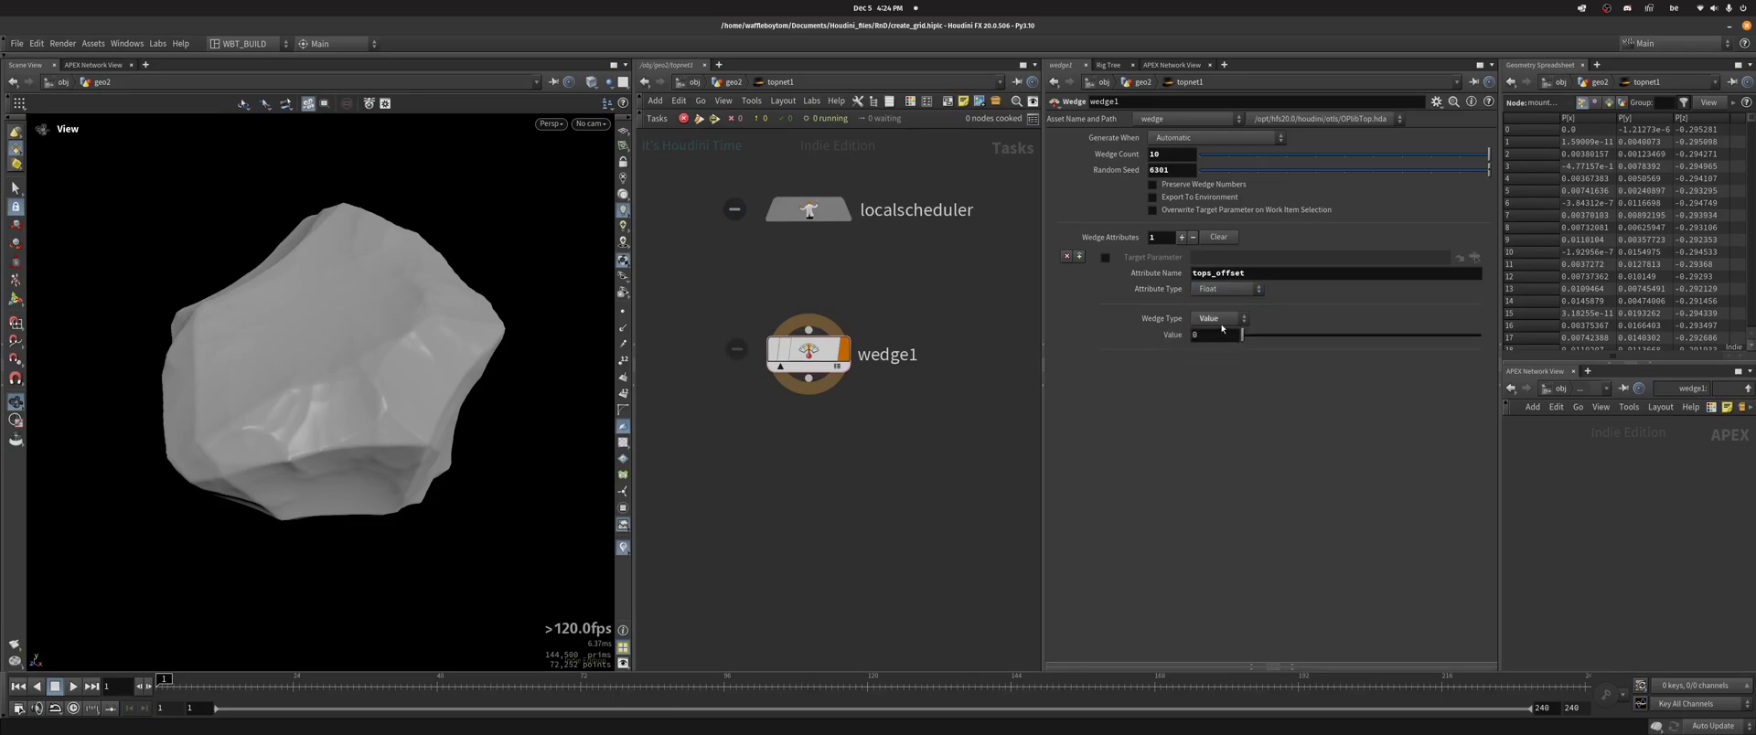
pyautogui.click(1218, 320)
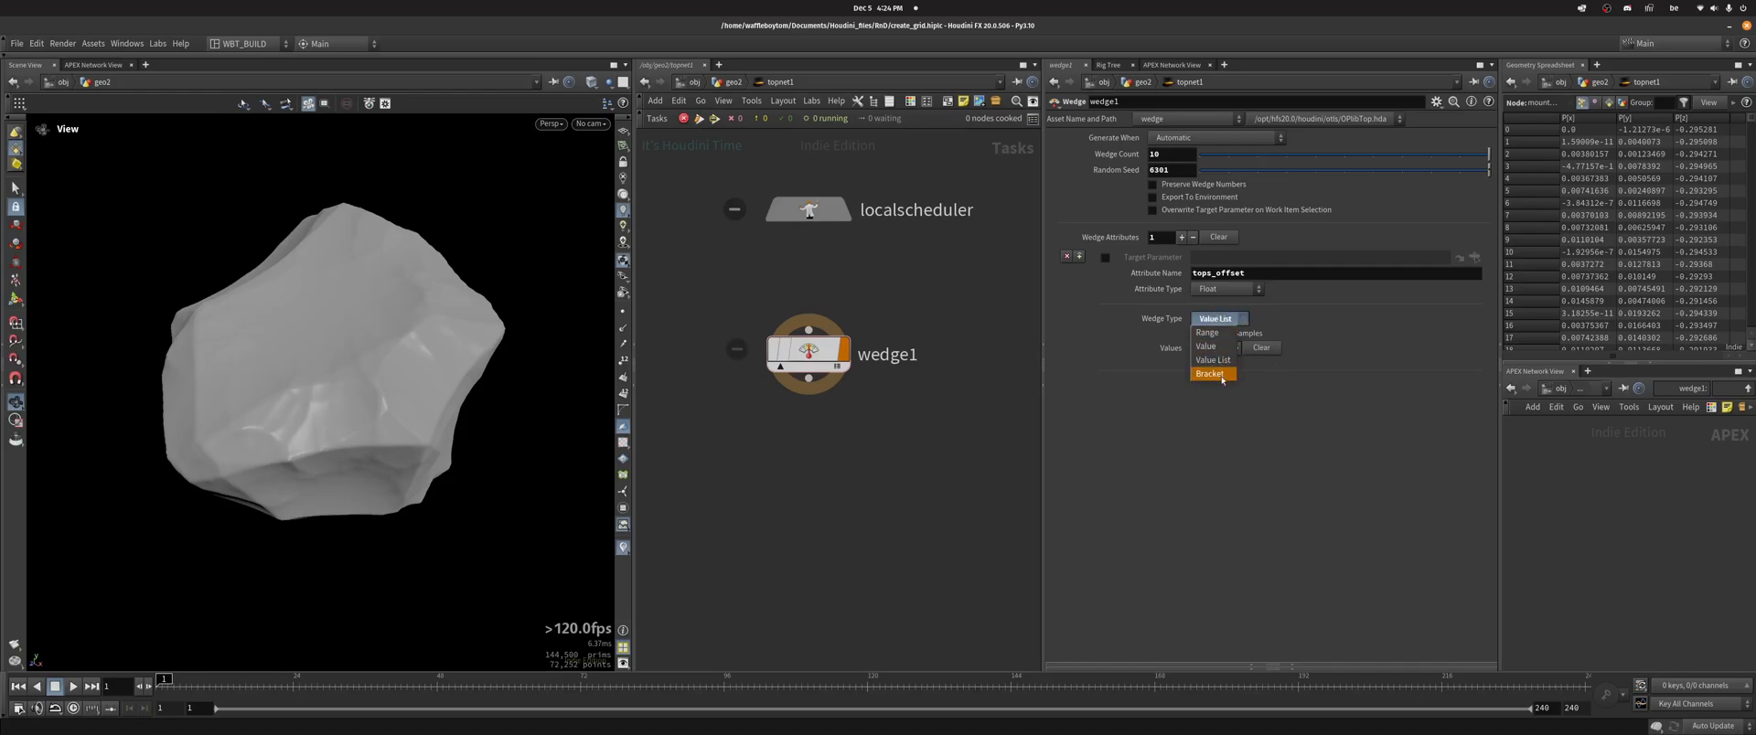
pyautogui.click(1211, 373)
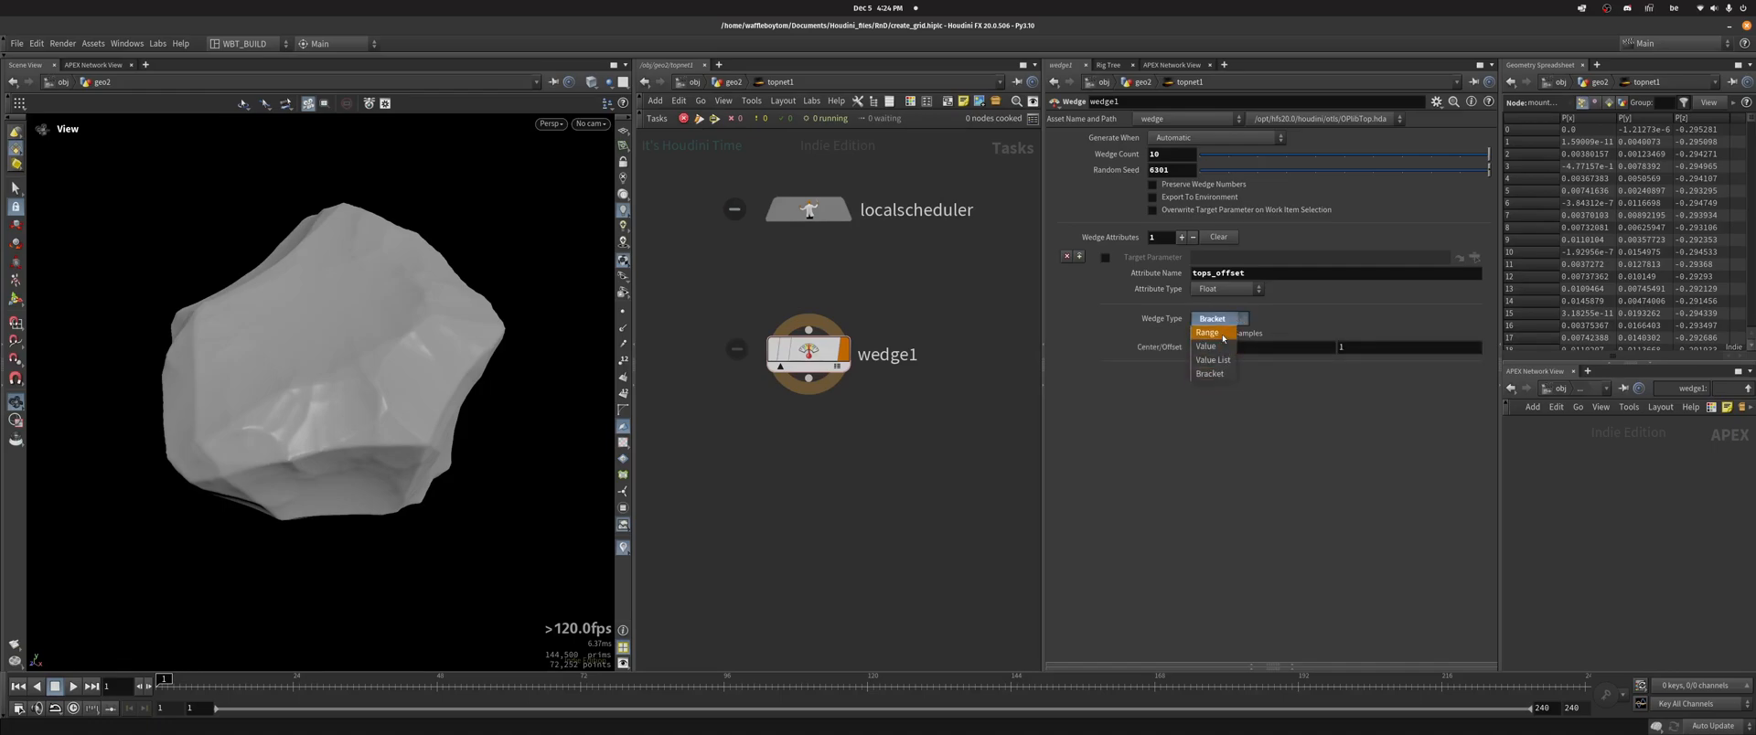
pyautogui.click(1208, 333)
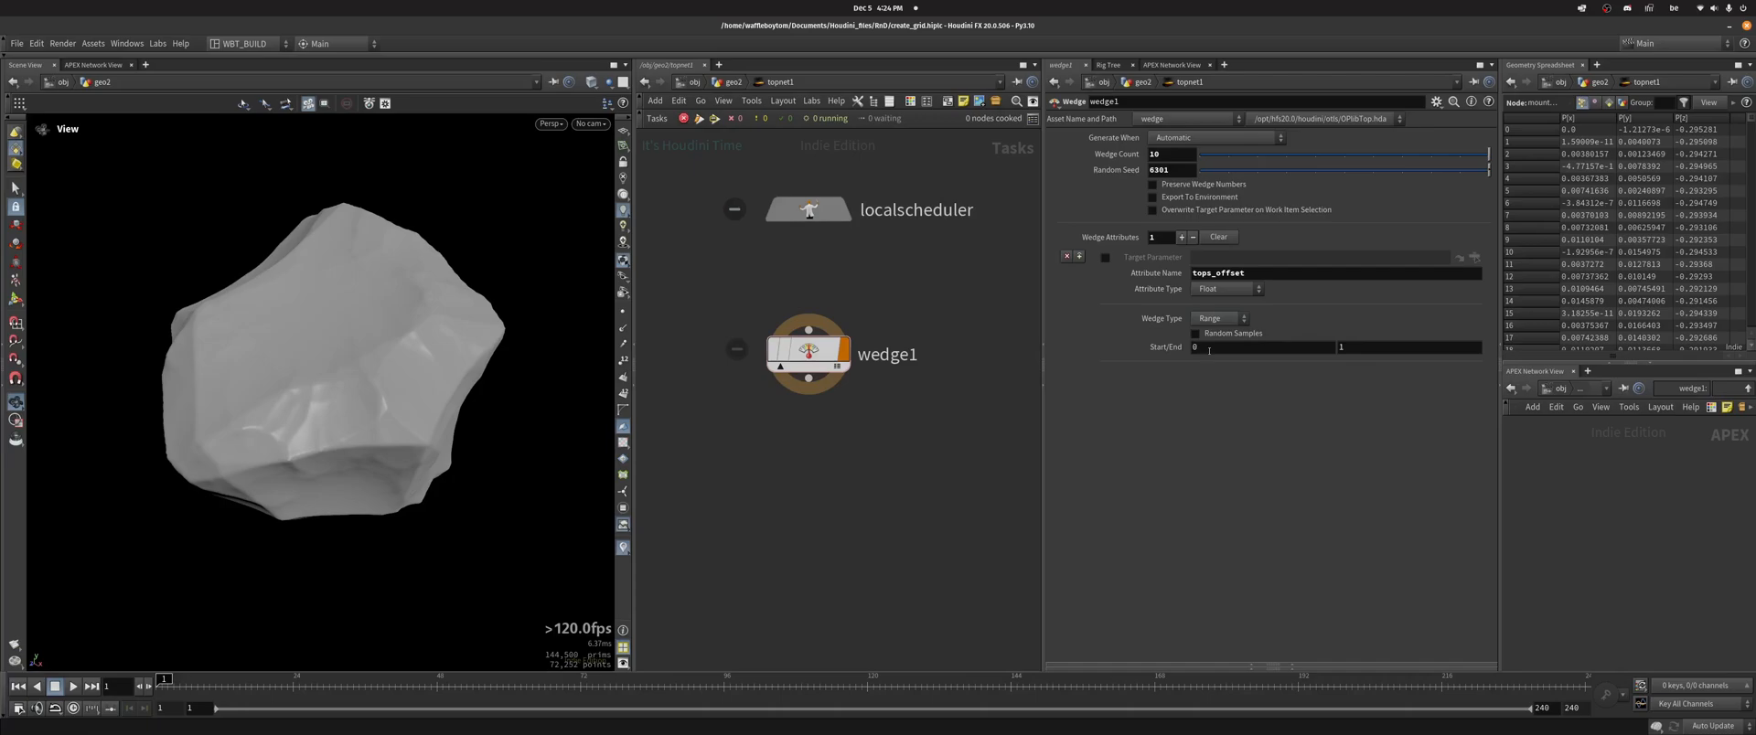
# Set the topo_offset range from -10000 to 10000 with Random Samples enabled
pyautogui.write('-10000')
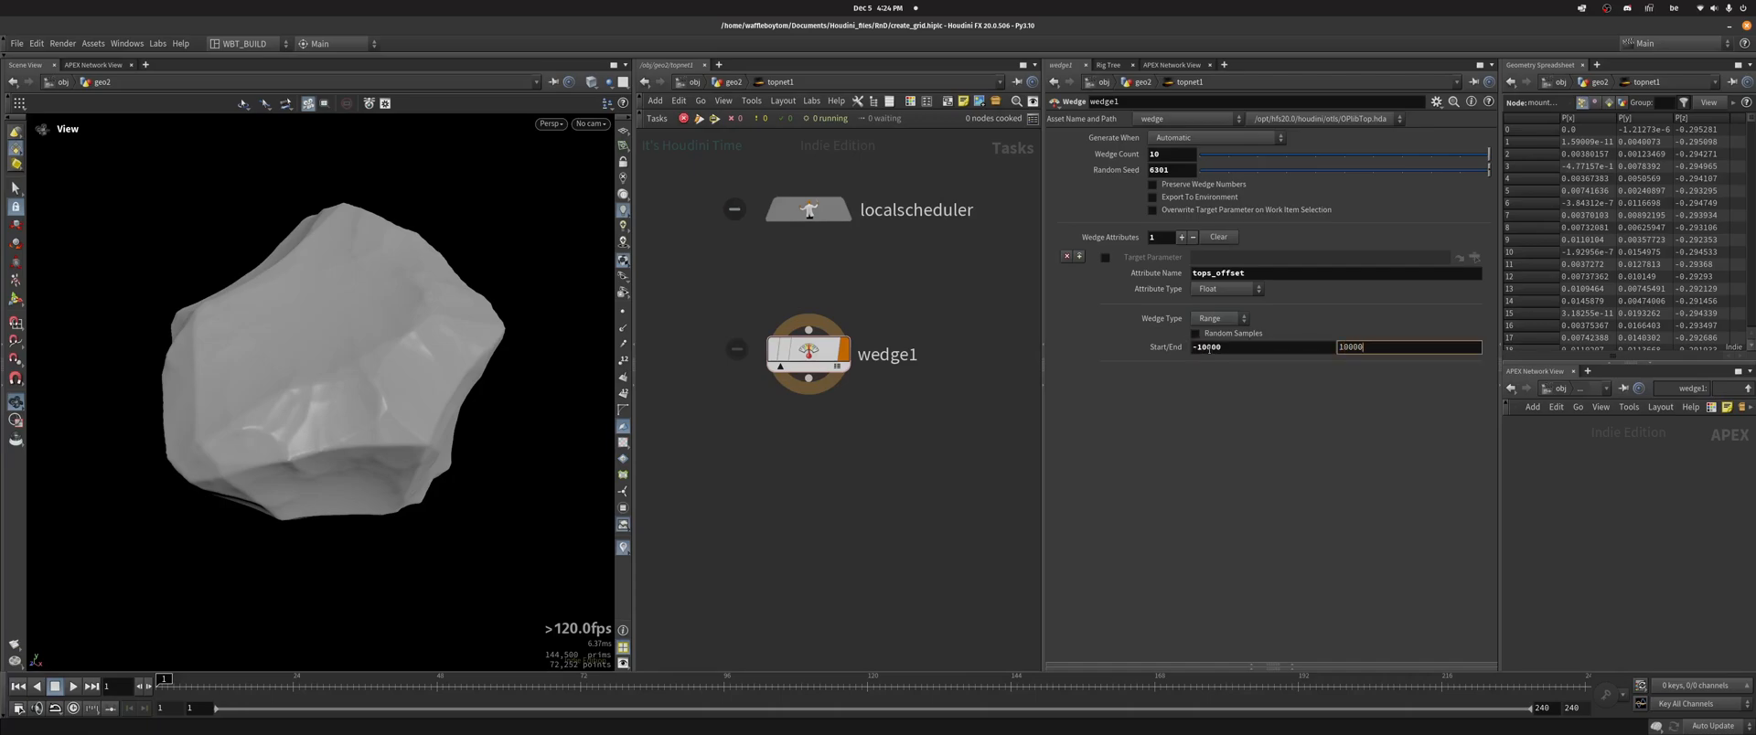
pyautogui.moveTo(1238, 334)
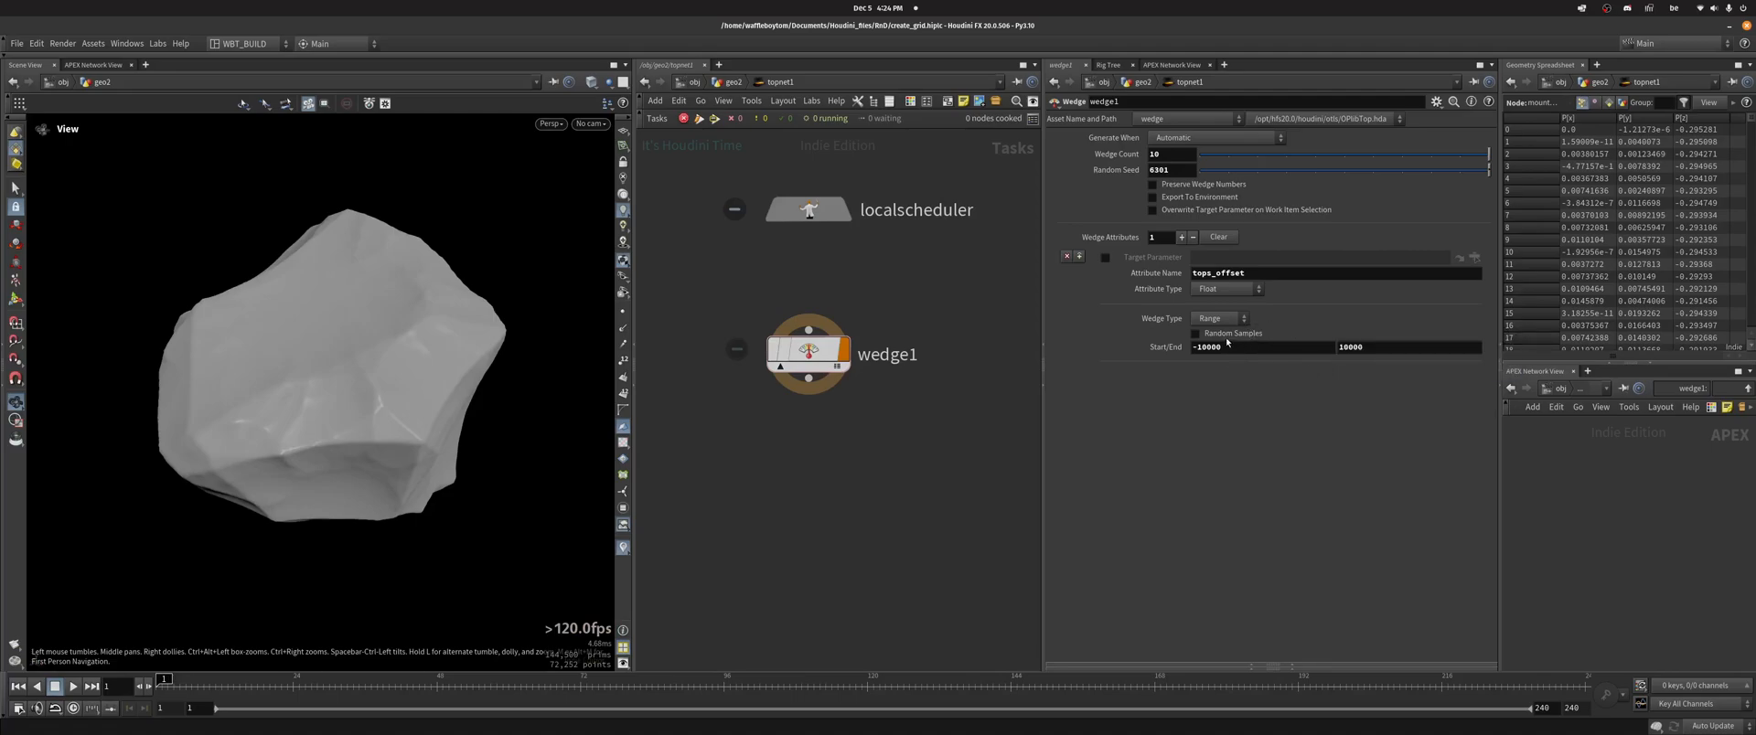
pyautogui.click(1197, 334)
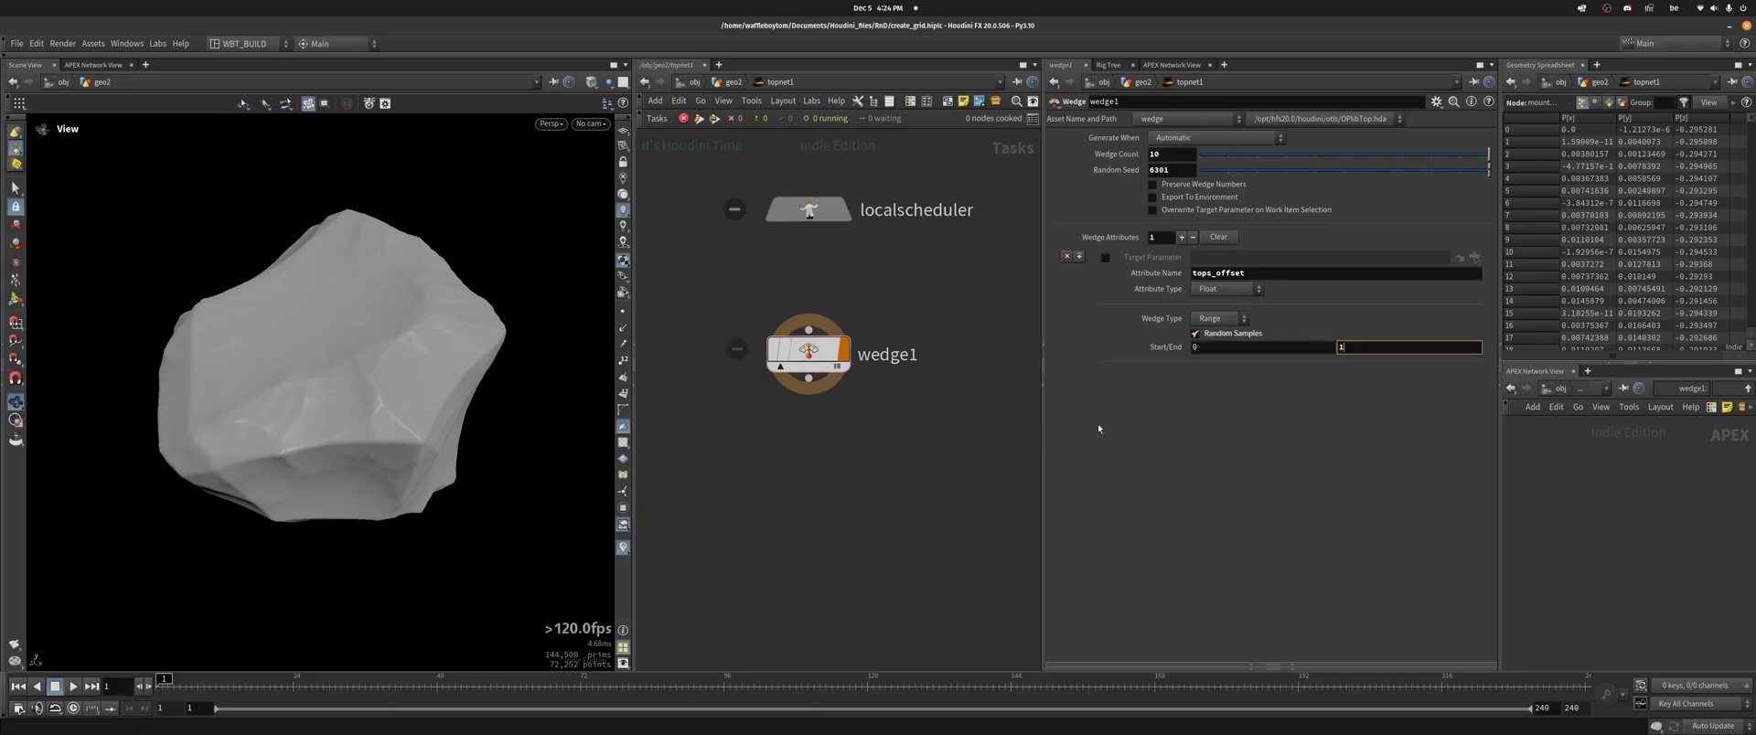
pyautogui.write('10')
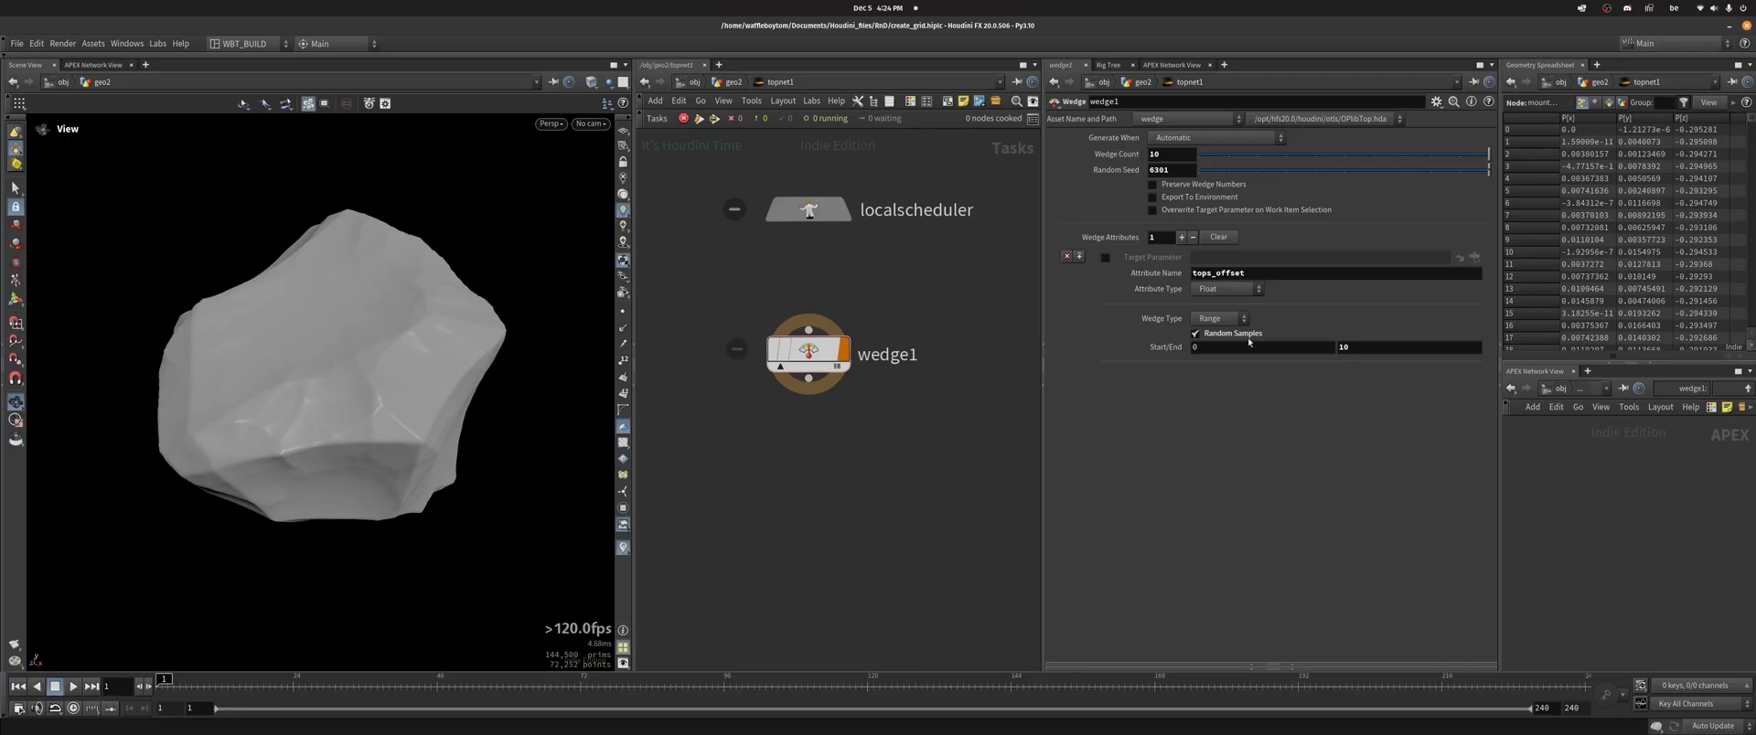
pyautogui.moveTo(1382, 367)
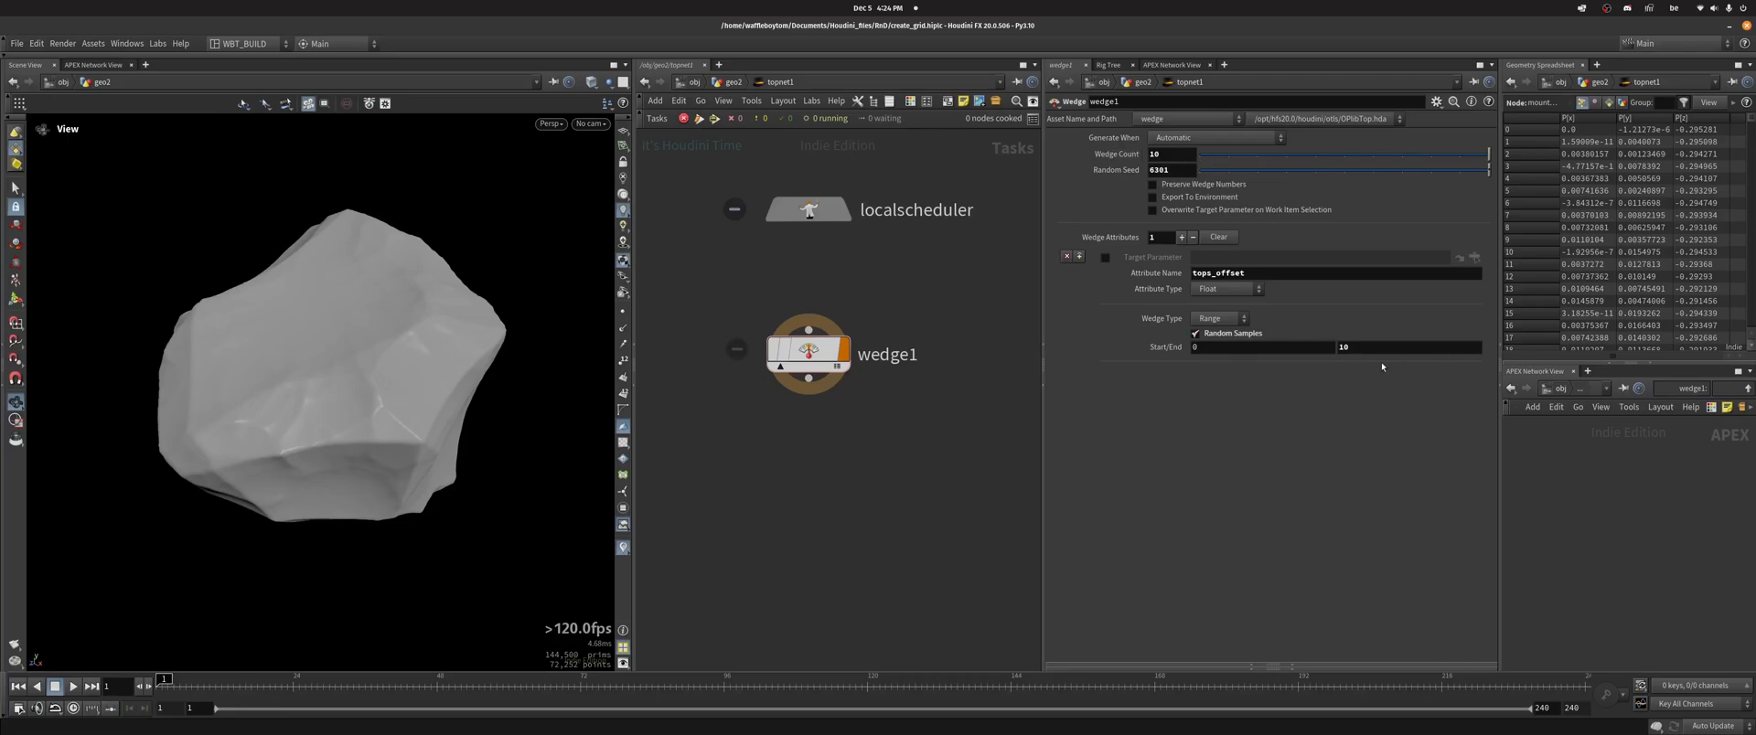
pyautogui.moveTo(1234, 341)
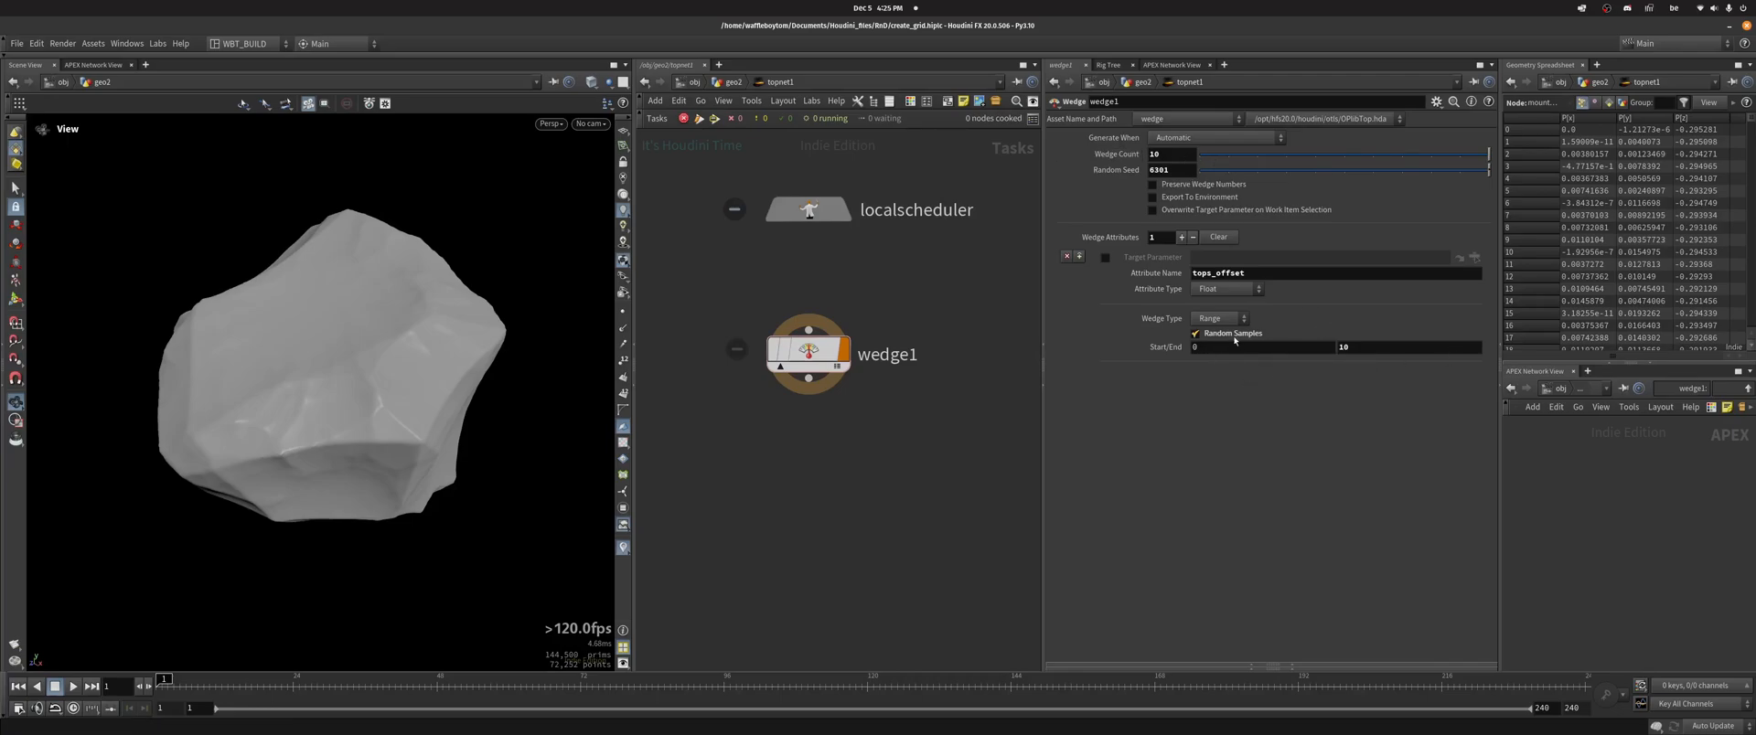
pyautogui.moveTo(1216, 364)
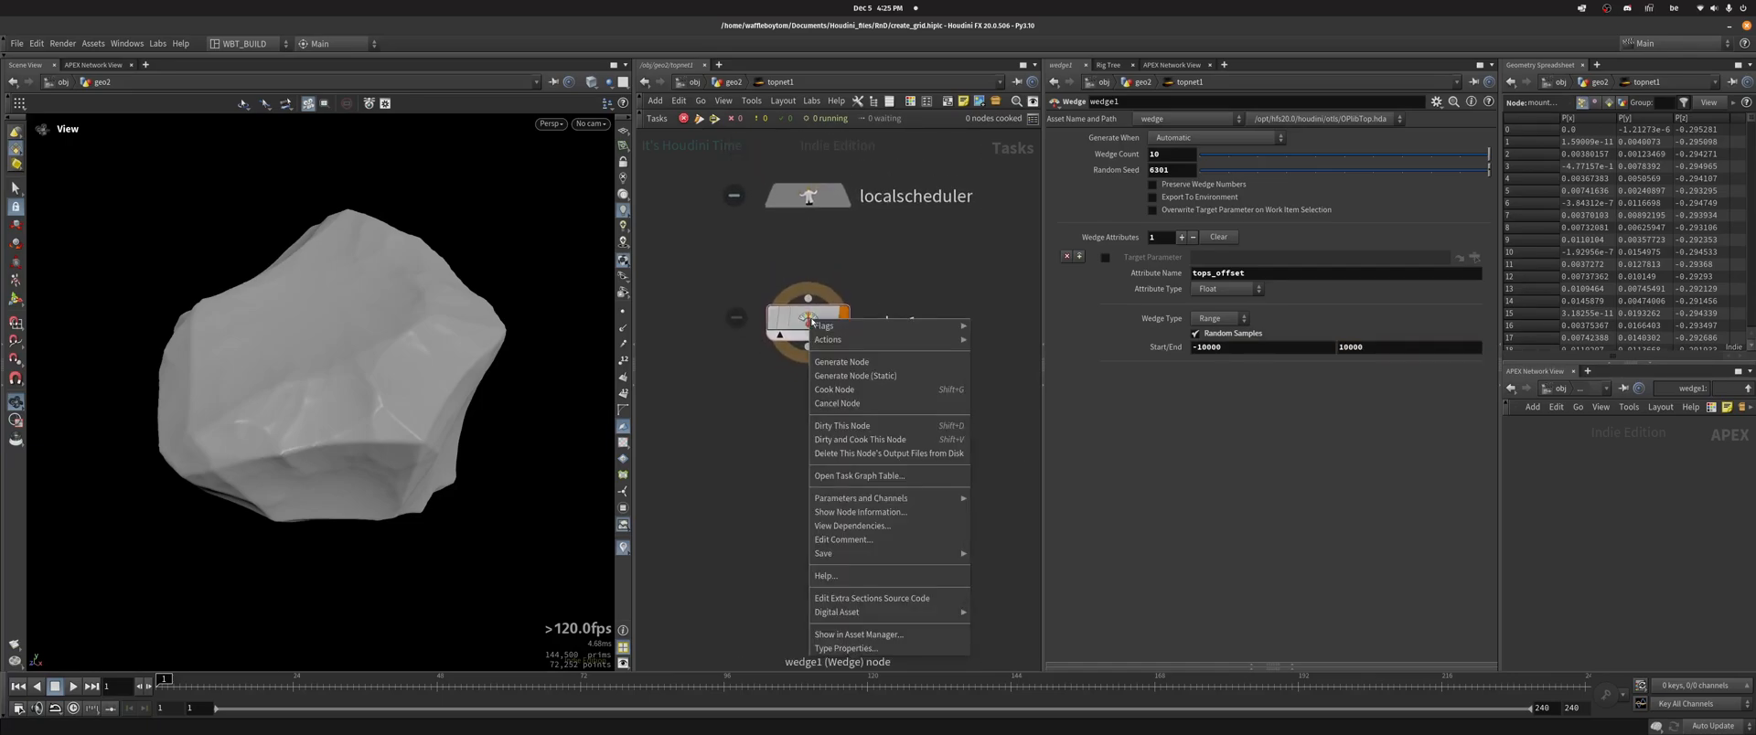
pyautogui.moveTo(854, 369)
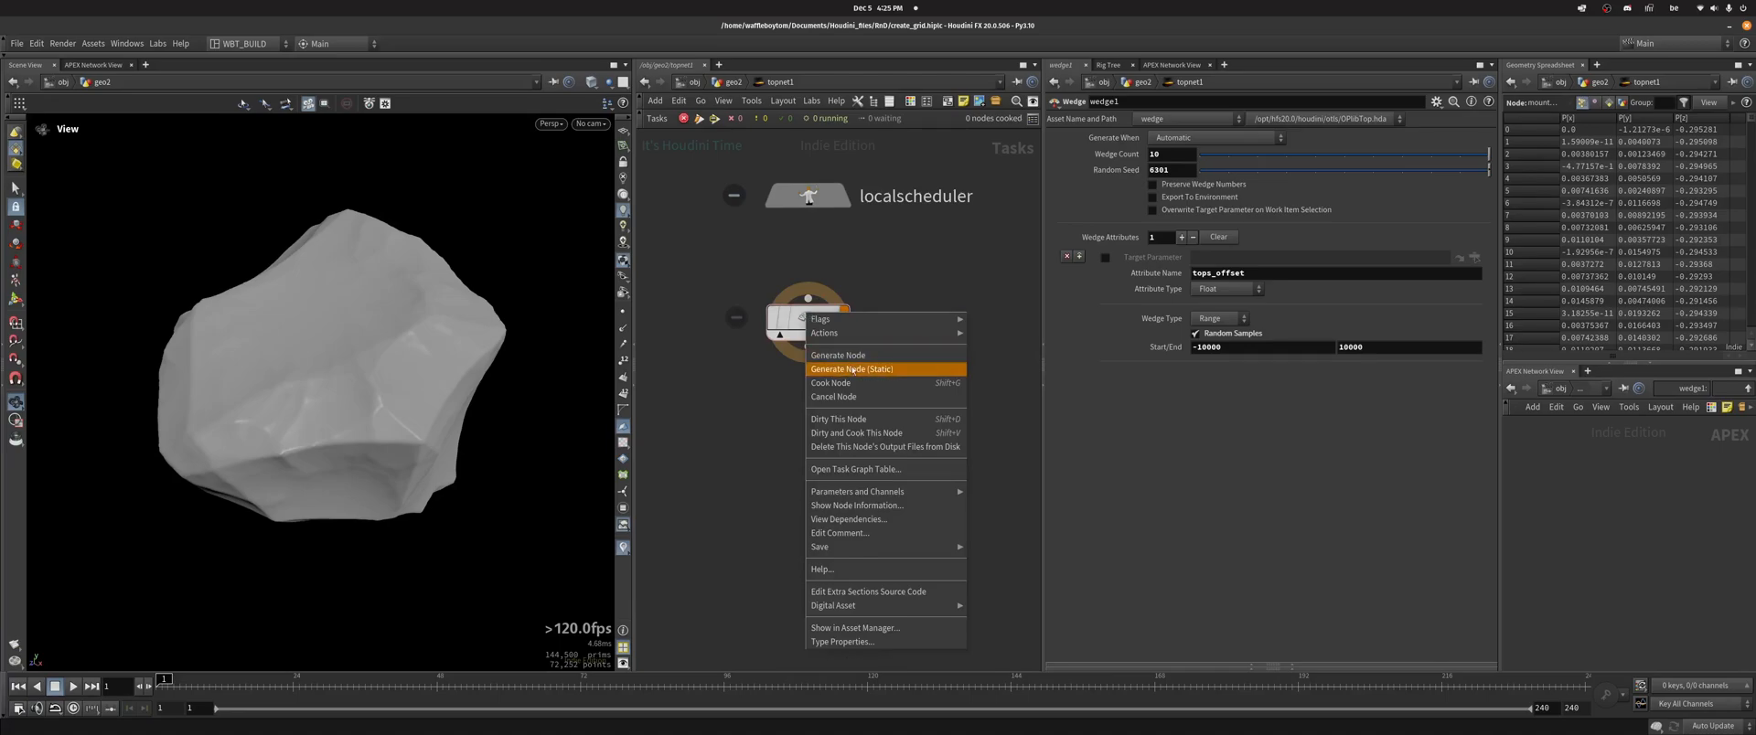
pyautogui.moveTo(863, 383)
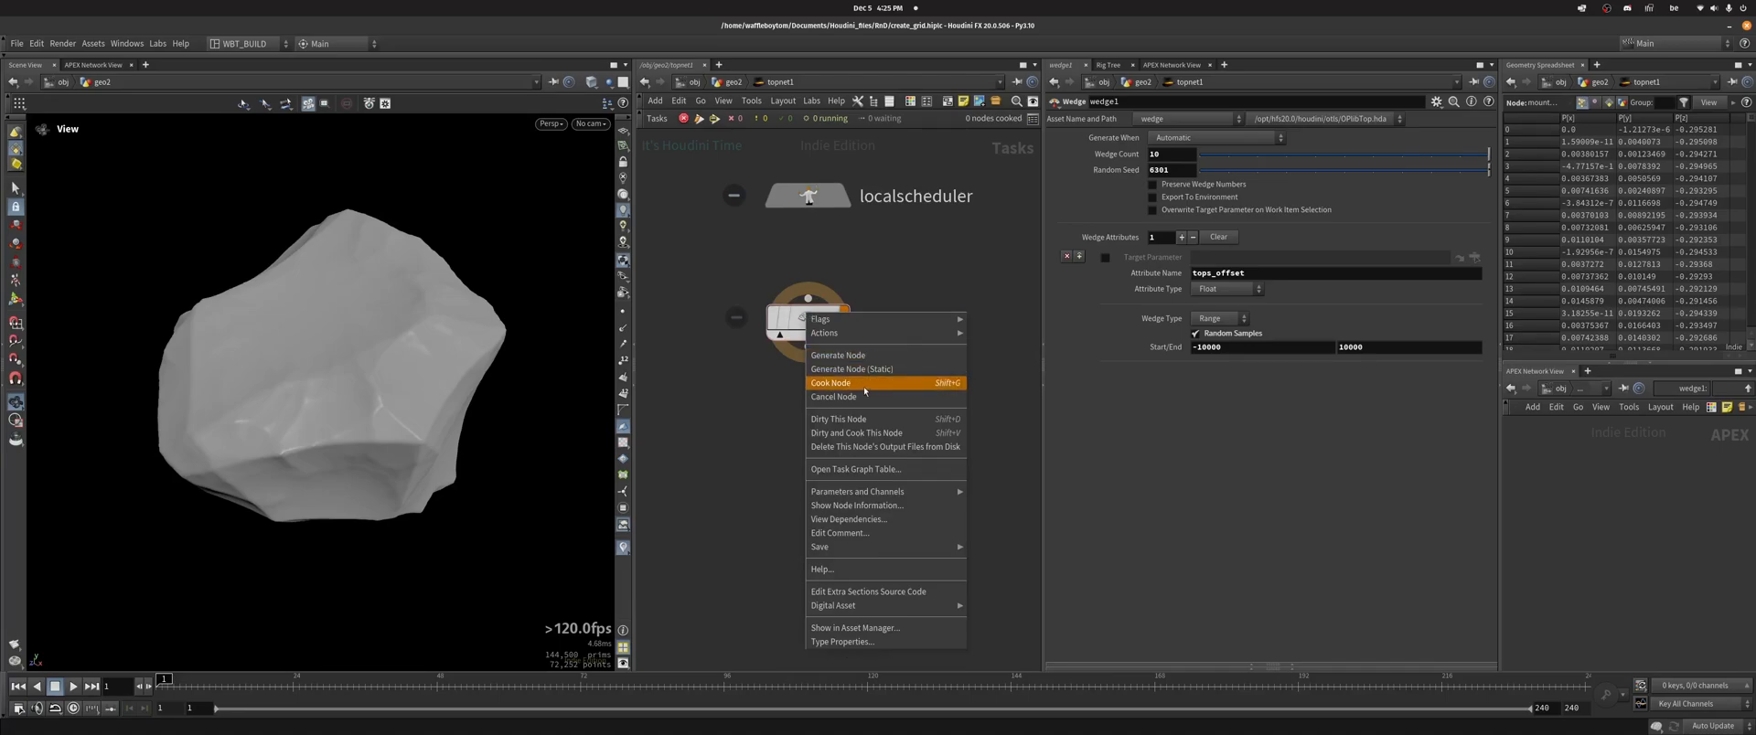
pyautogui.moveTo(857, 419)
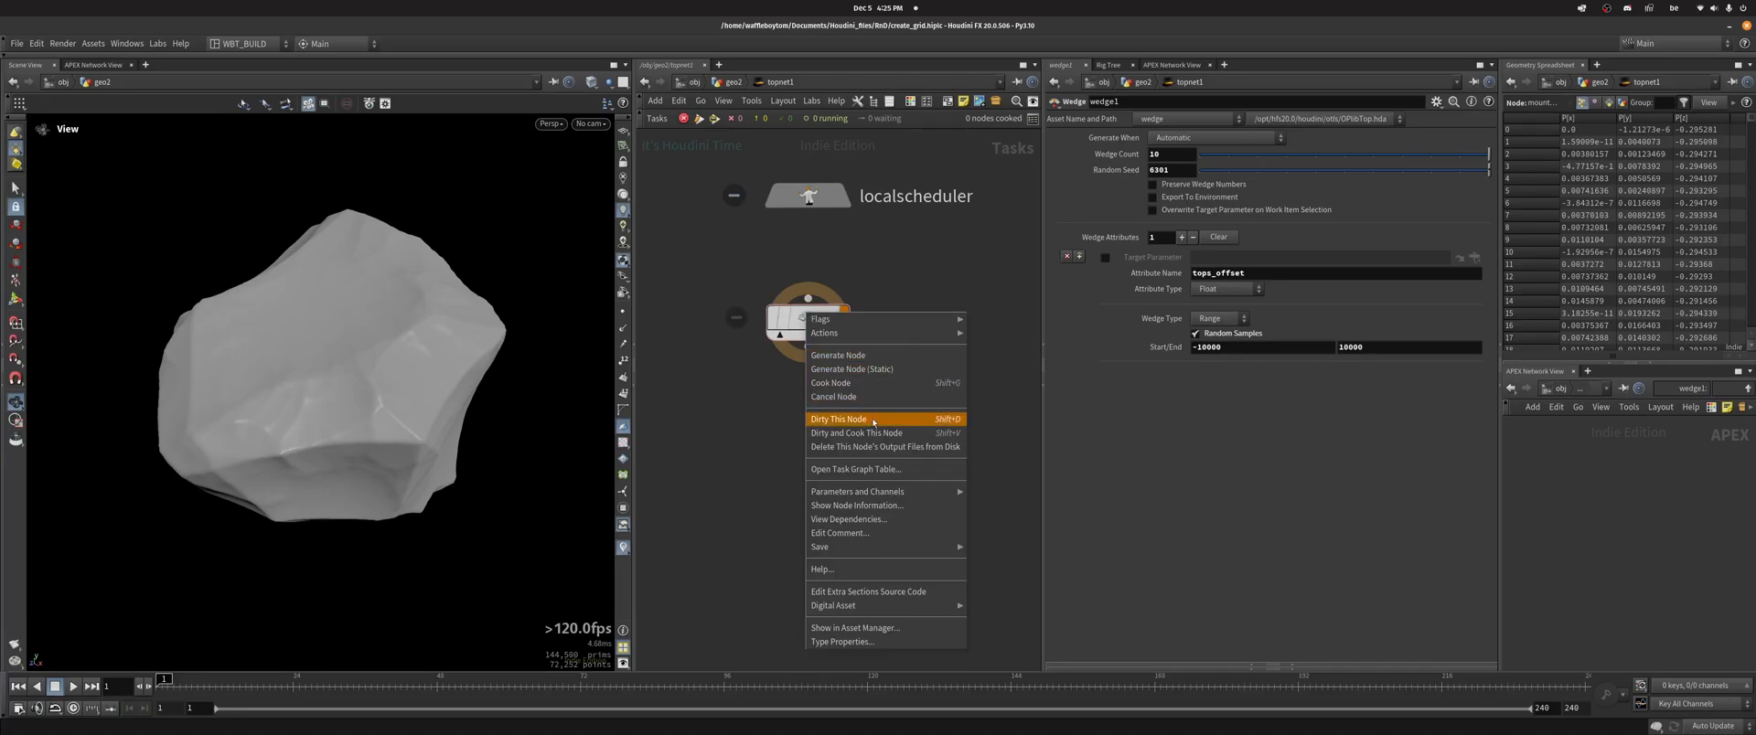
pyautogui.moveTo(837, 356)
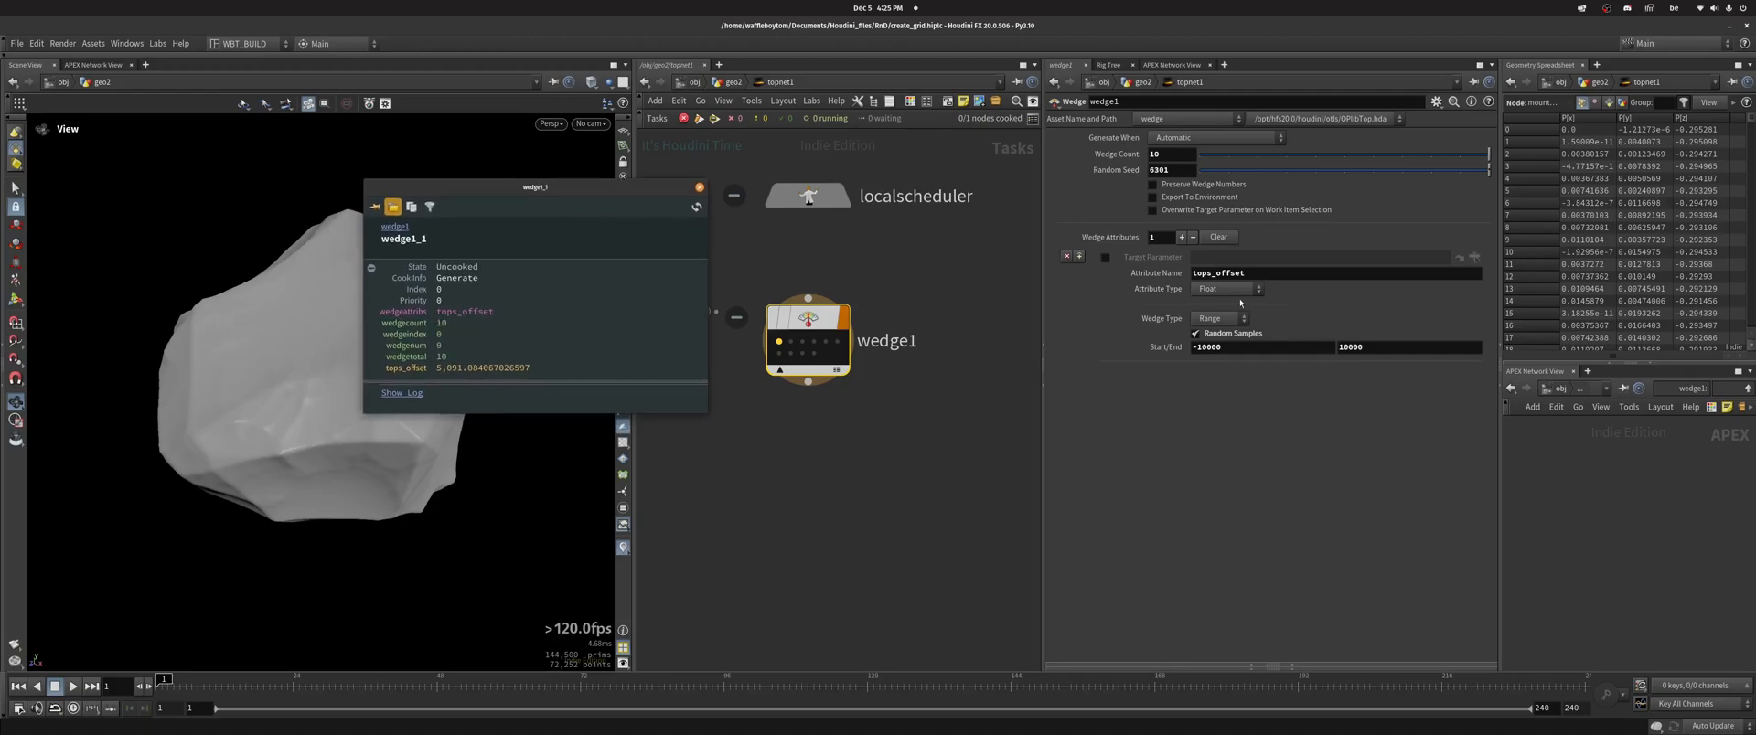
# Check the random tops_offset value carried by several generated work items
pyautogui.tripleClick(1332, 274)
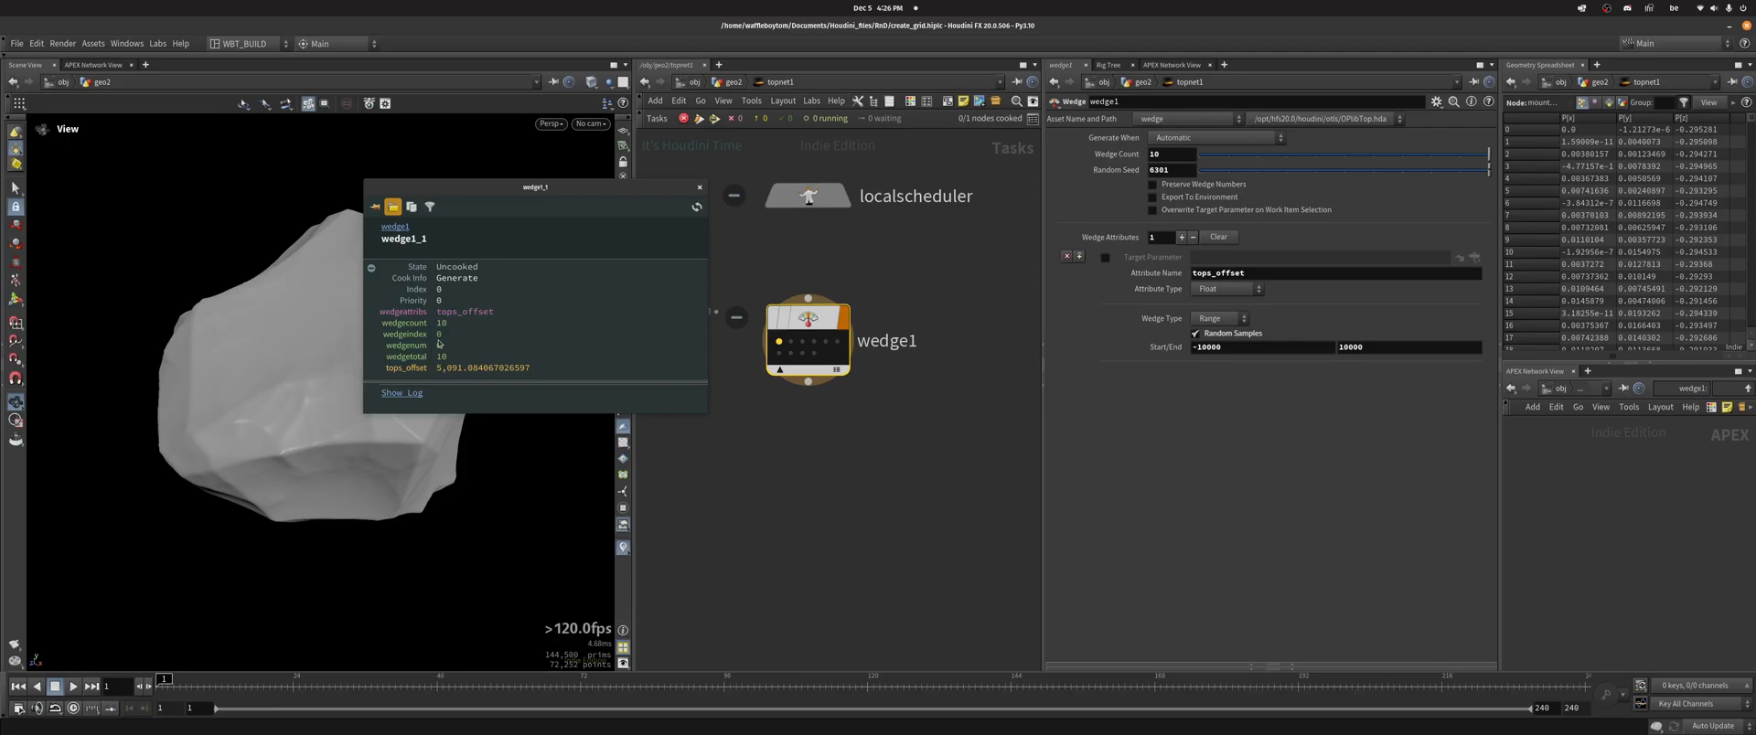
pyautogui.moveTo(447, 350)
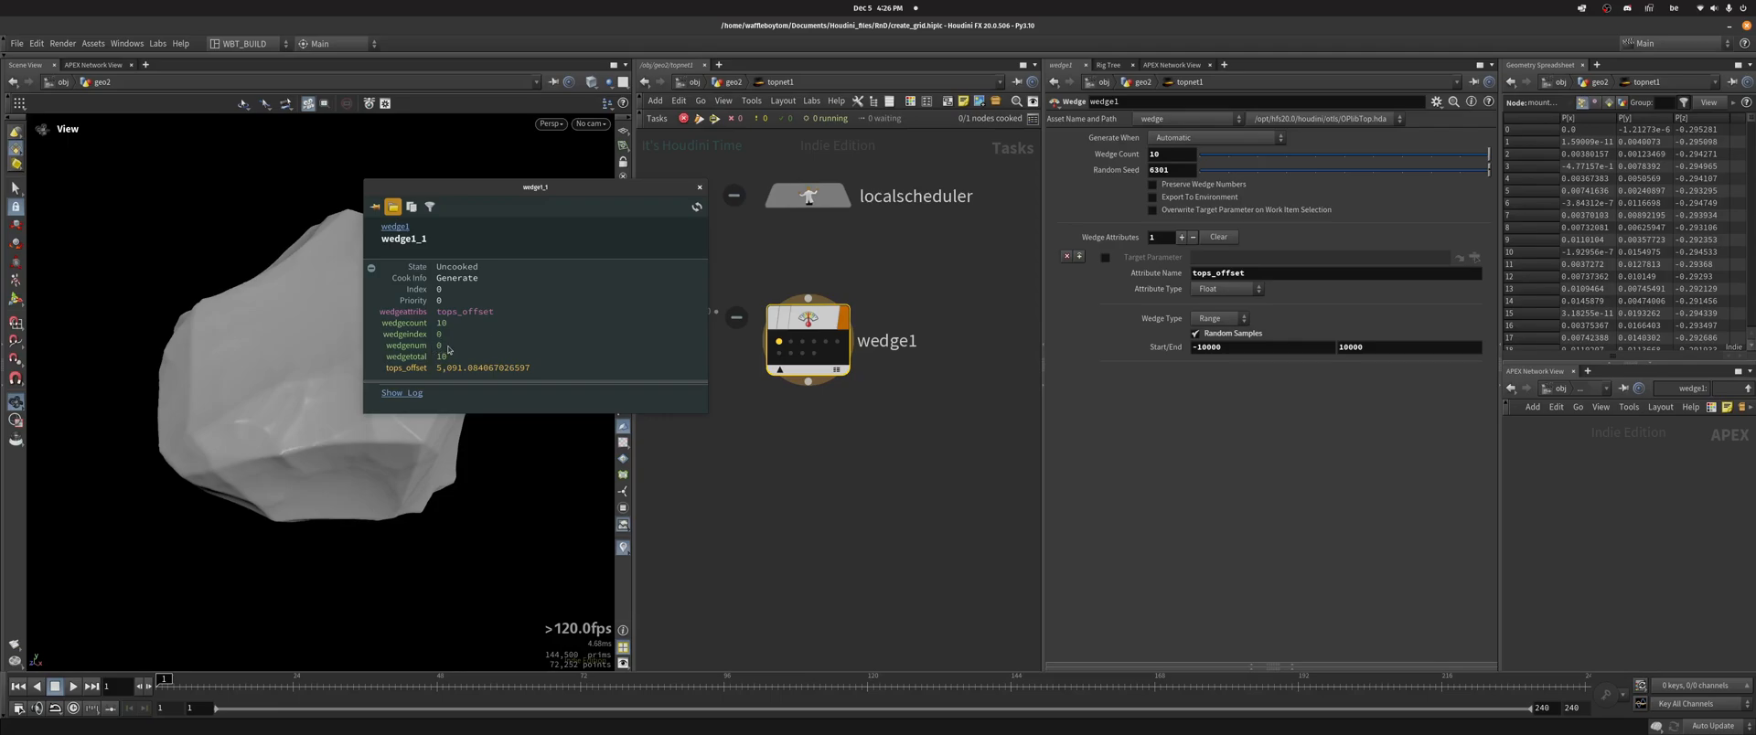
pyautogui.click(814, 341)
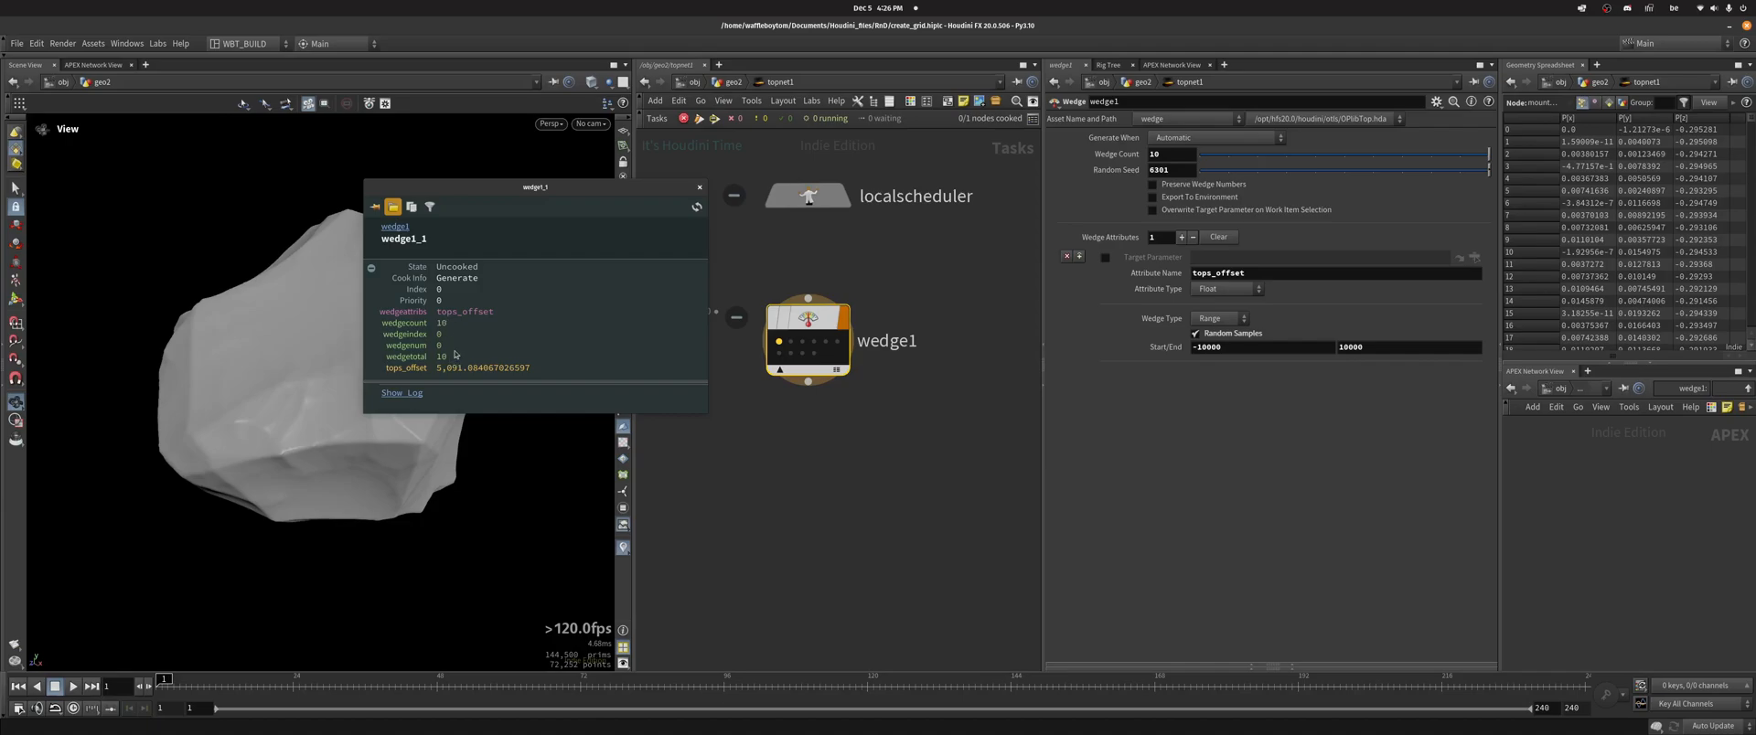
pyautogui.moveTo(396, 380)
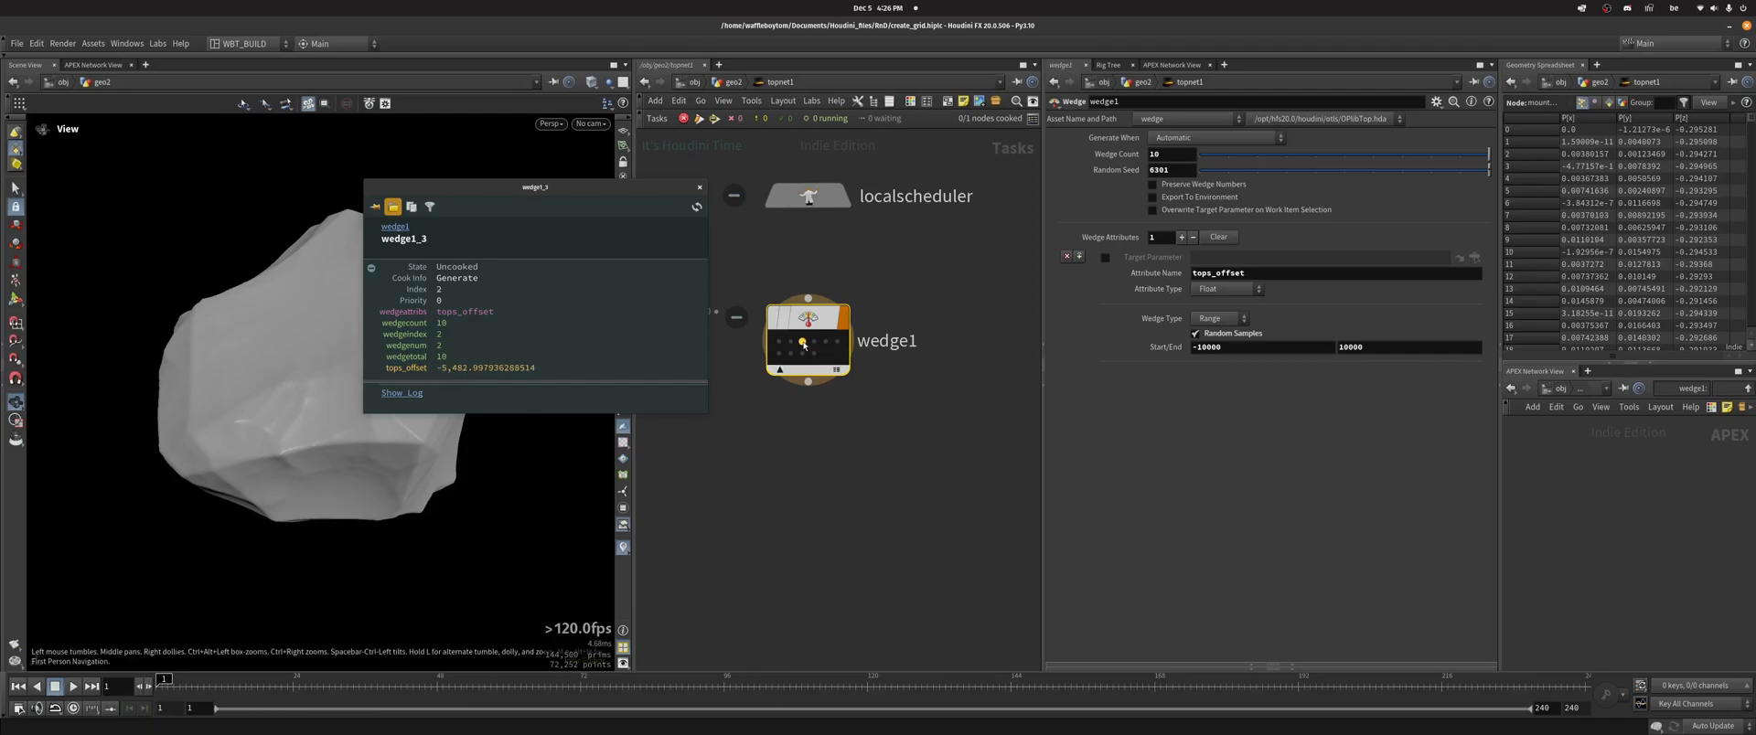
pyautogui.moveTo(441, 380)
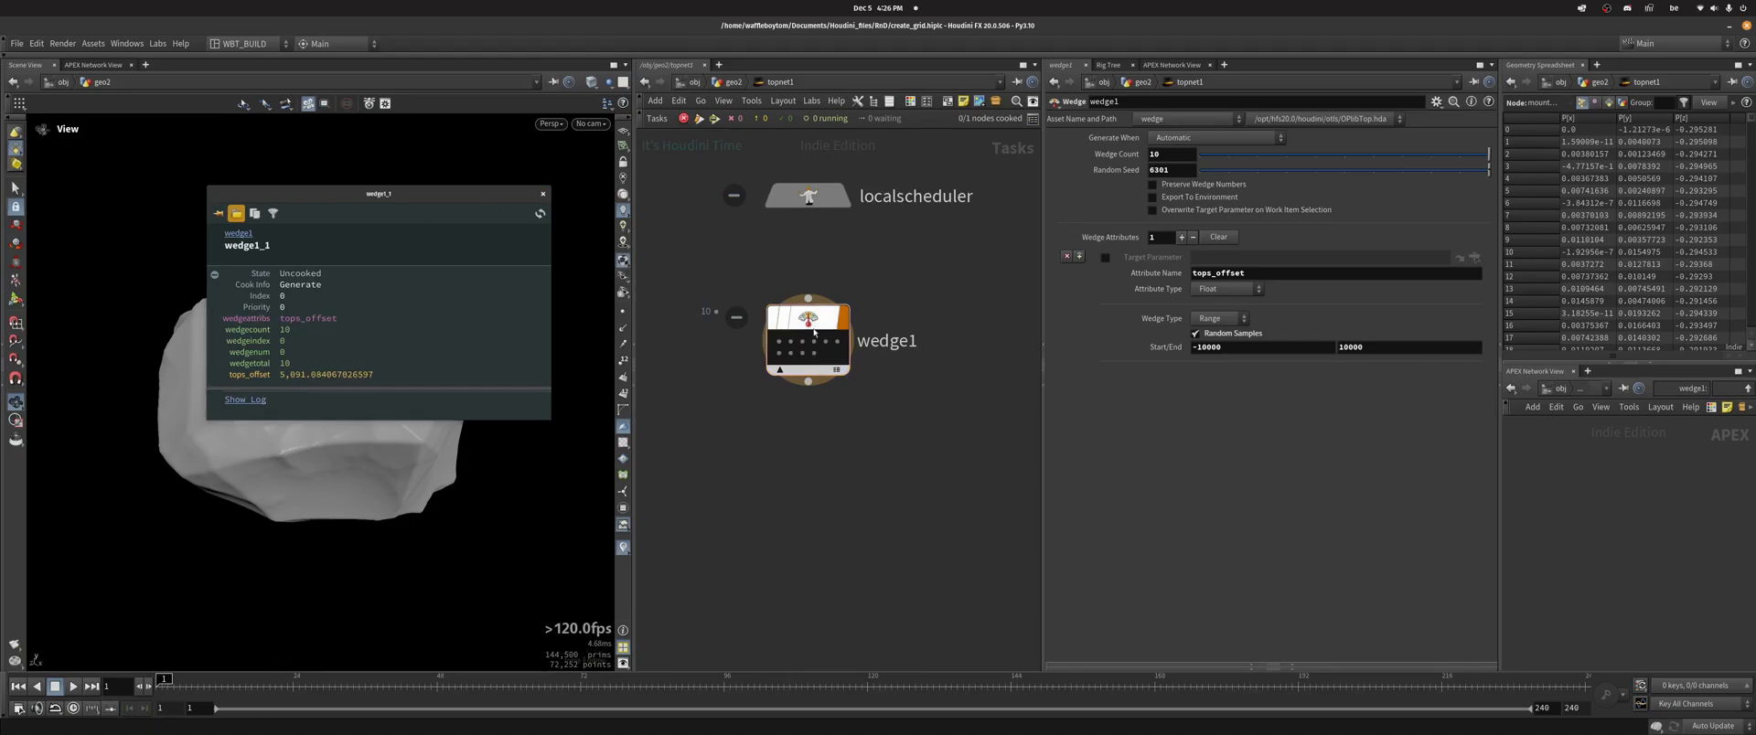
# Inspect a cooked work item's attributes and reposition the wedge node
pyautogui.moveTo(809, 335); pyautogui.dragTo(809, 359)
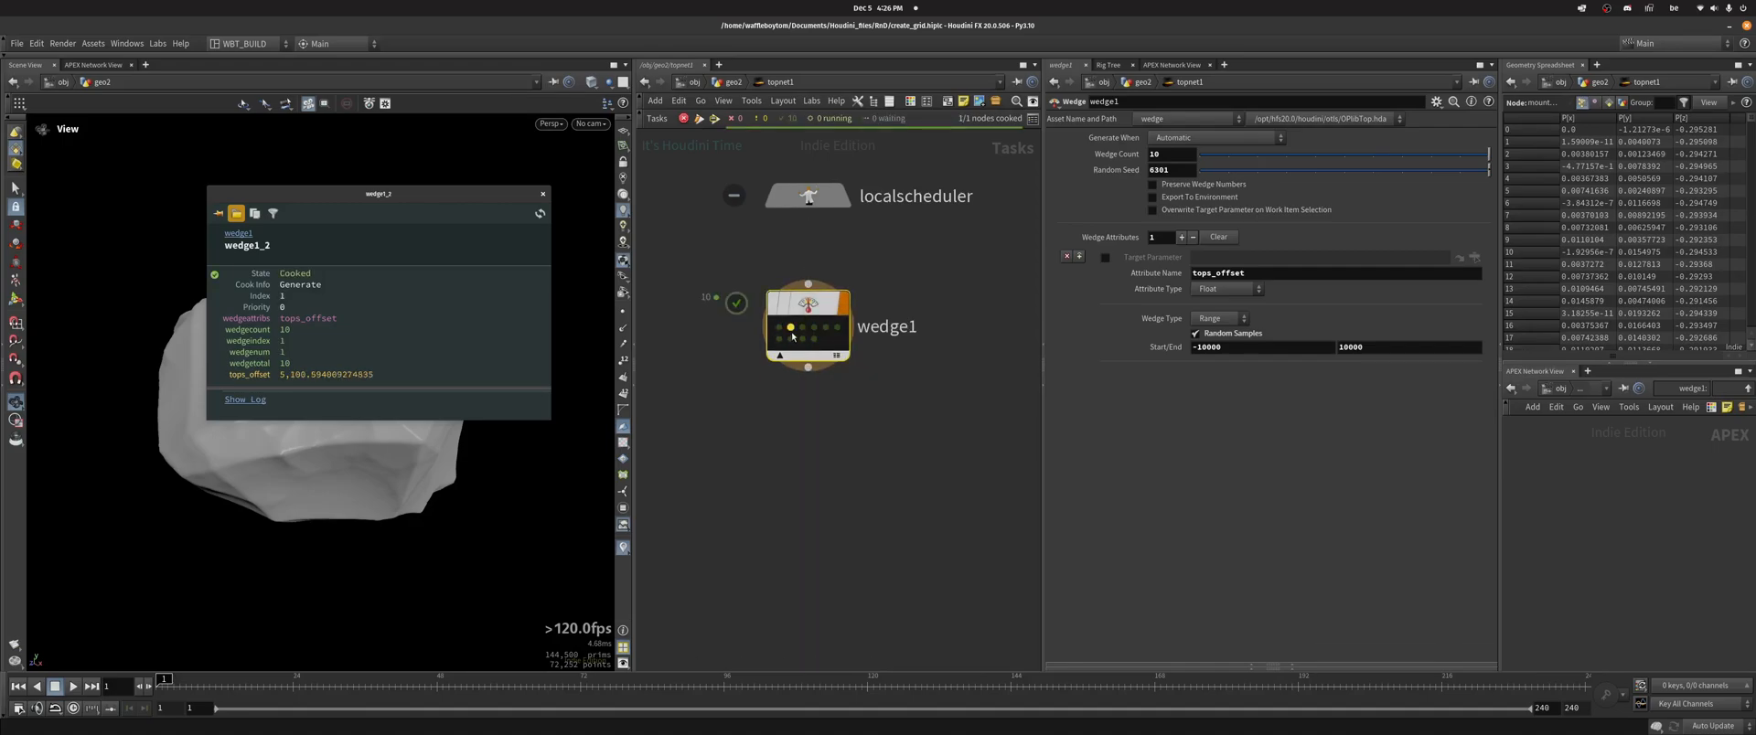
pyautogui.click(826, 325)
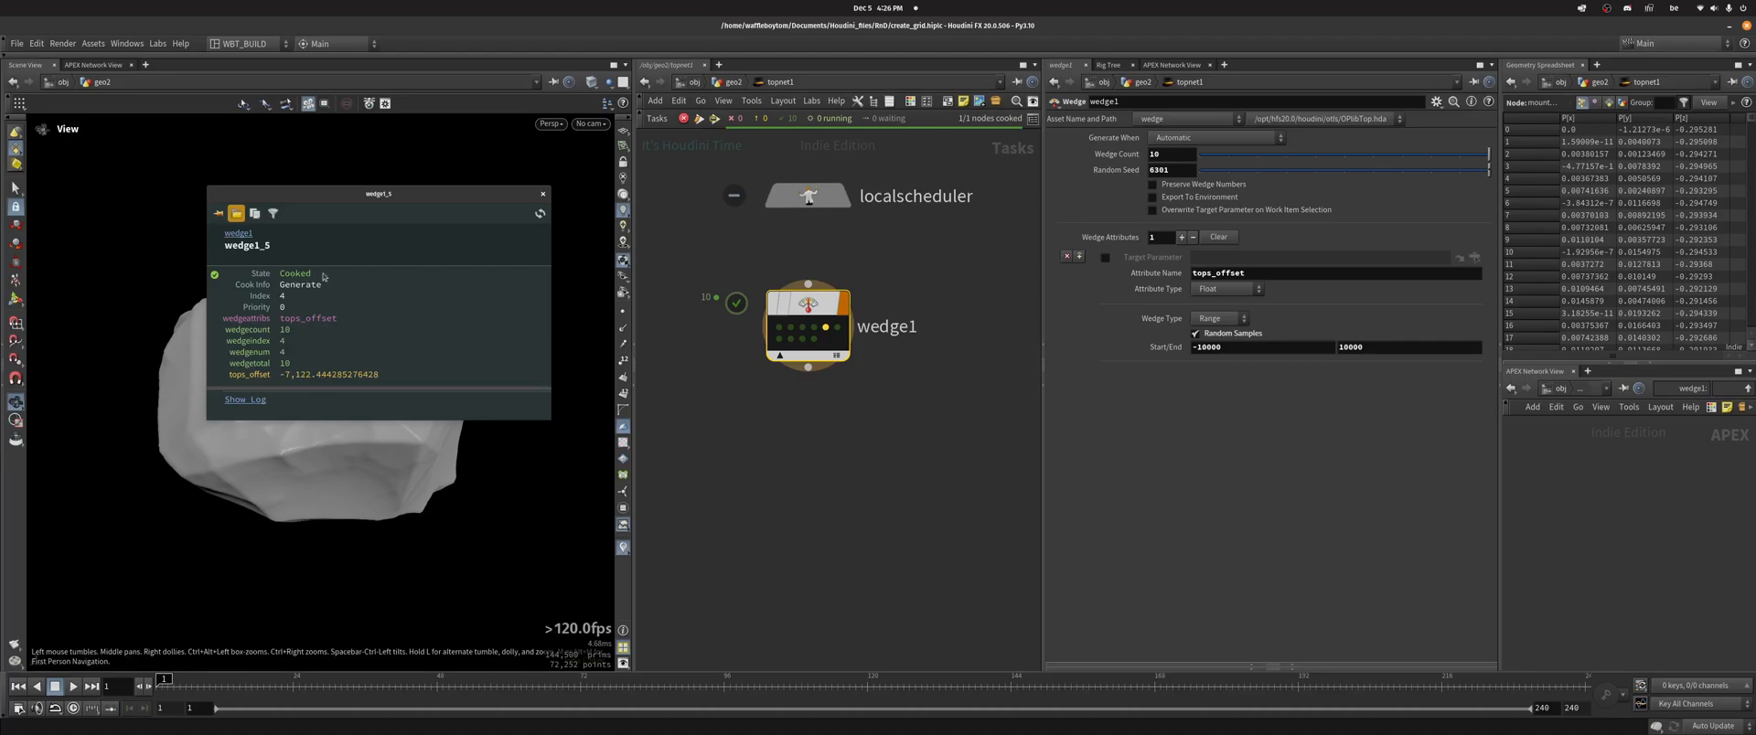
pyautogui.moveTo(781, 330)
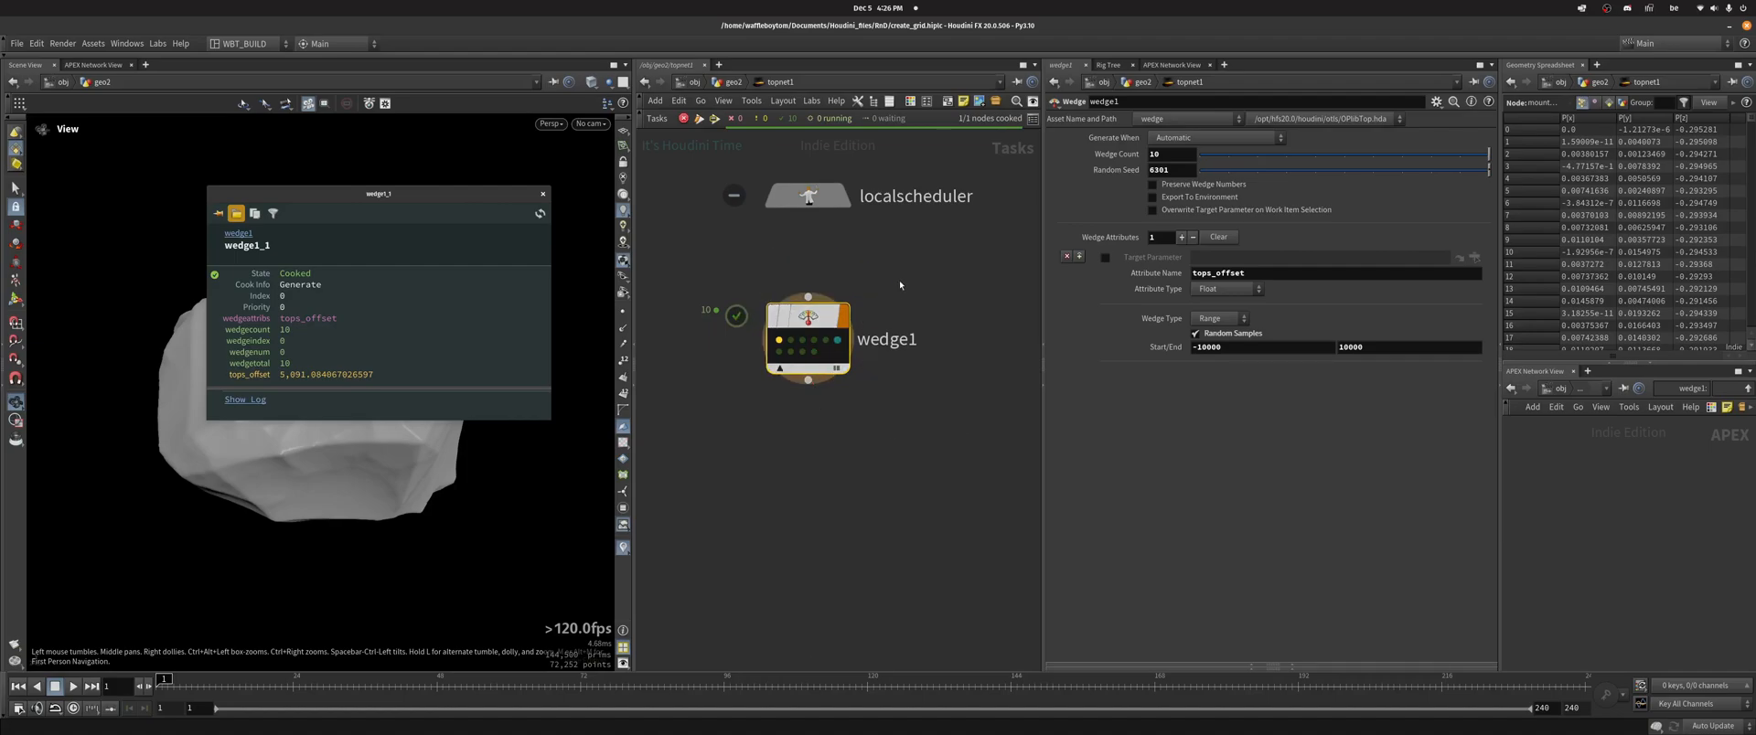
pyautogui.moveTo(809, 342)
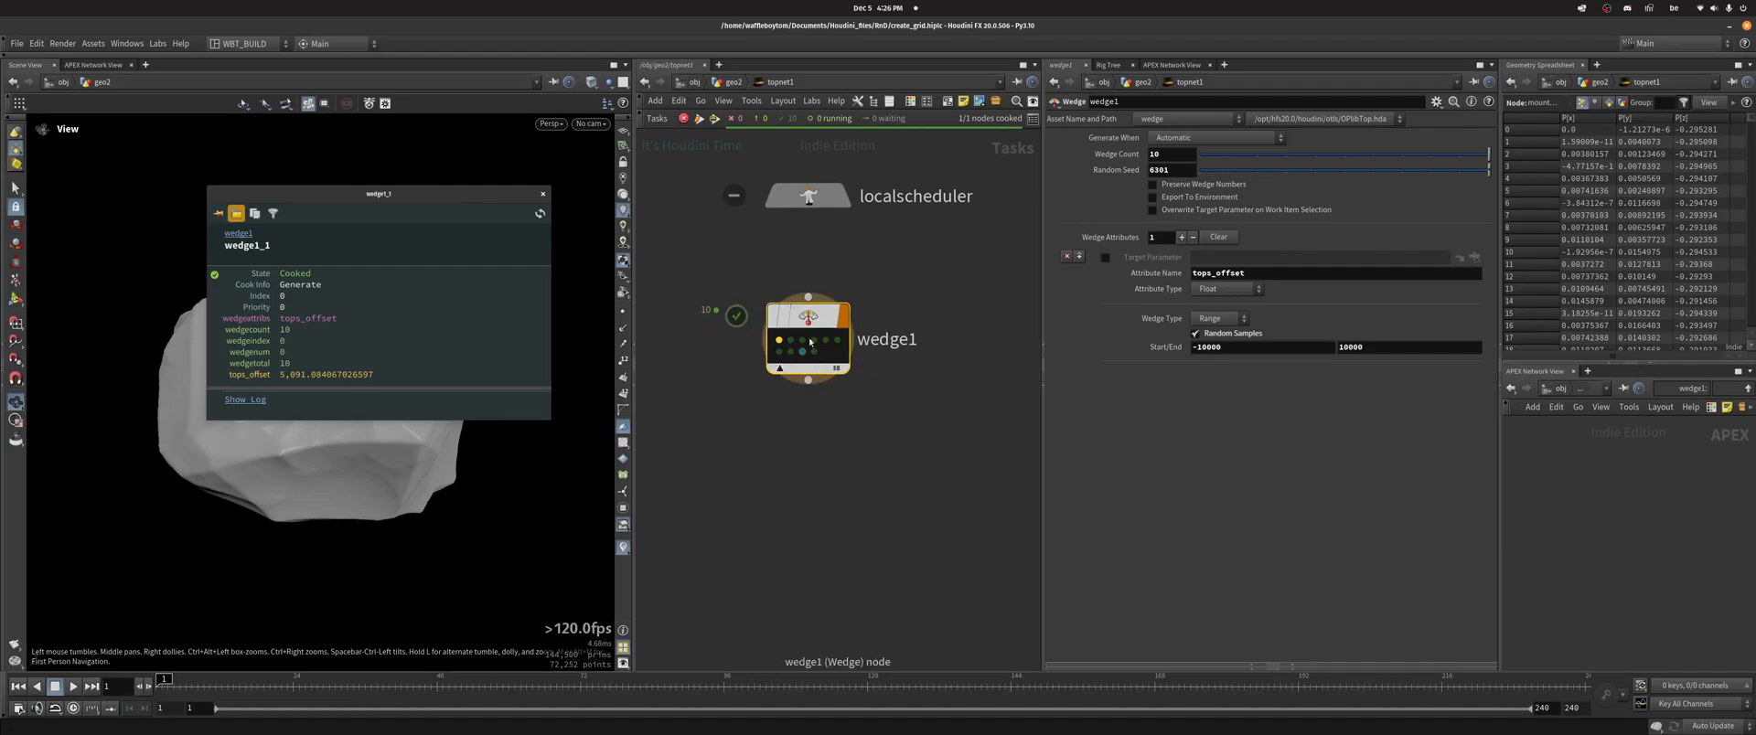
pyautogui.moveTo(752, 401)
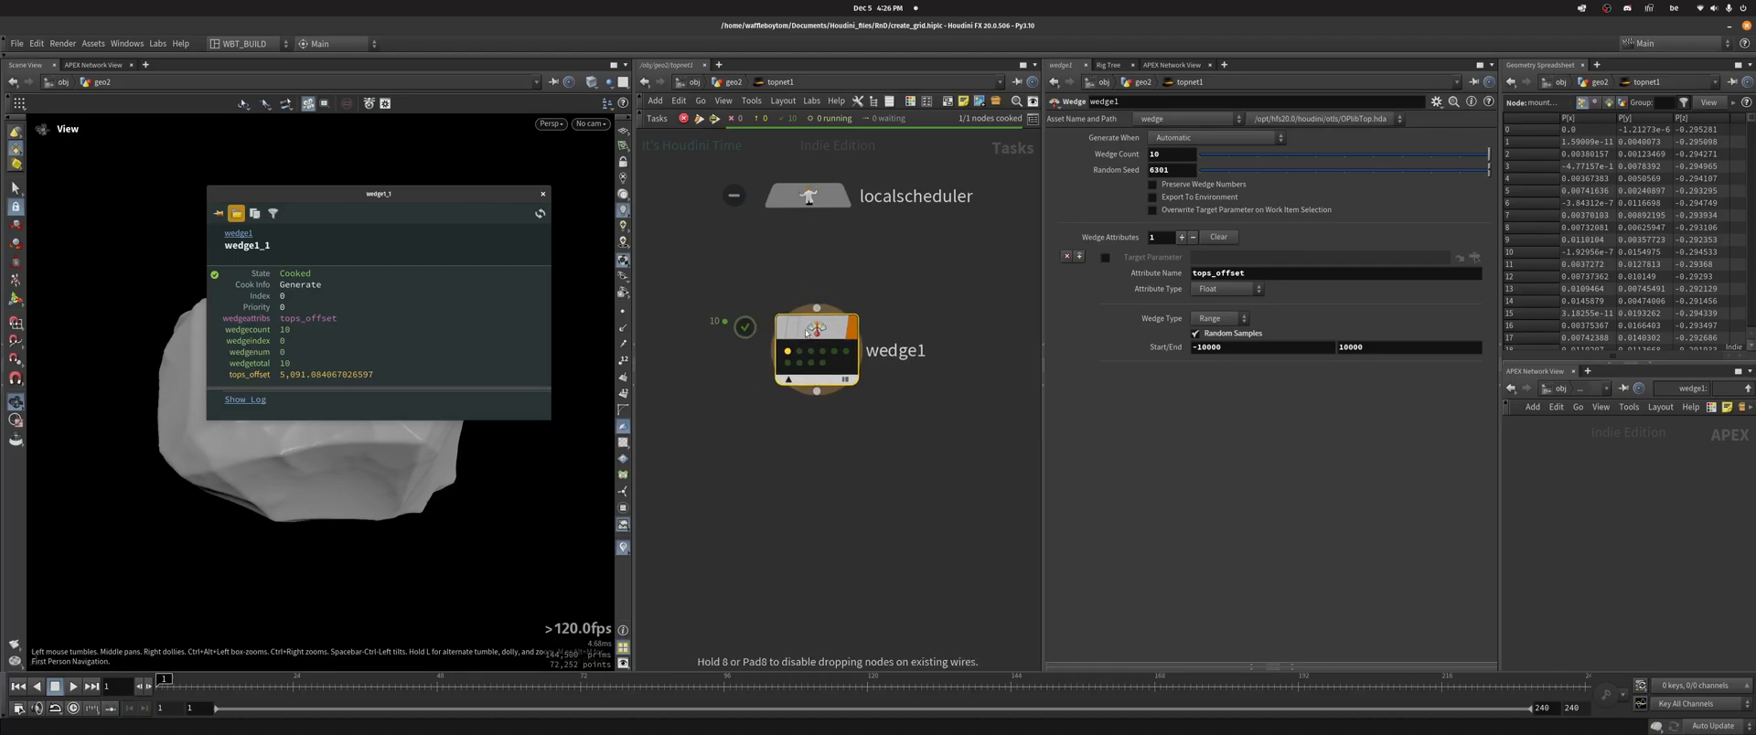
pyautogui.moveTo(815, 349); pyautogui.dragTo(807, 334)
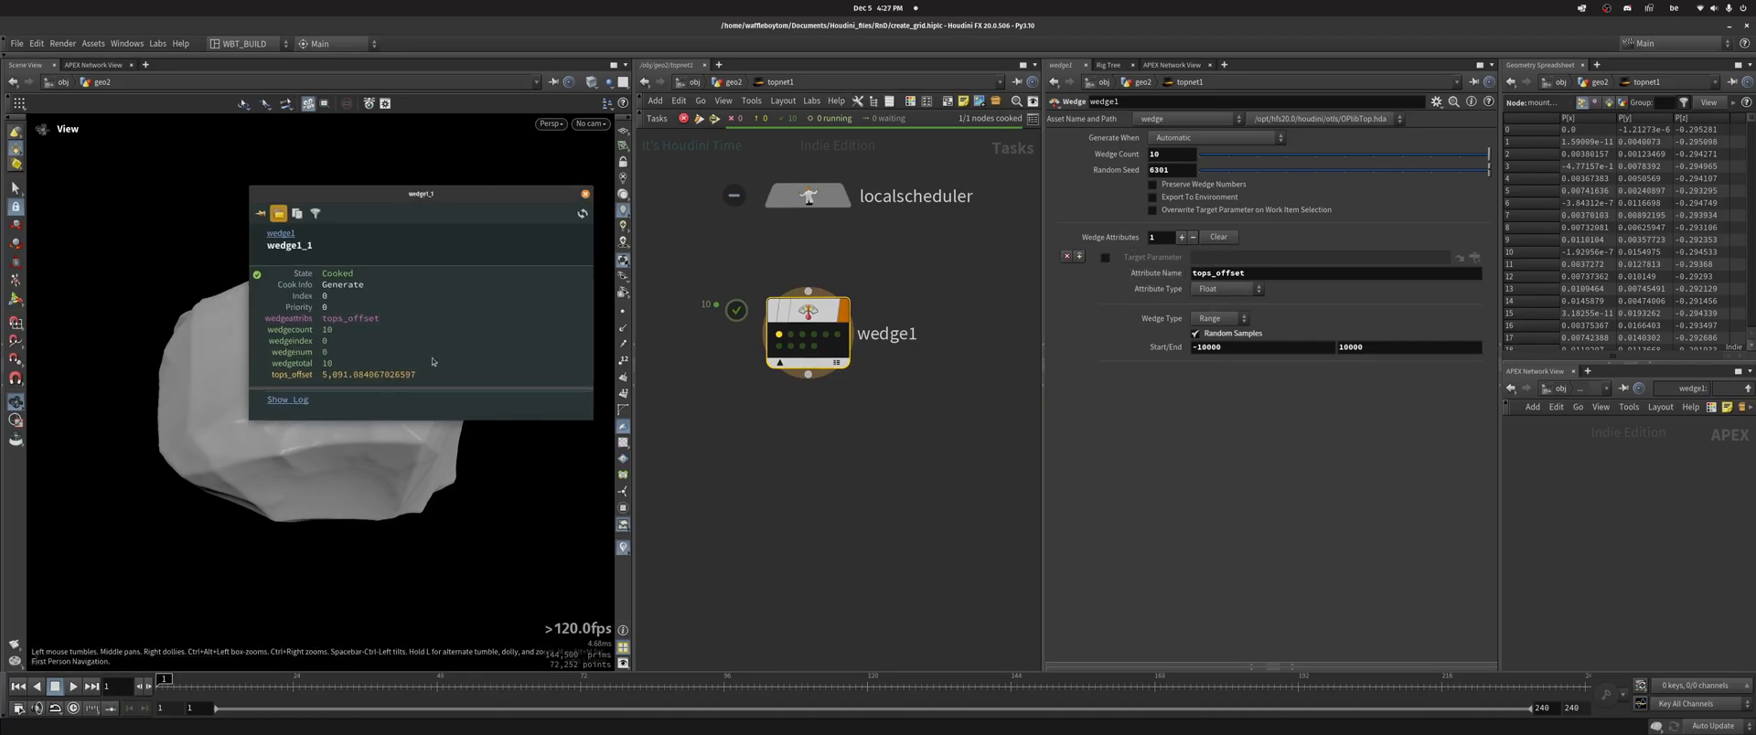
pyautogui.moveTo(345, 462)
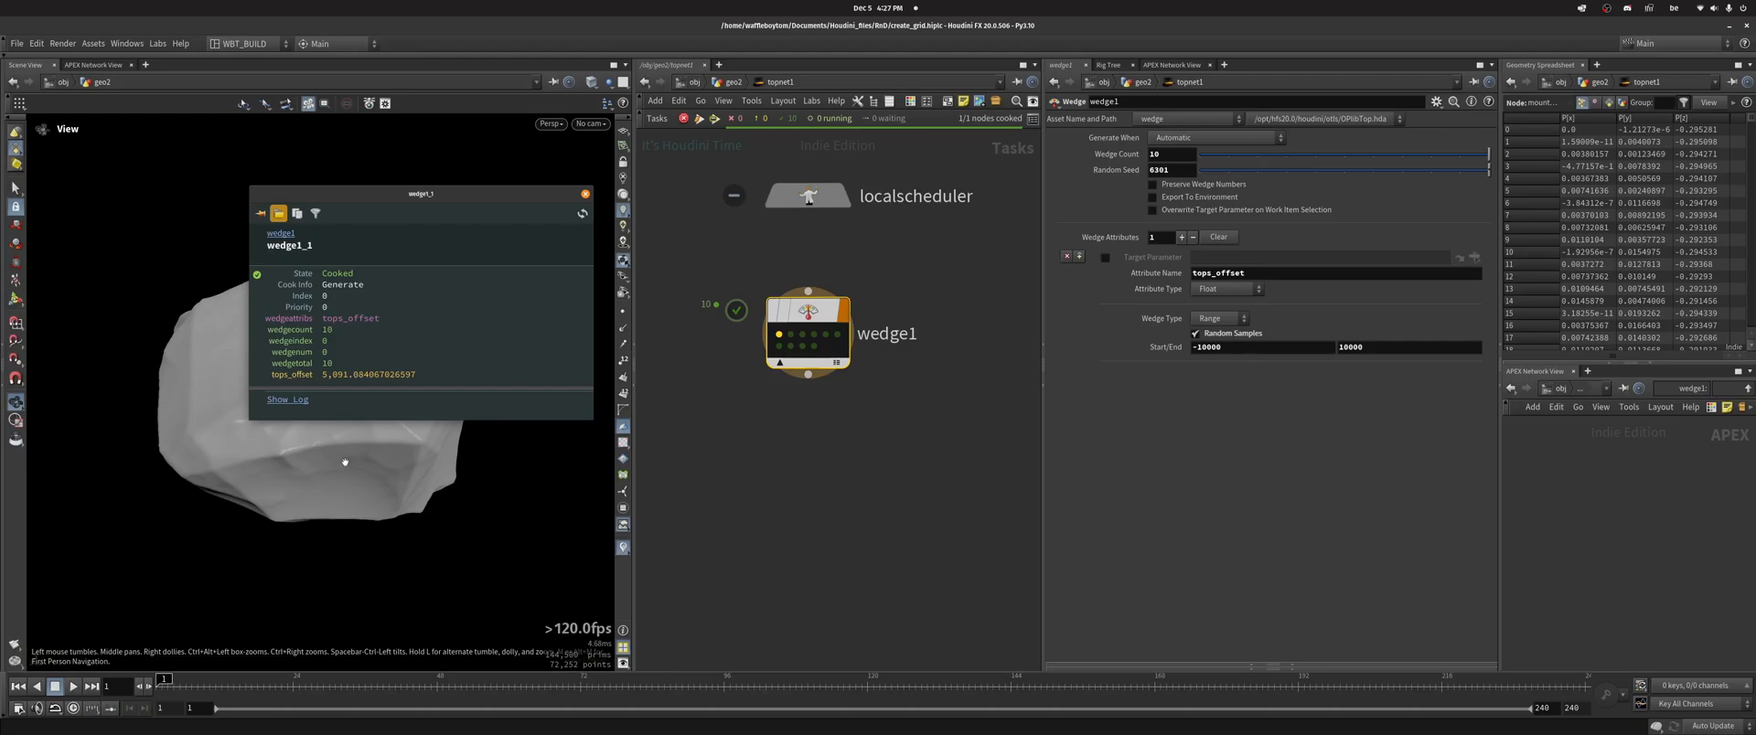
pyautogui.moveTo(553, 269)
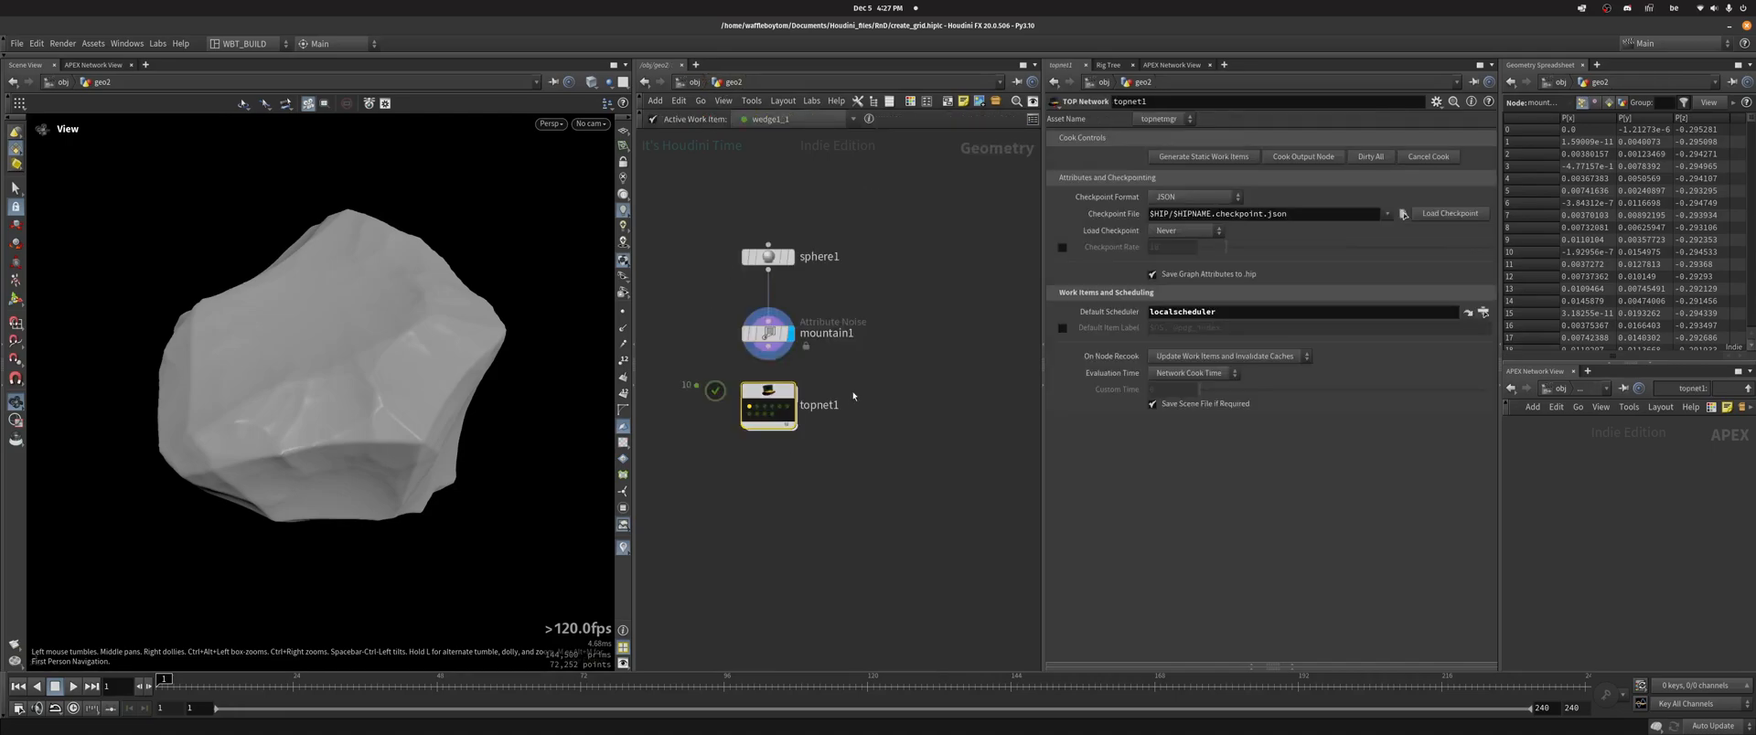
pyautogui.click(768, 332)
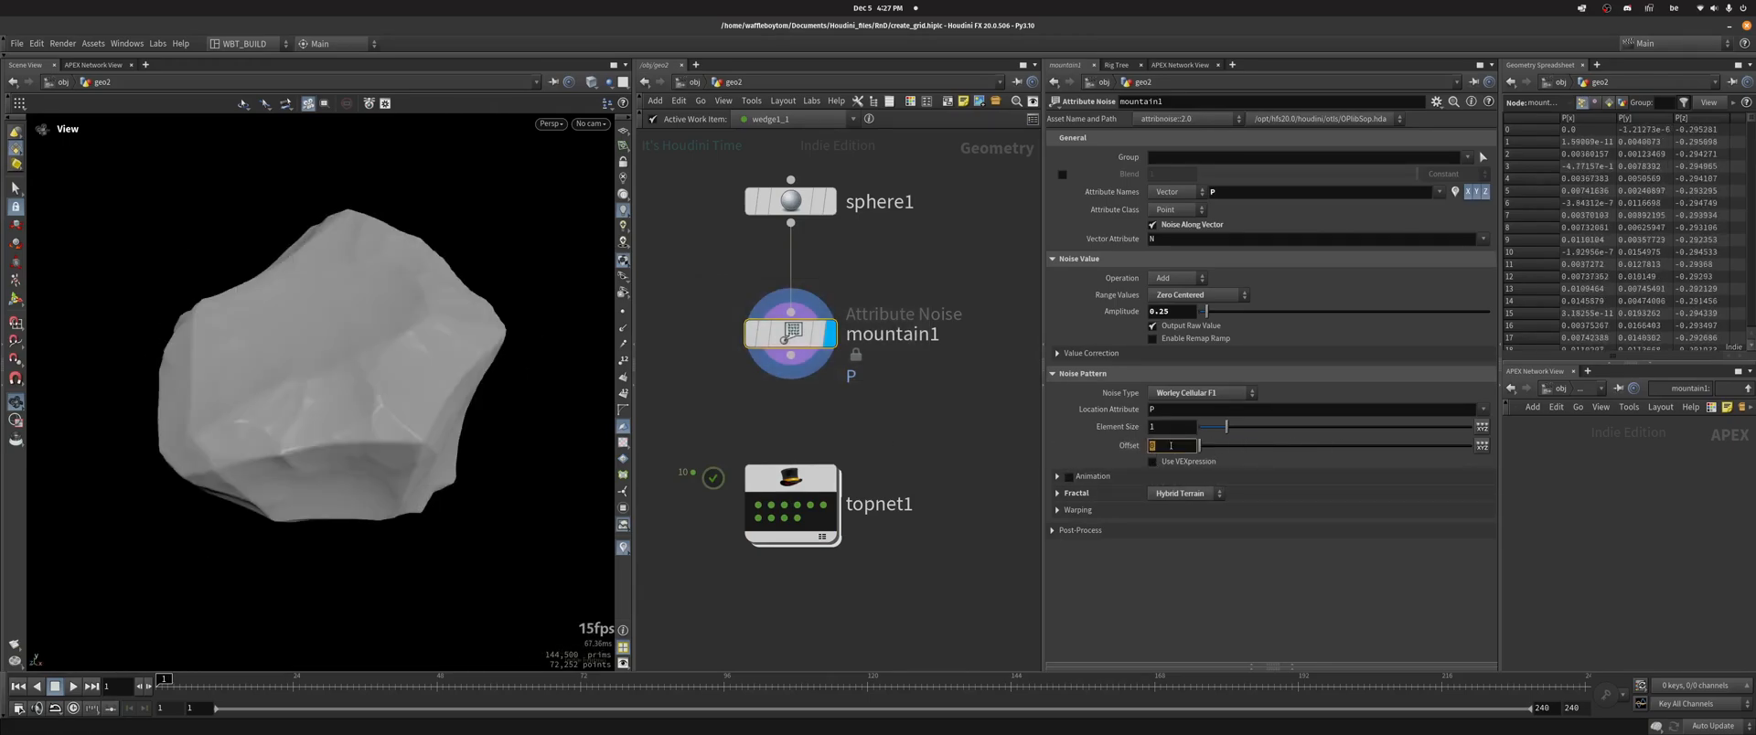
pyautogui.write('@tops_offset')
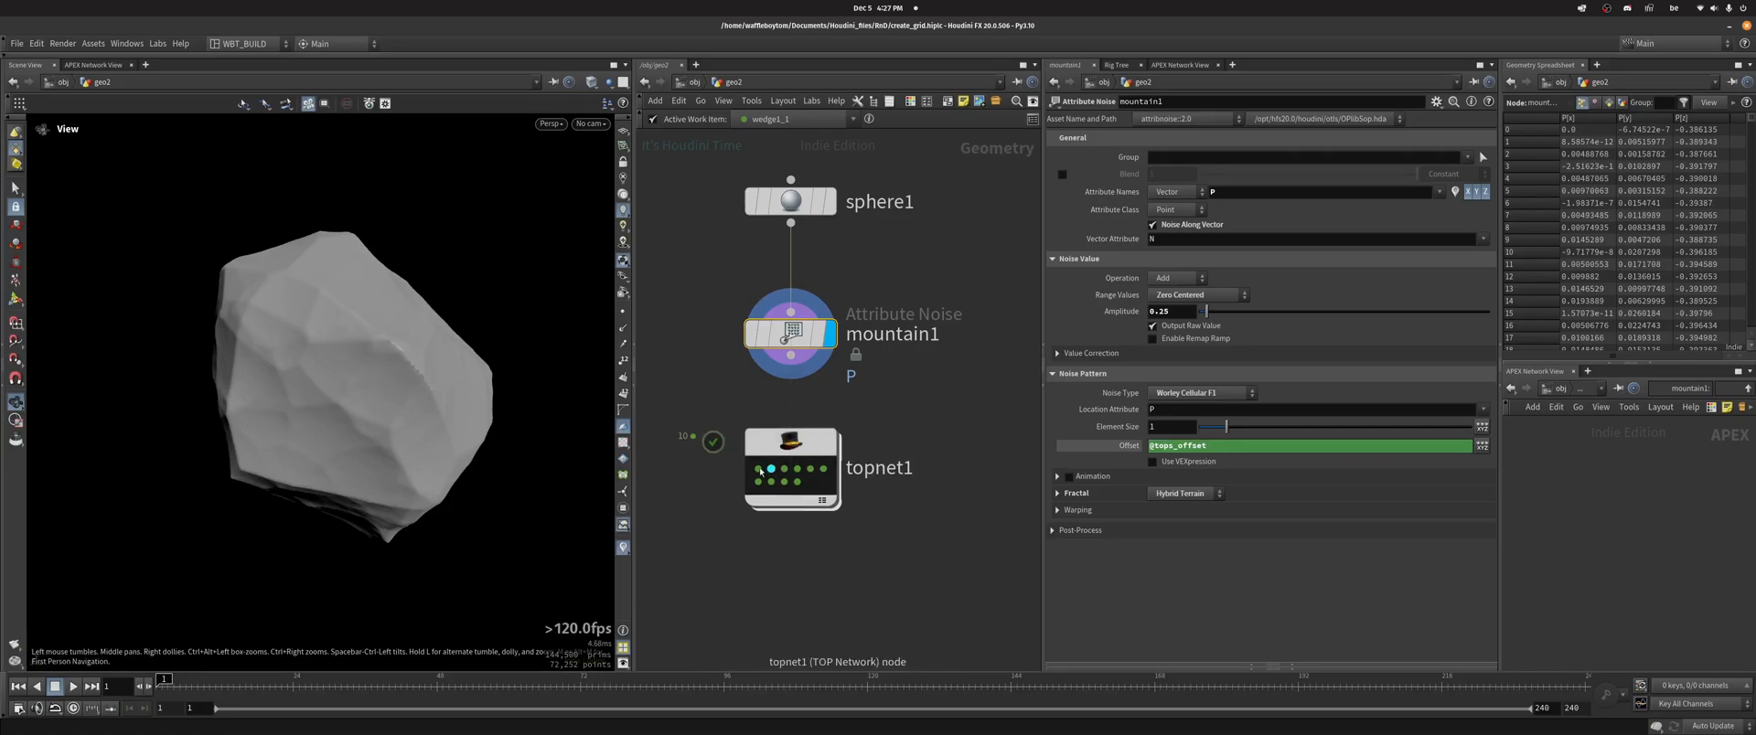
pyautogui.click(789, 467)
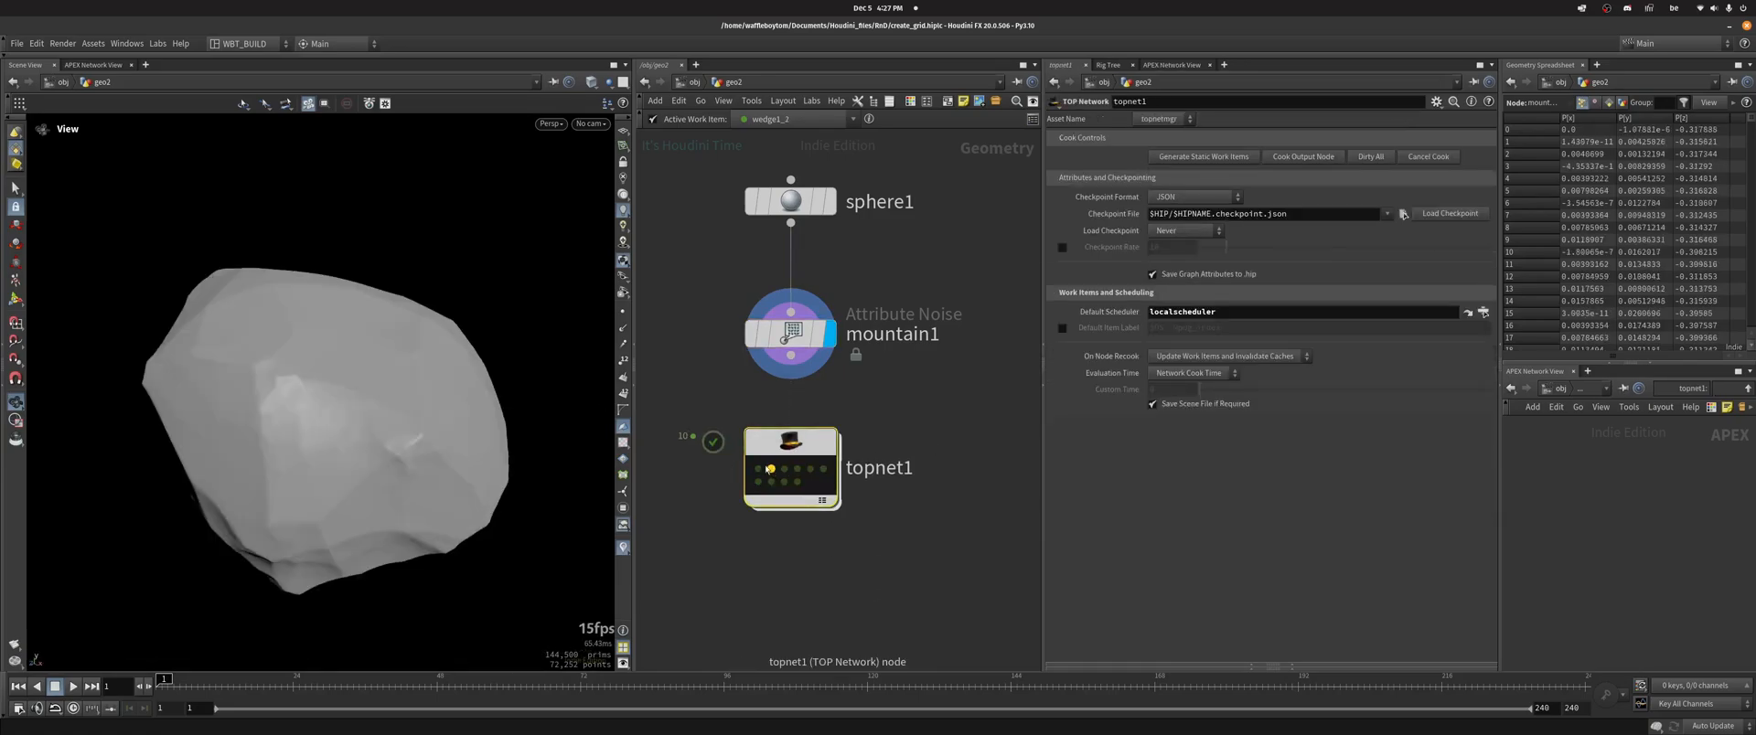
pyautogui.click(789, 332)
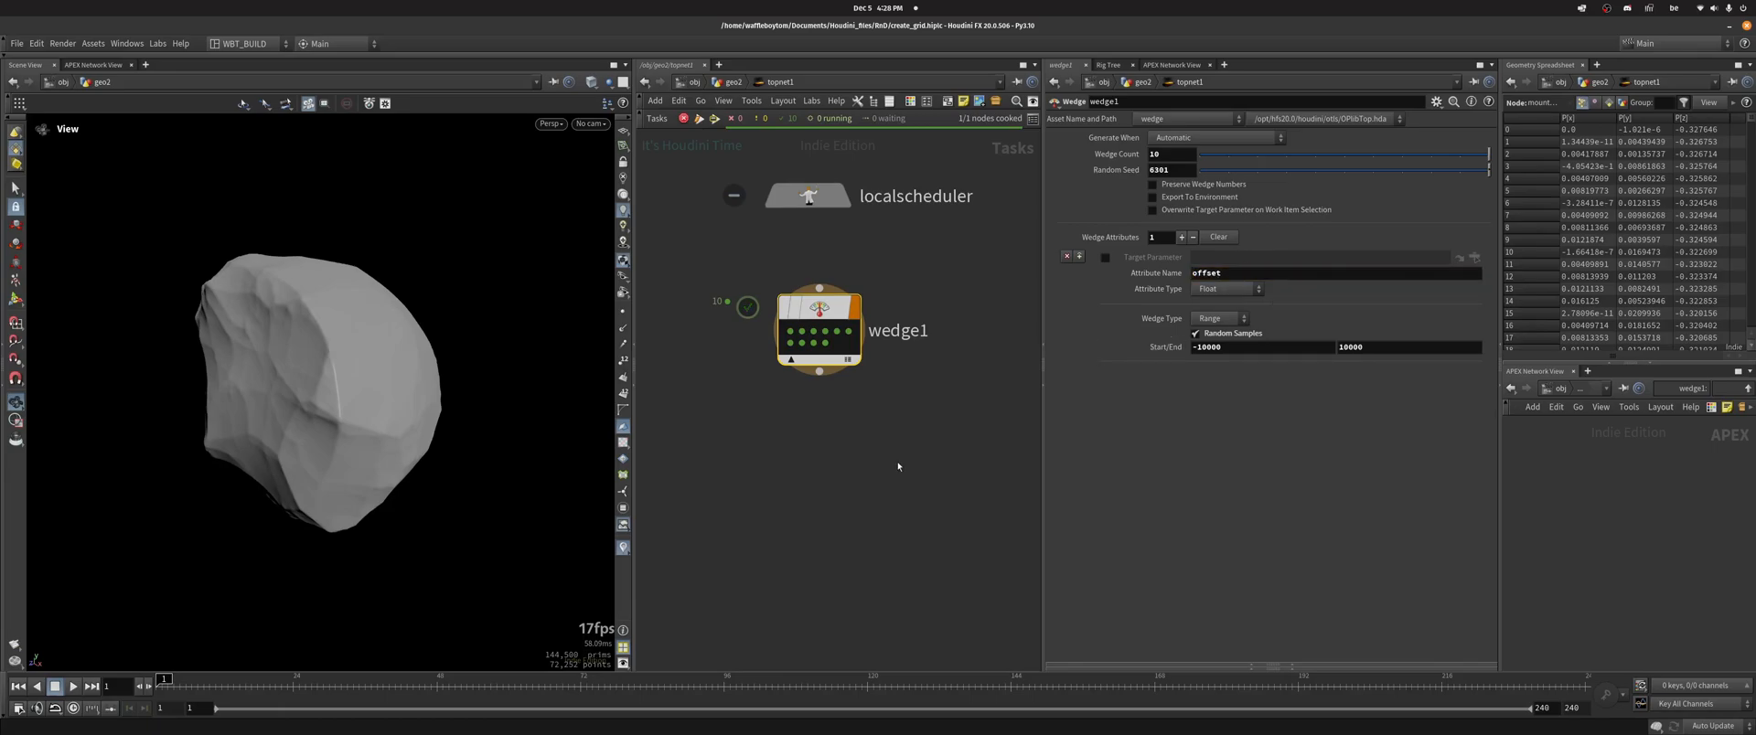
# Cap the wedge offset range at 5000 and preview a recooked work item's rock
pyautogui.click(1333, 272)
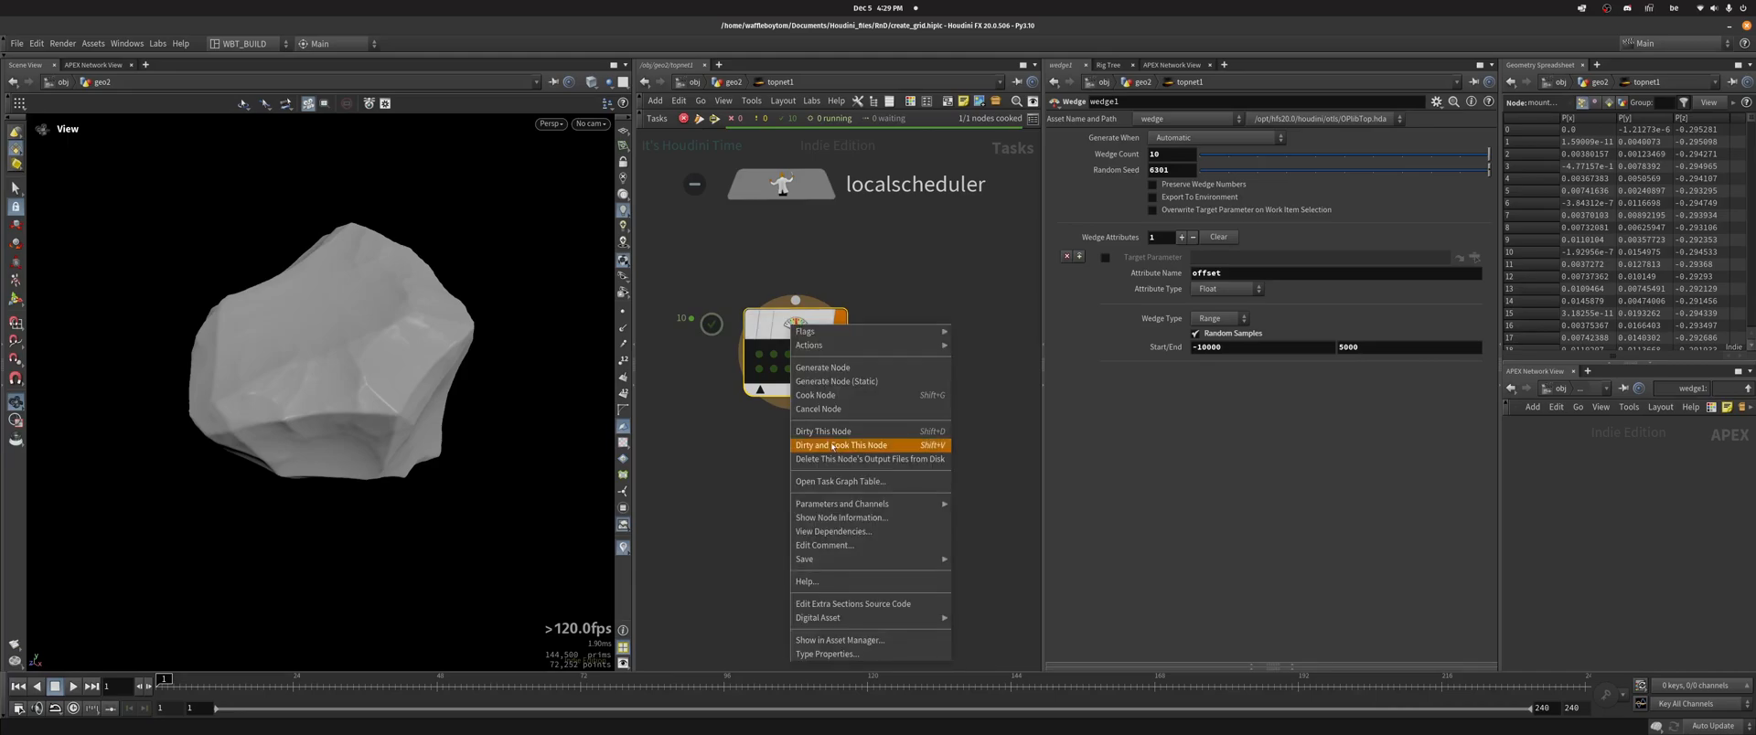
pyautogui.moveTo(877, 434)
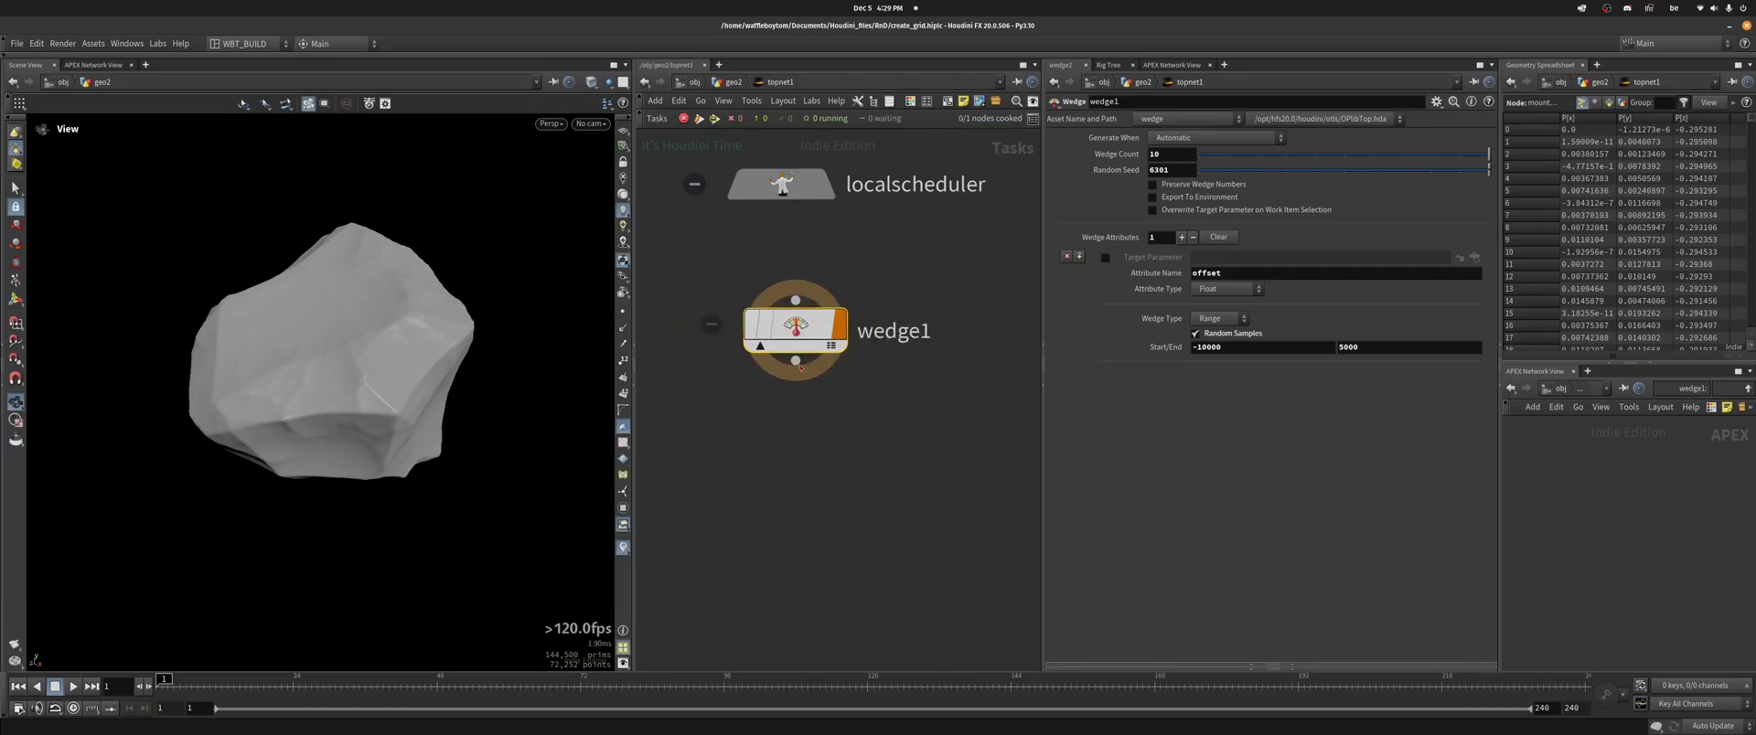
pyautogui.click(713, 119)
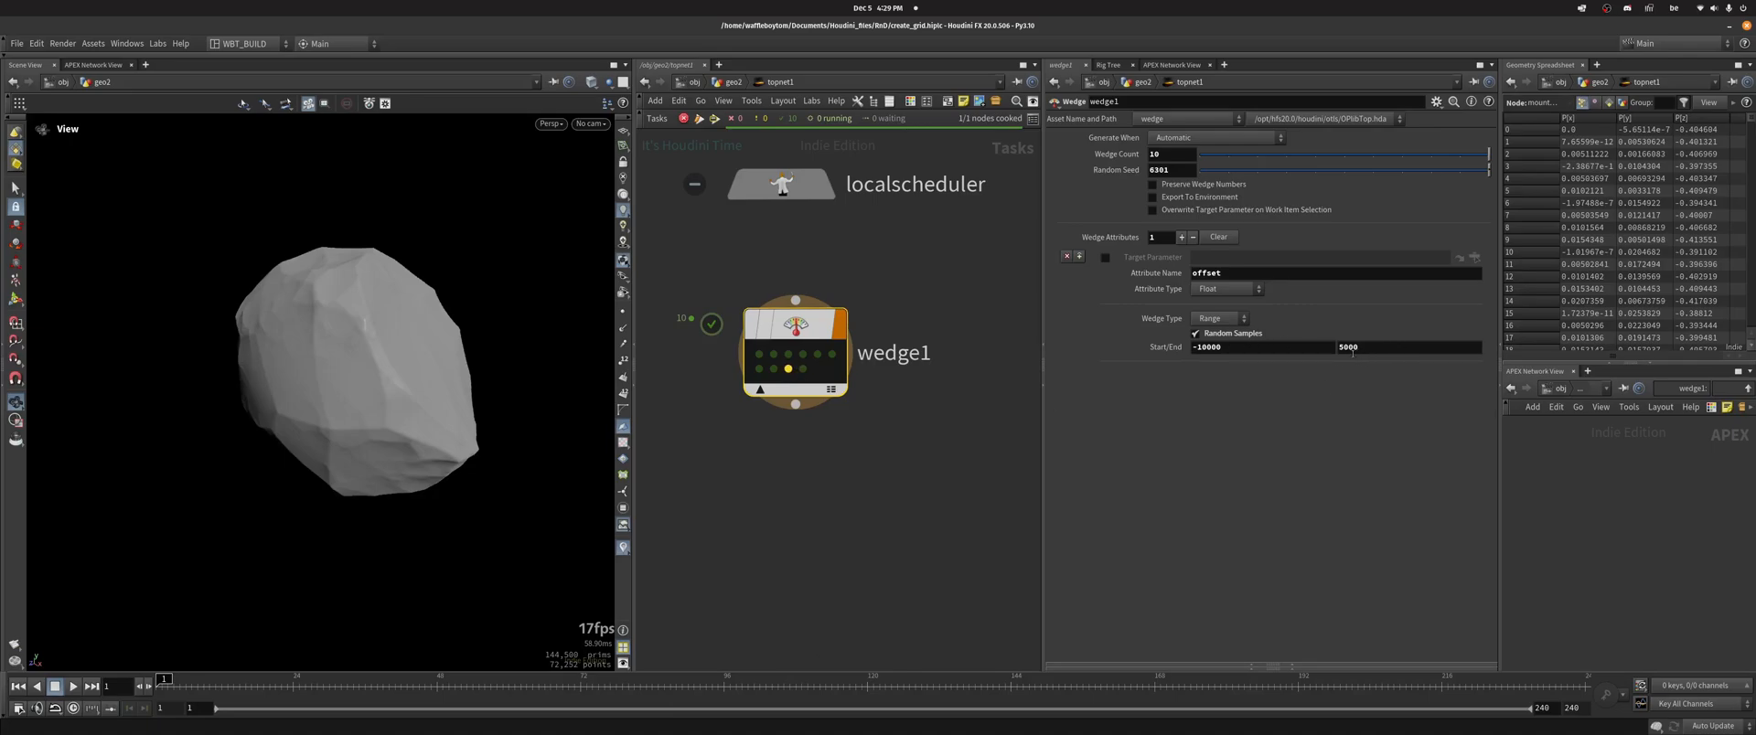
pyautogui.moveTo(771, 355)
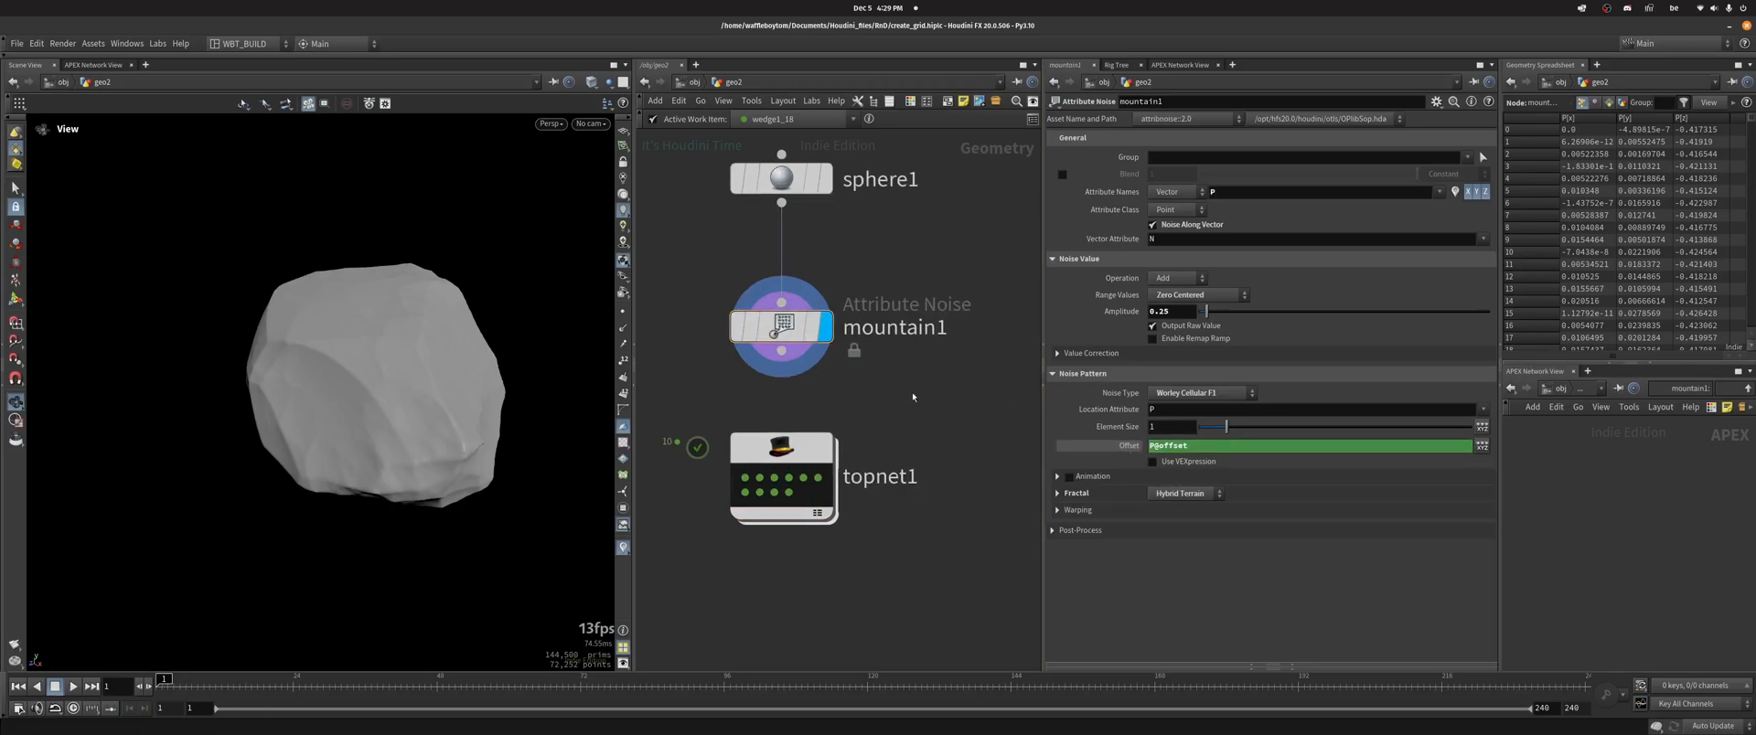
# Select topnet1 and use its right-click actions to clear the cooked work items
pyautogui.doubleClick(780, 476)
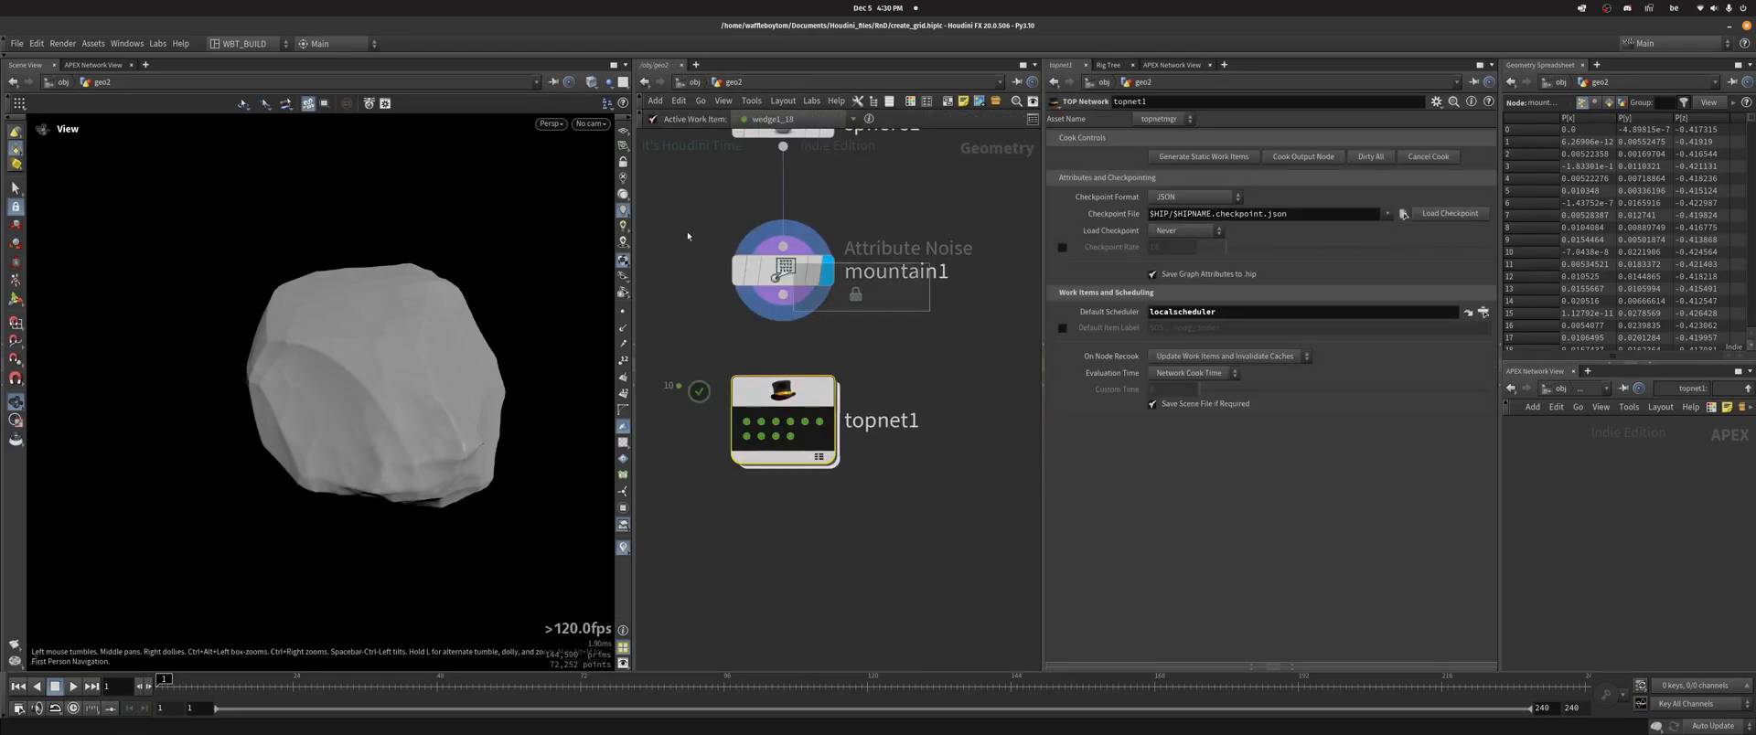
pyautogui.click(807, 269)
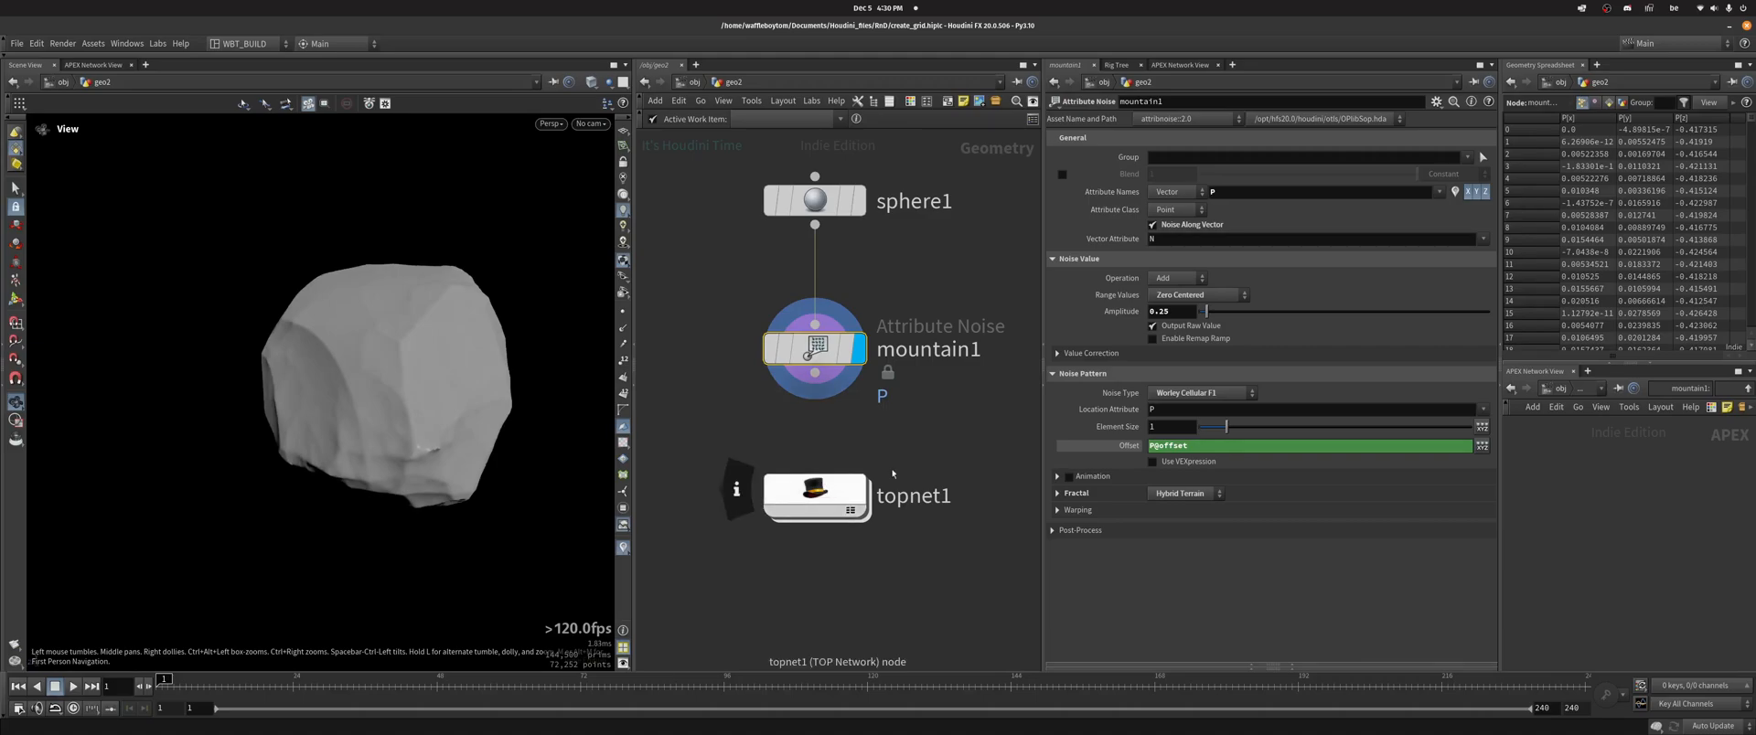
pyautogui.rightClick(1311, 445)
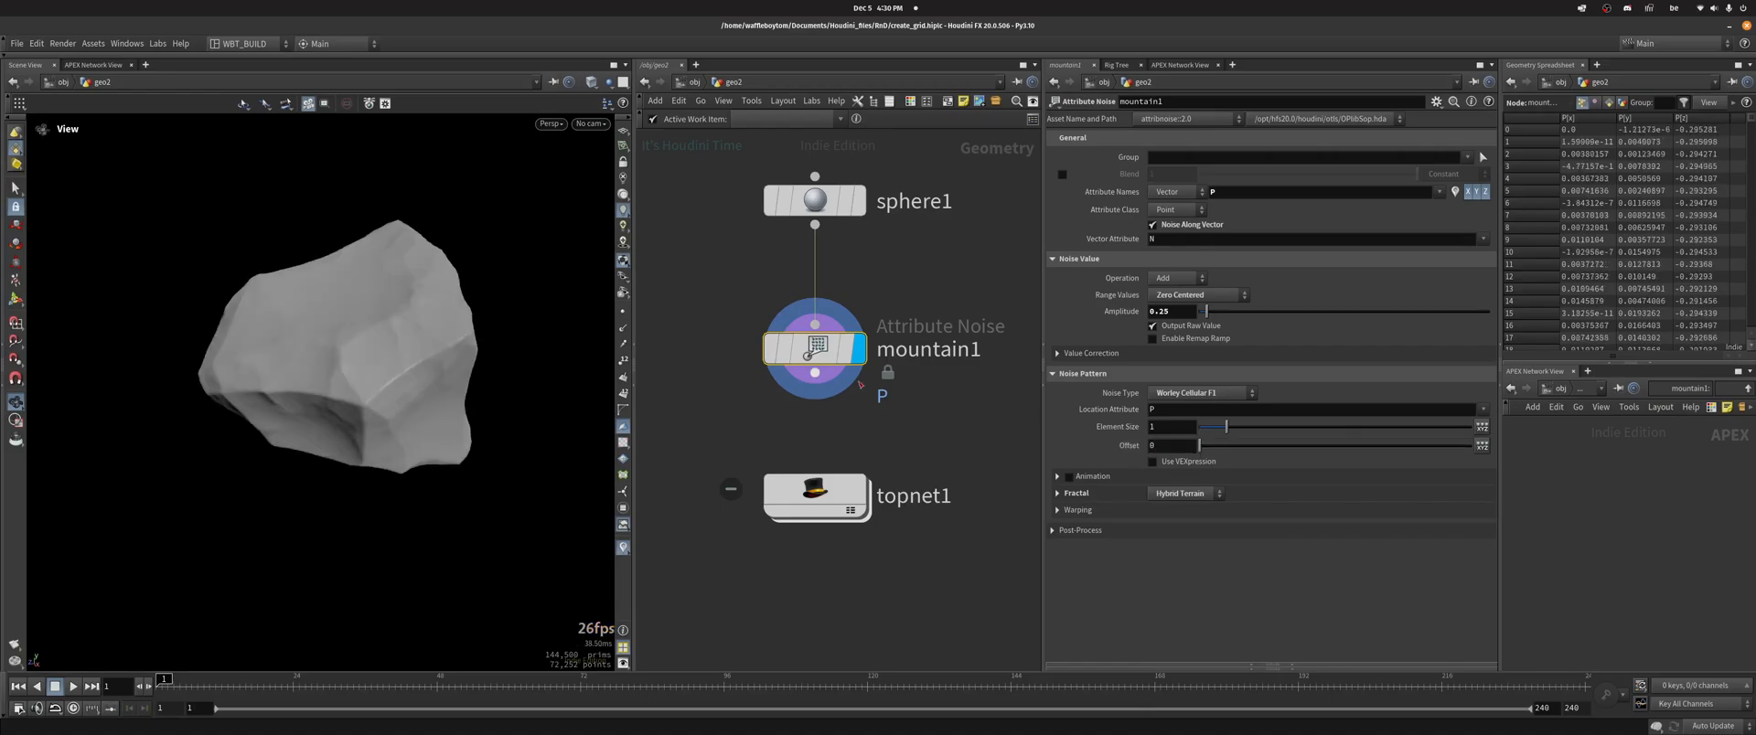
# Enable the wedge's Target Parameter and point it at mountain1's Offset
pyautogui.doubleClick(814, 496)
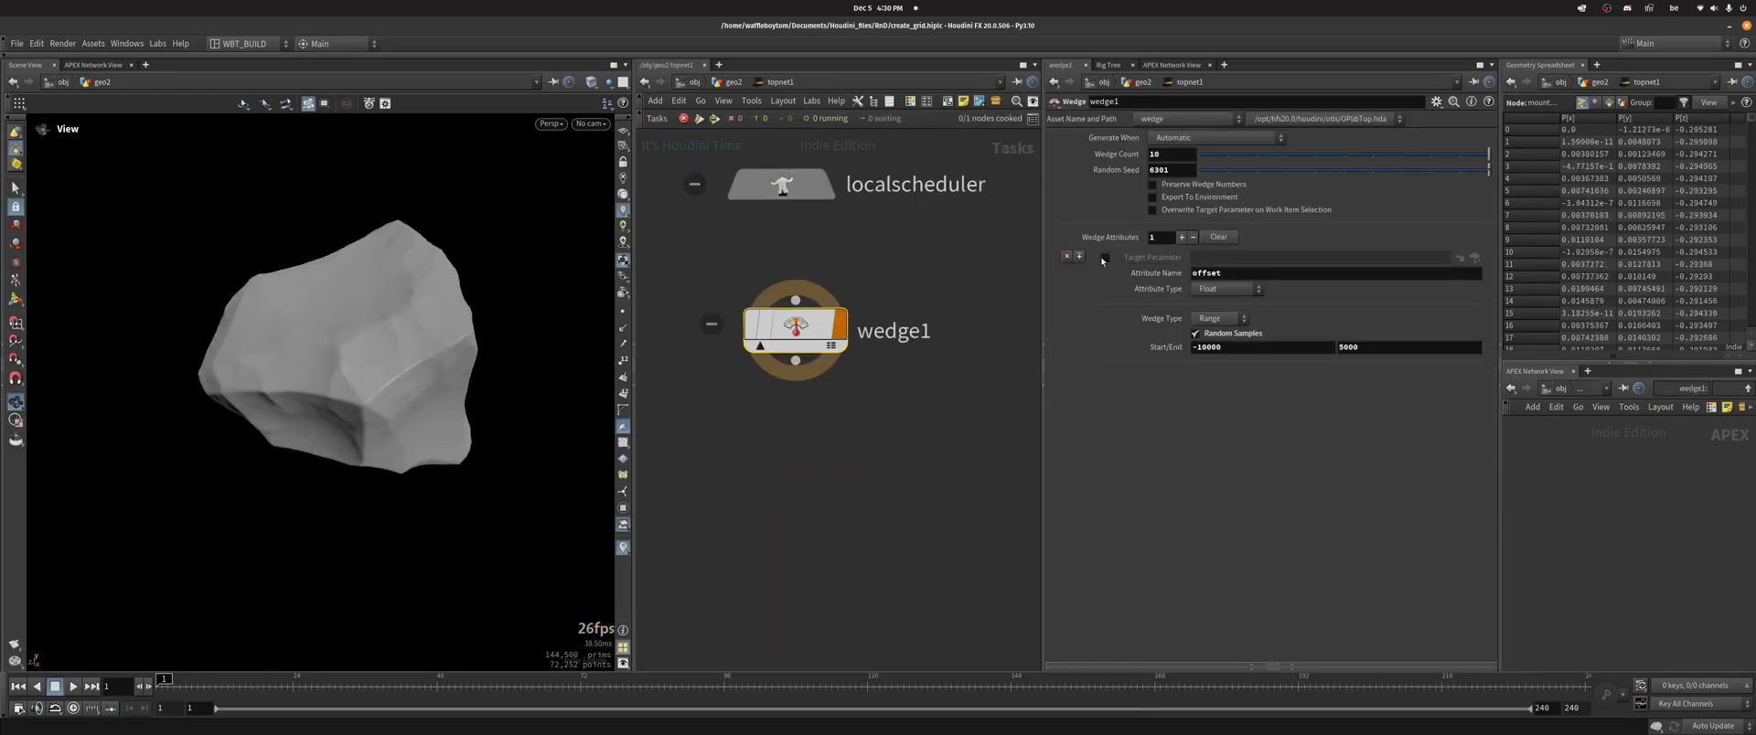
pyautogui.moveTo(1103, 257)
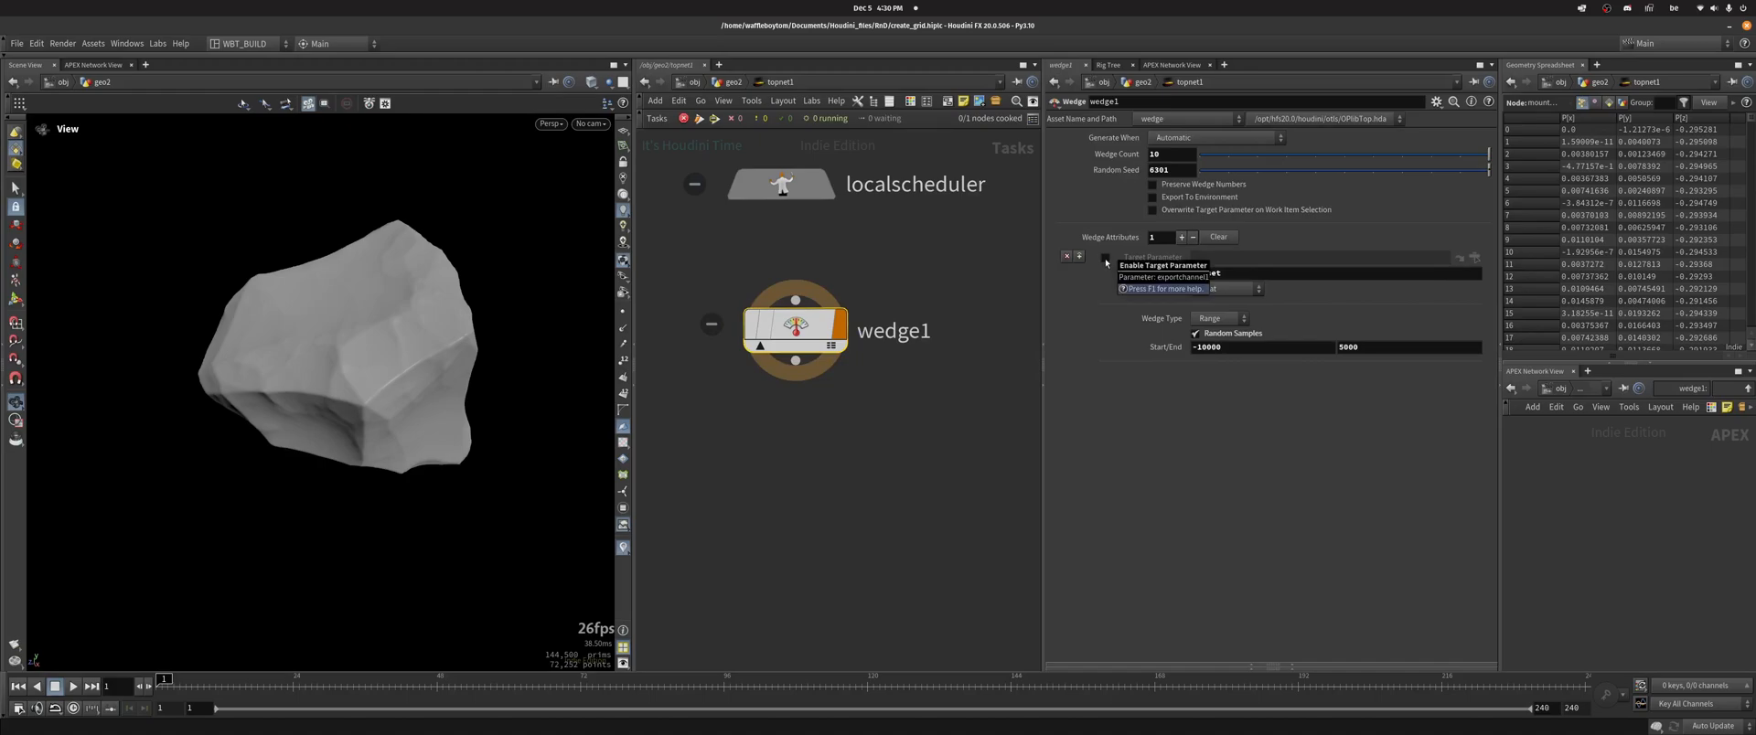
pyautogui.click(1105, 257)
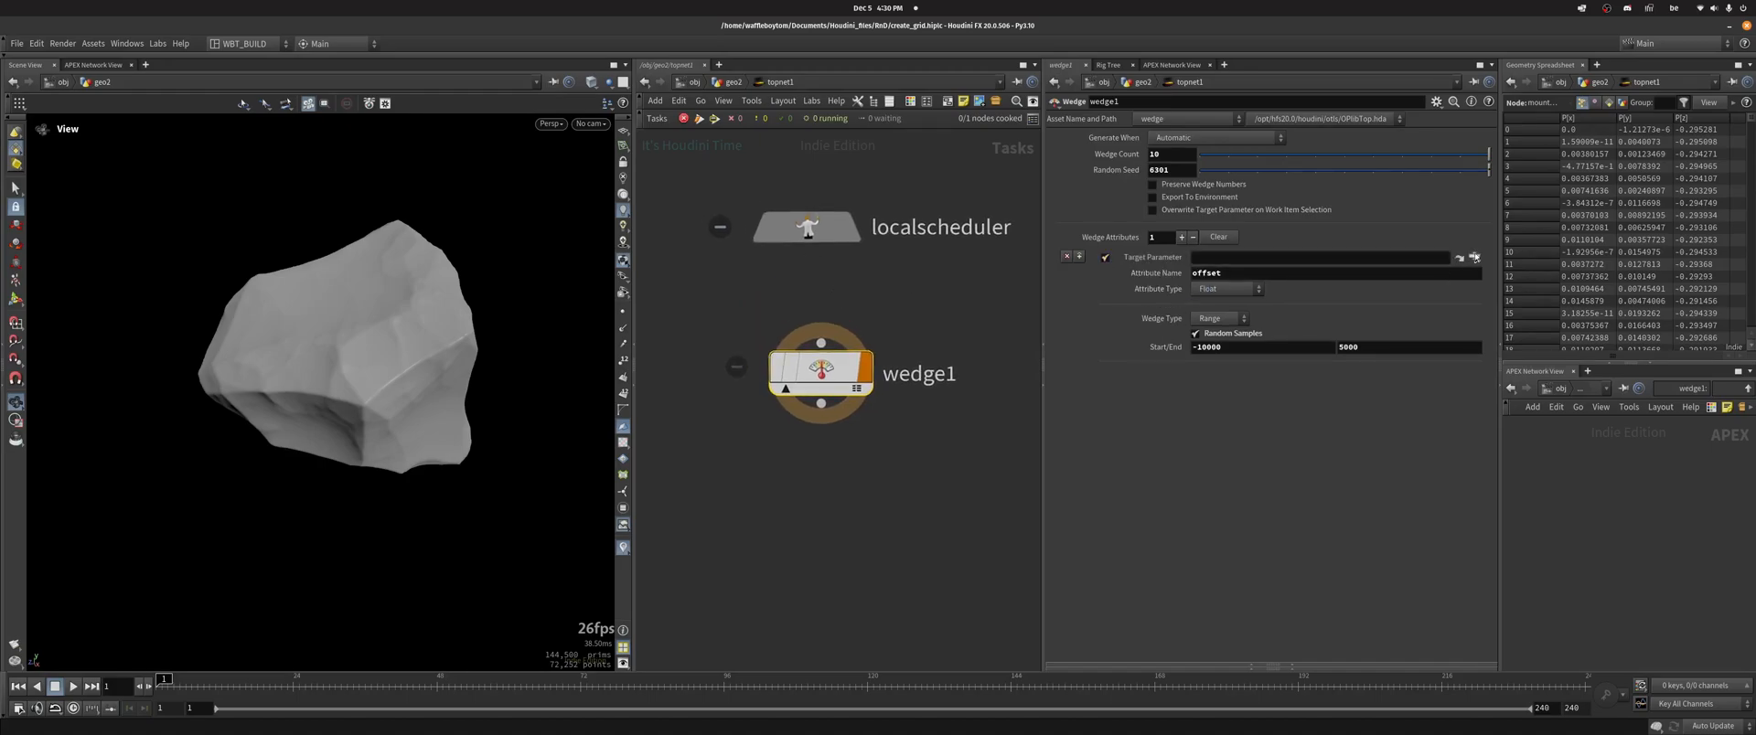
pyautogui.click(1475, 257)
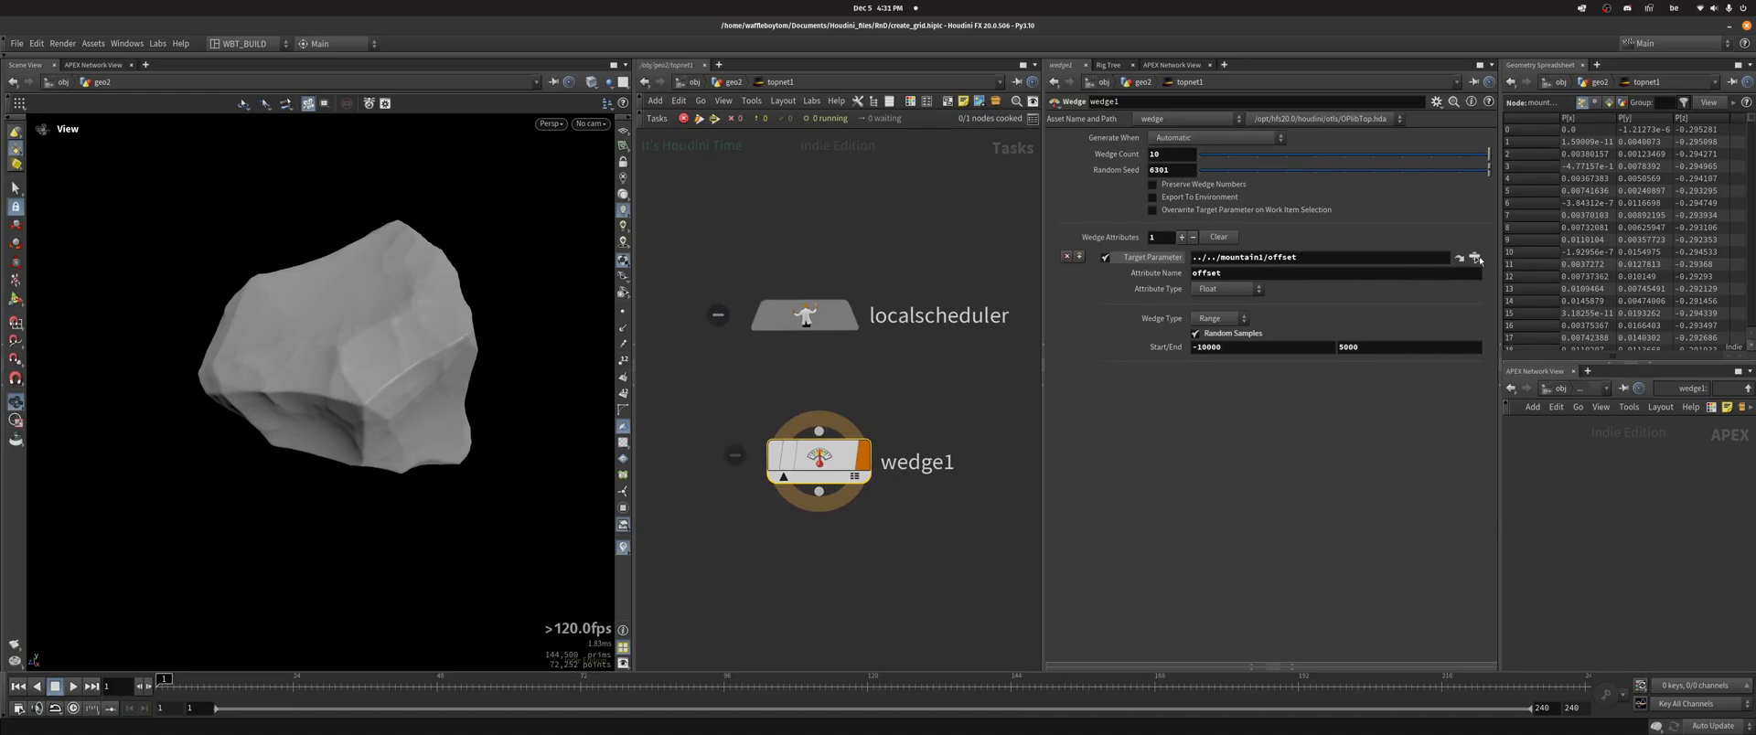
pyautogui.click(1476, 257)
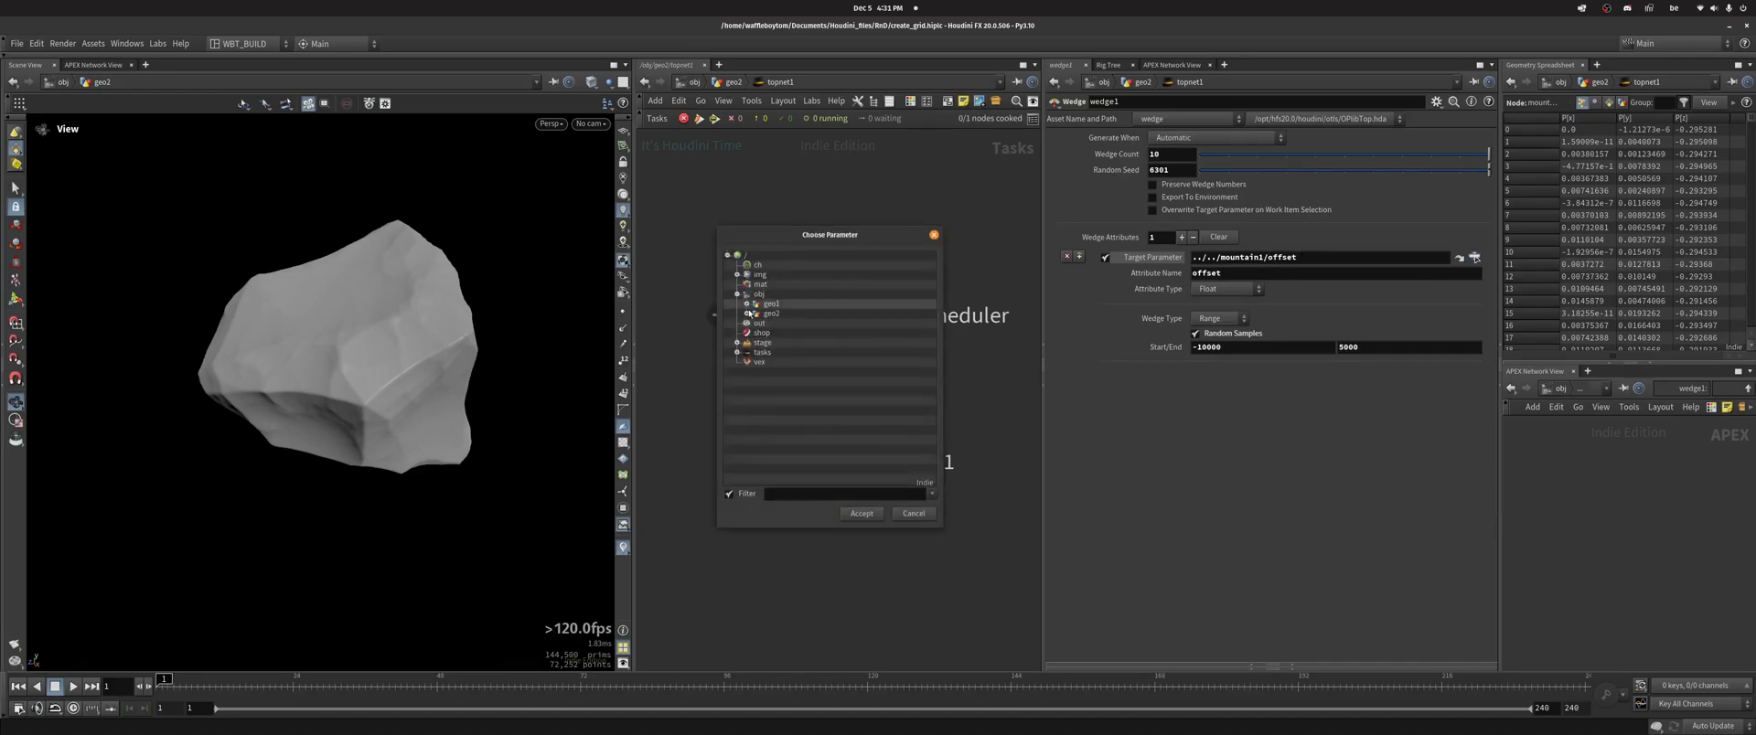
pyautogui.write('offset')
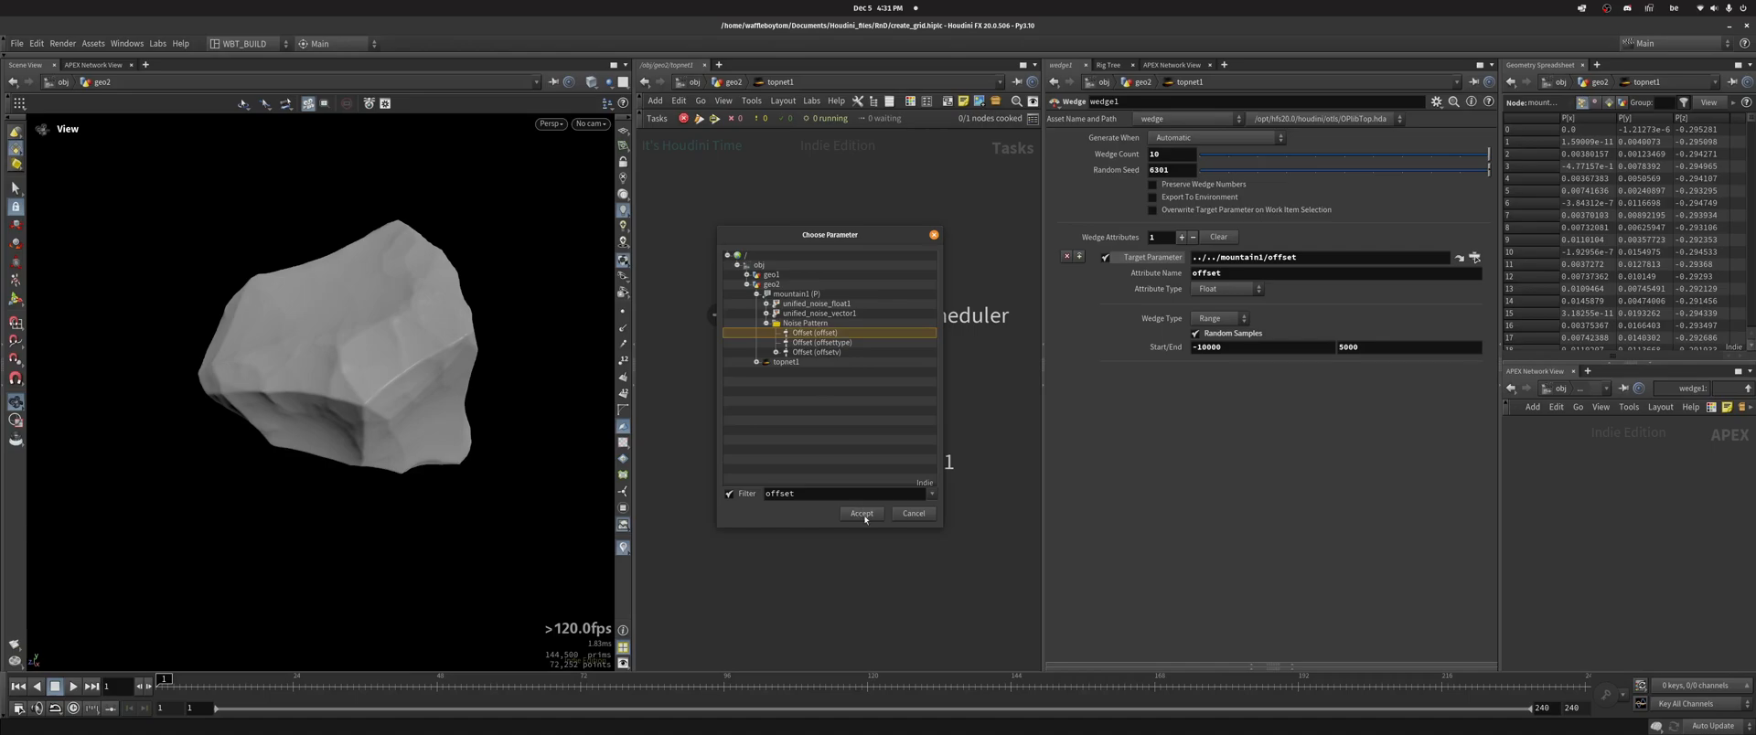
pyautogui.click(860, 514)
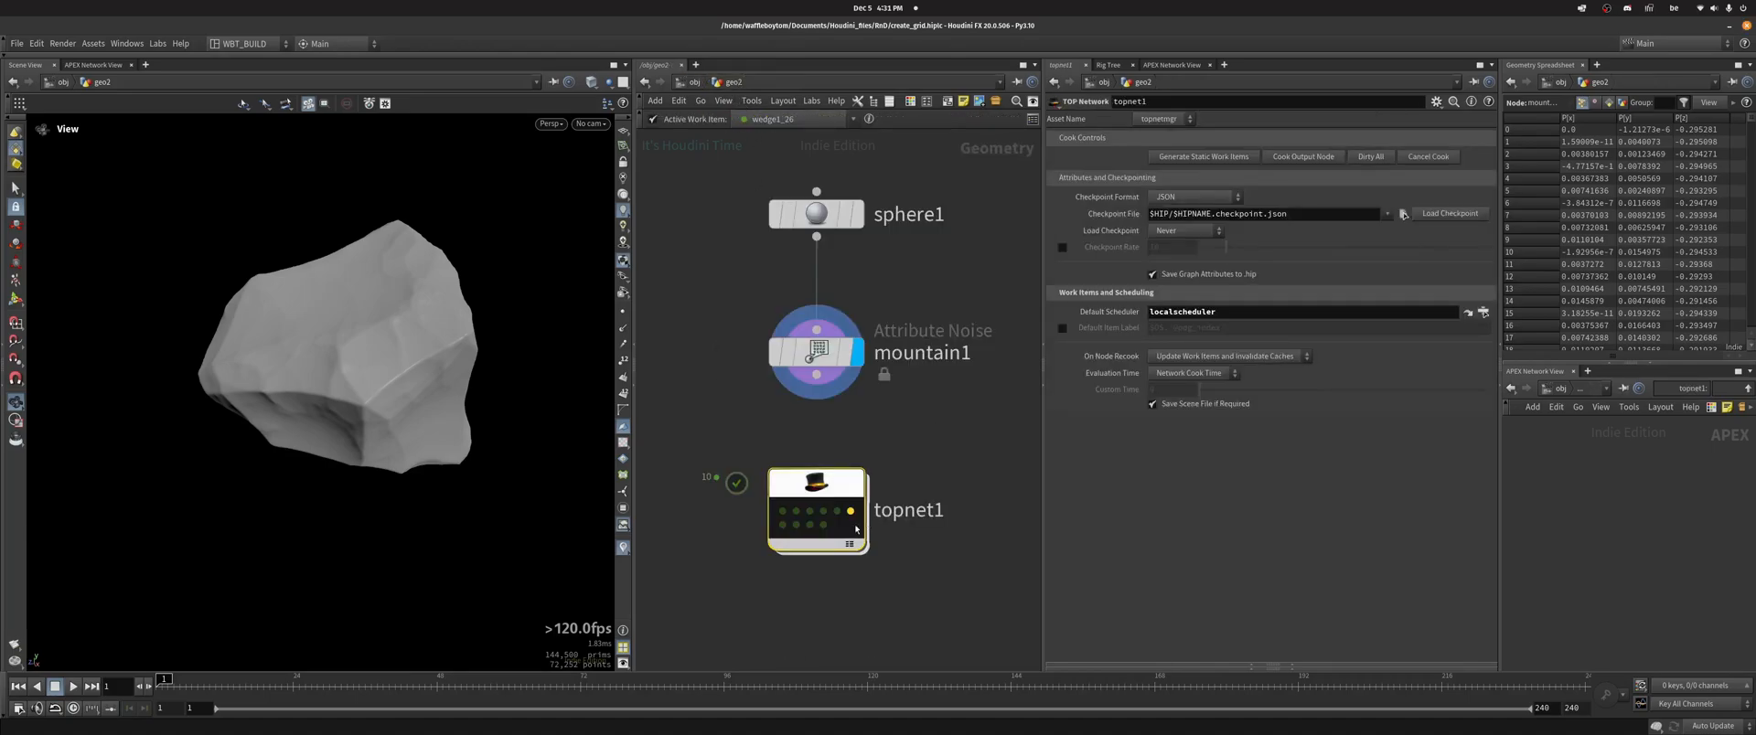
# Cook the wedge and confirm a work item sets the mountain noise offset to about -6612.2
pyautogui.doubleClick(815, 510)
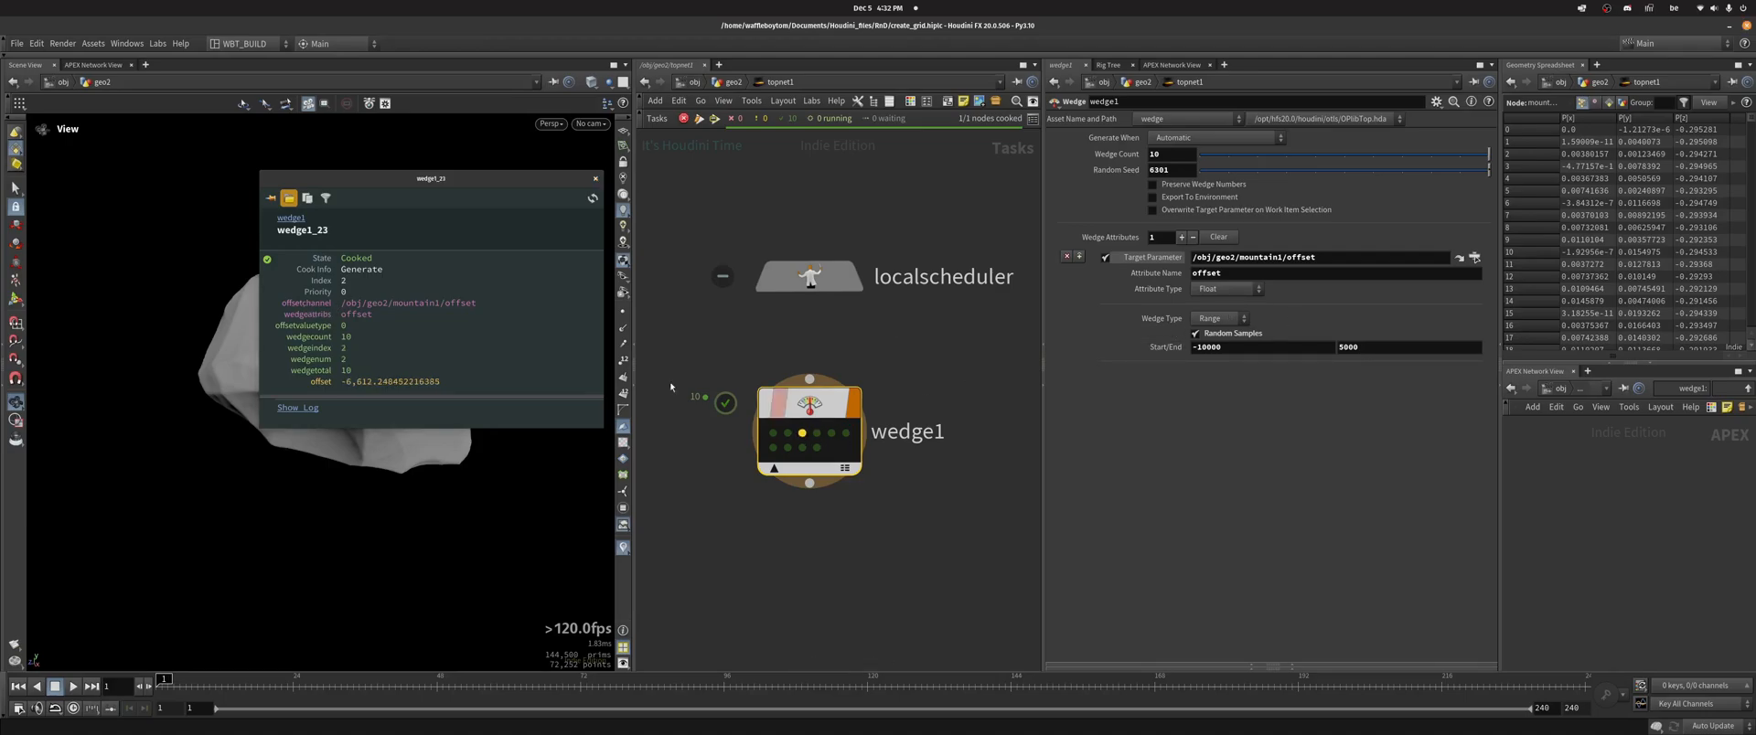
pyautogui.moveTo(399, 302)
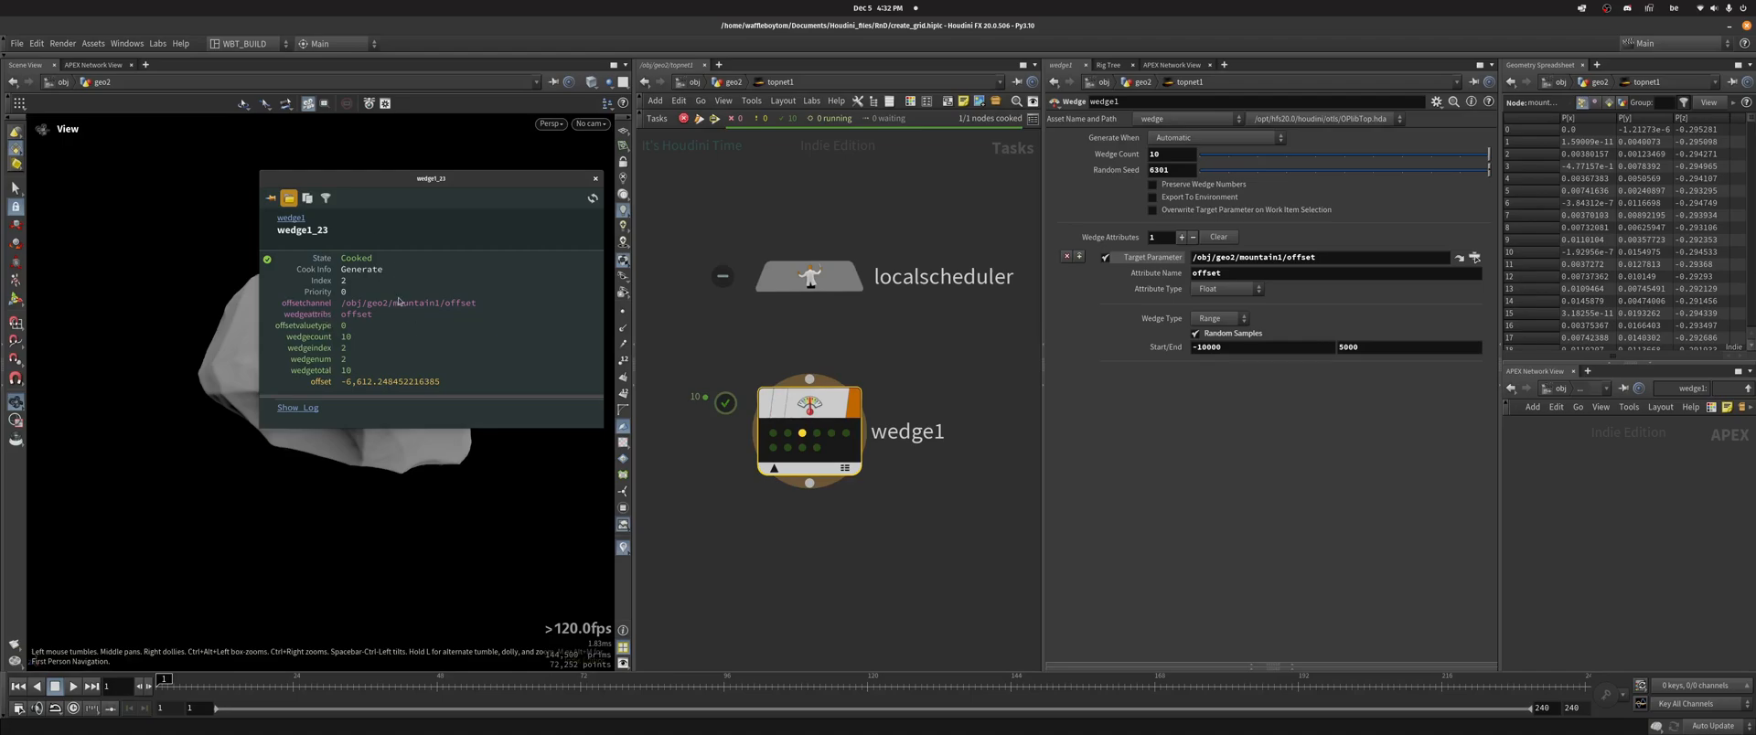
pyautogui.moveTo(484, 317)
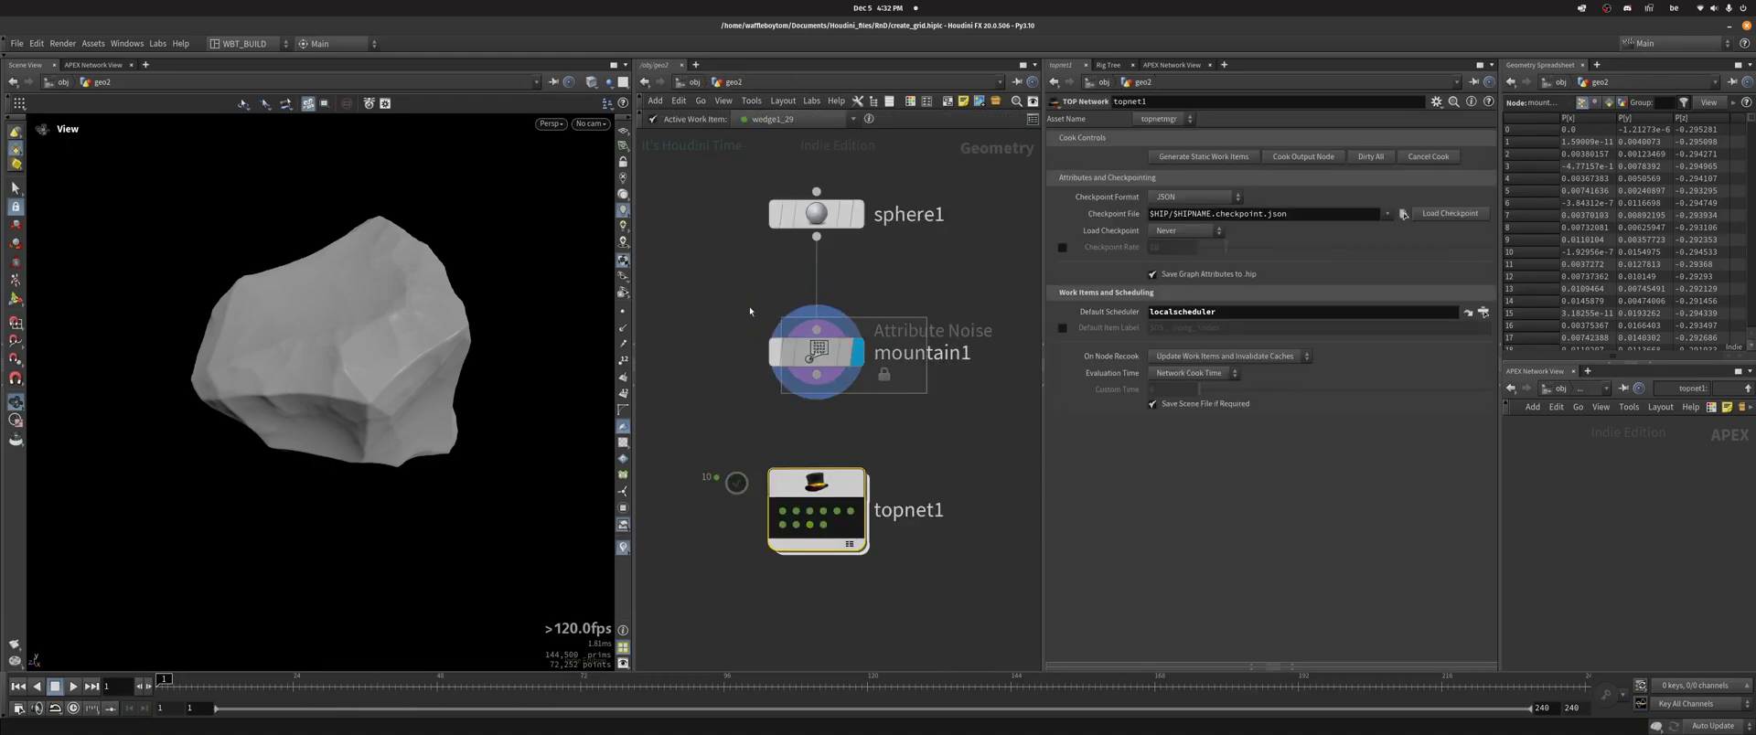
pyautogui.click(815, 352)
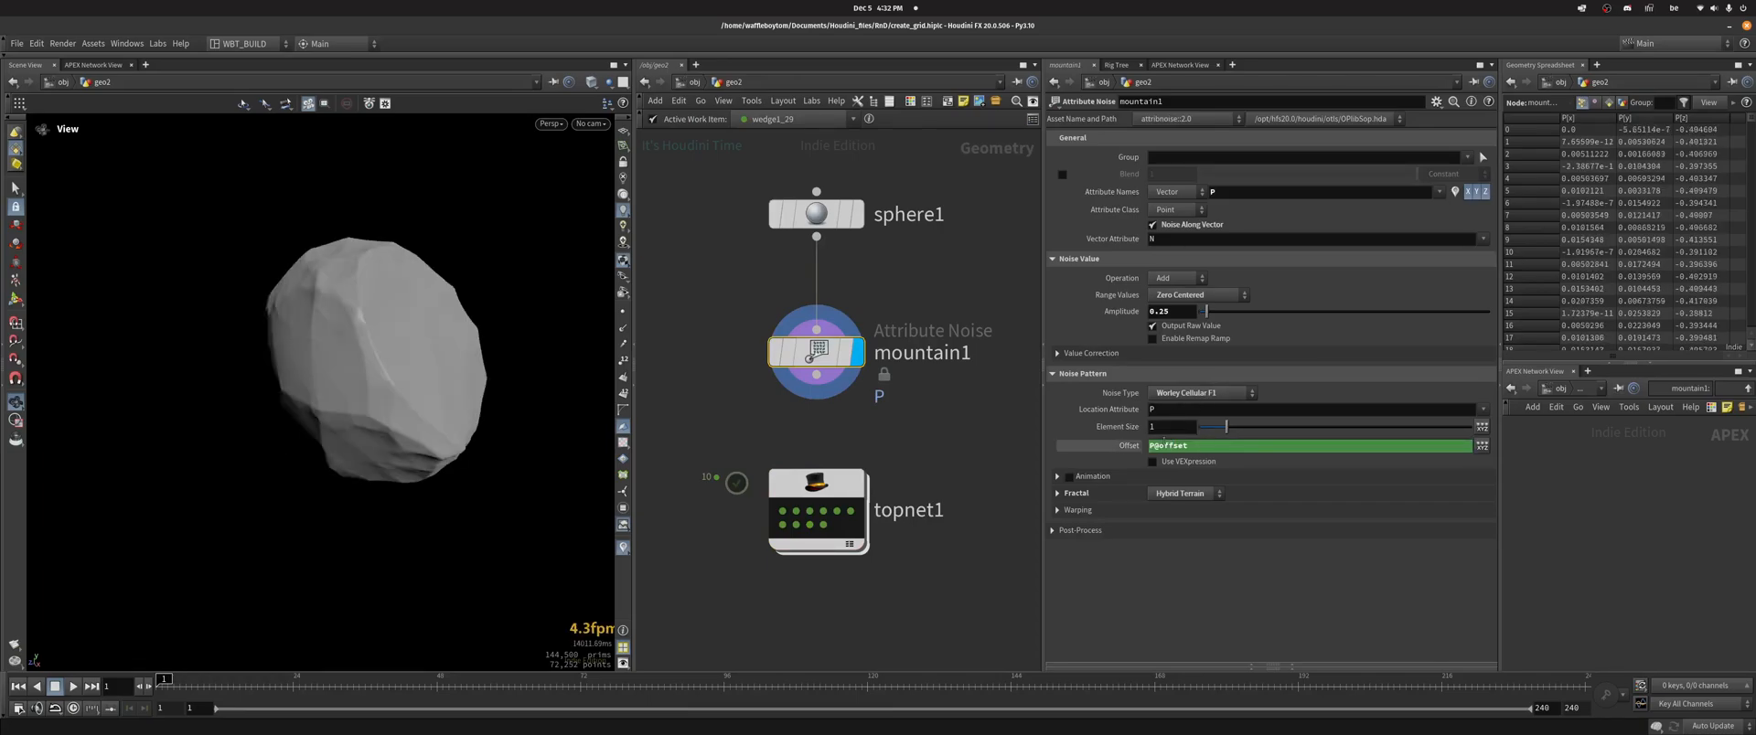
# Select the TOP network node and make room below the mountain noise for the geometry output
pyautogui.click(815, 510)
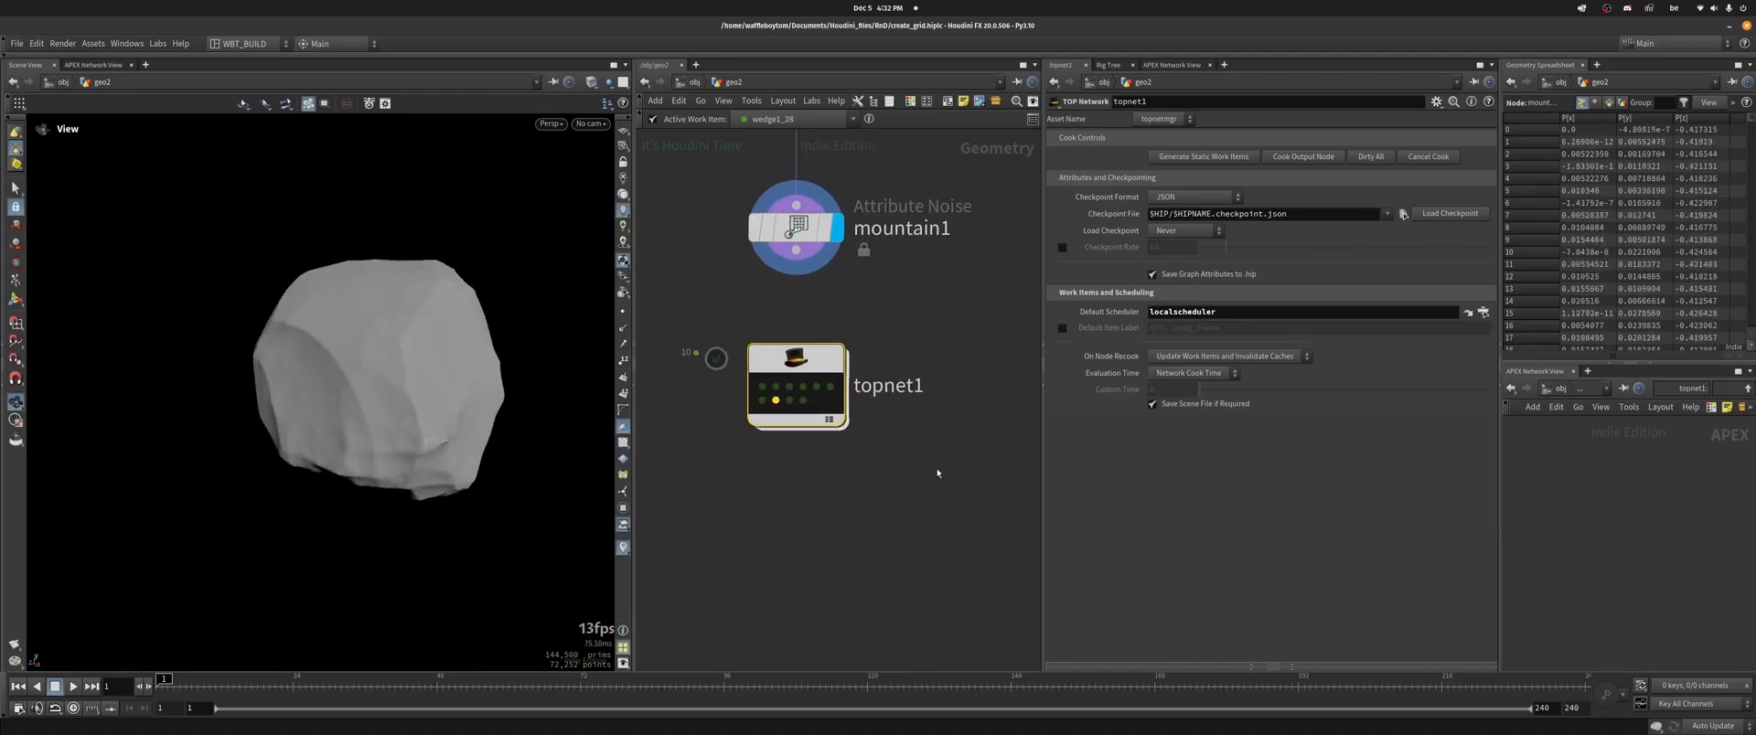
pyautogui.moveTo(380, 381); pyautogui.dragTo(325, 347)
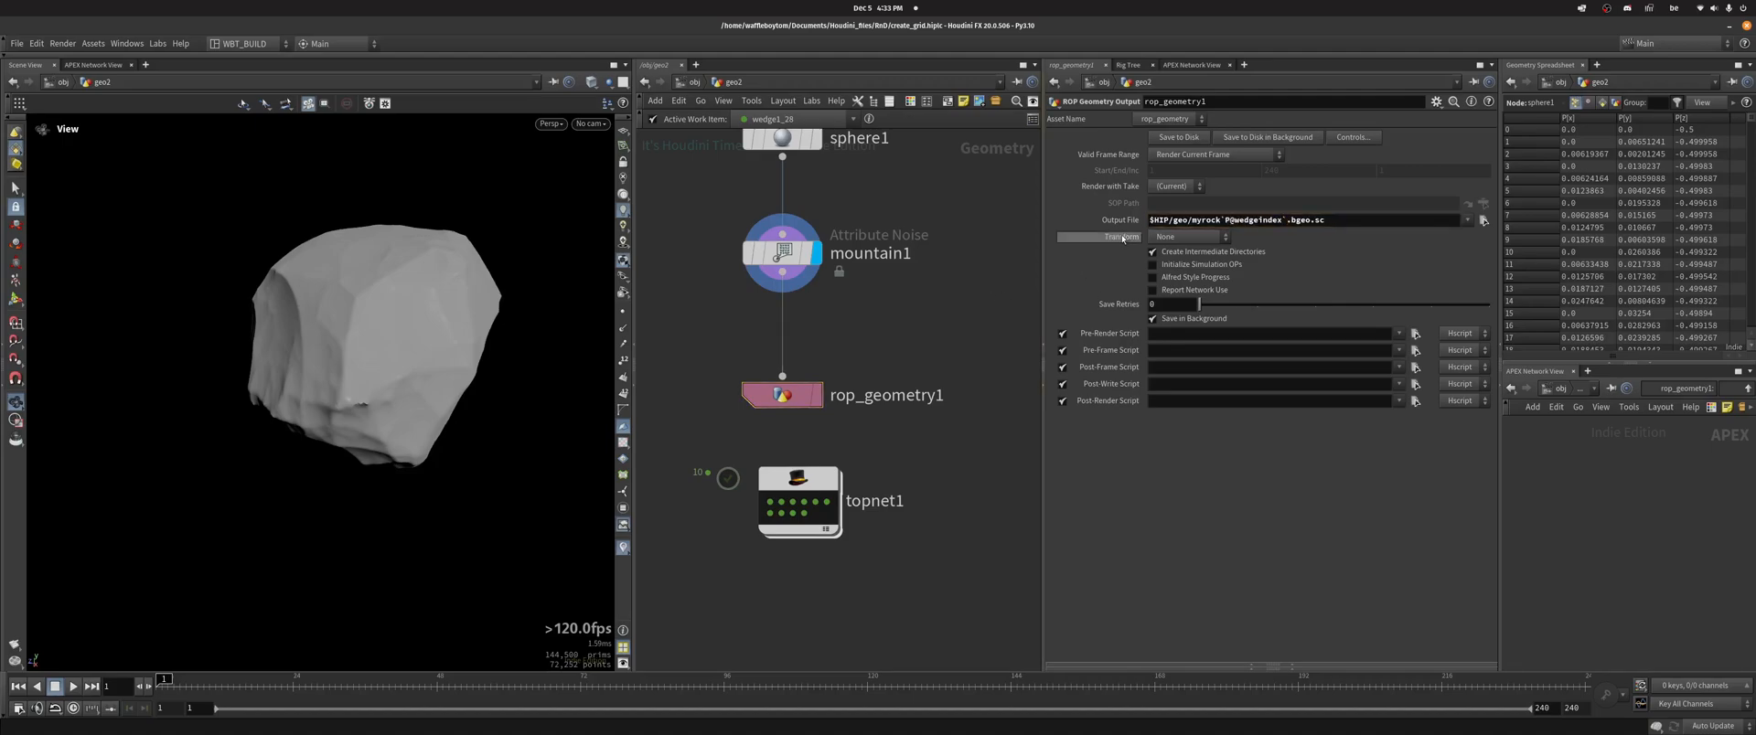
# Rename the geometry output node to CACHE_ROCKS
pyautogui.click(797, 500)
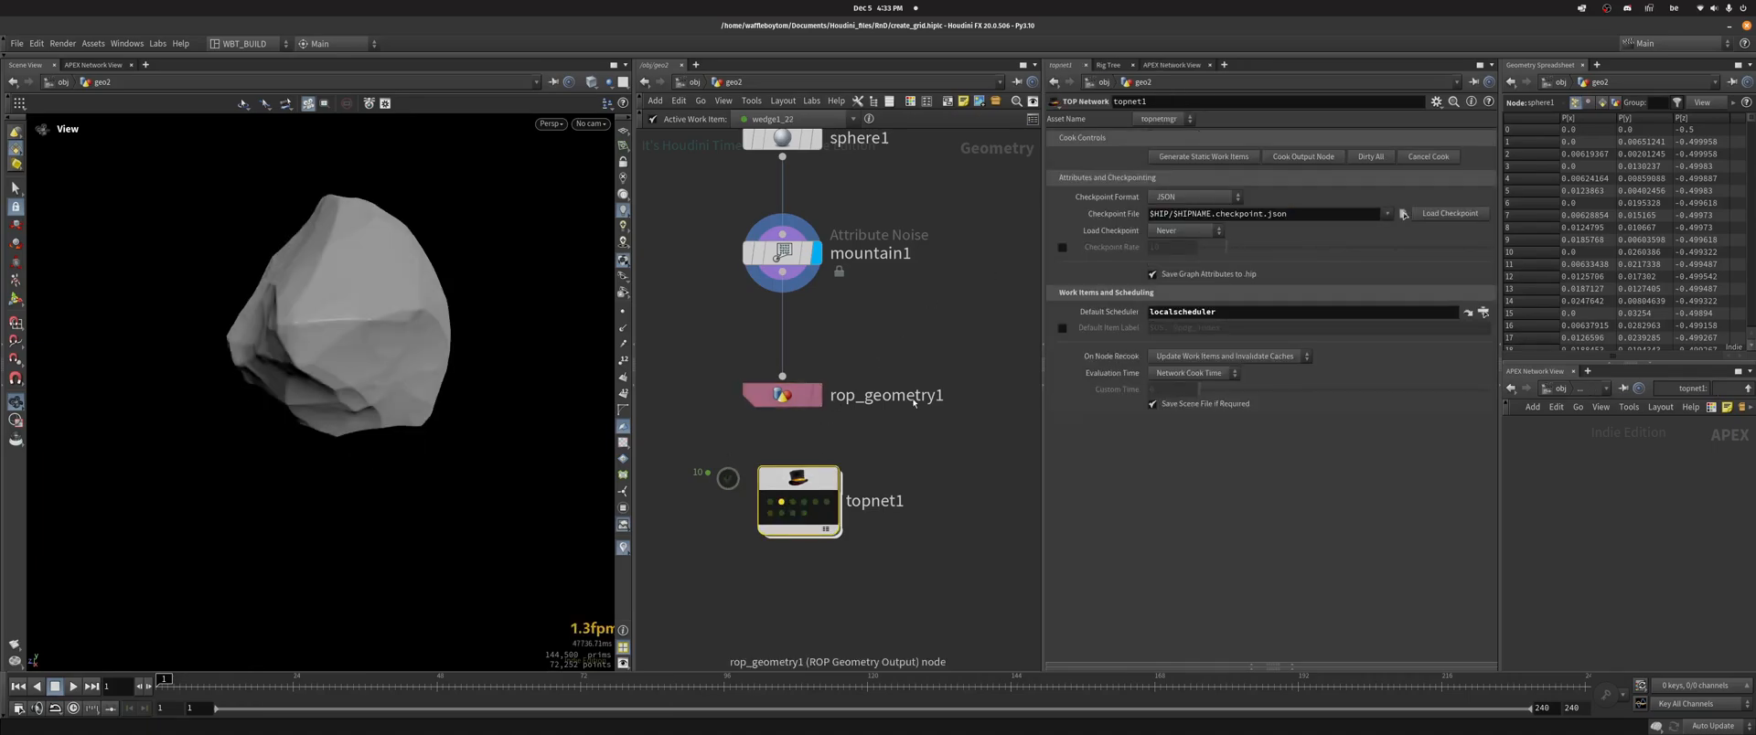
pyautogui.click(782, 394)
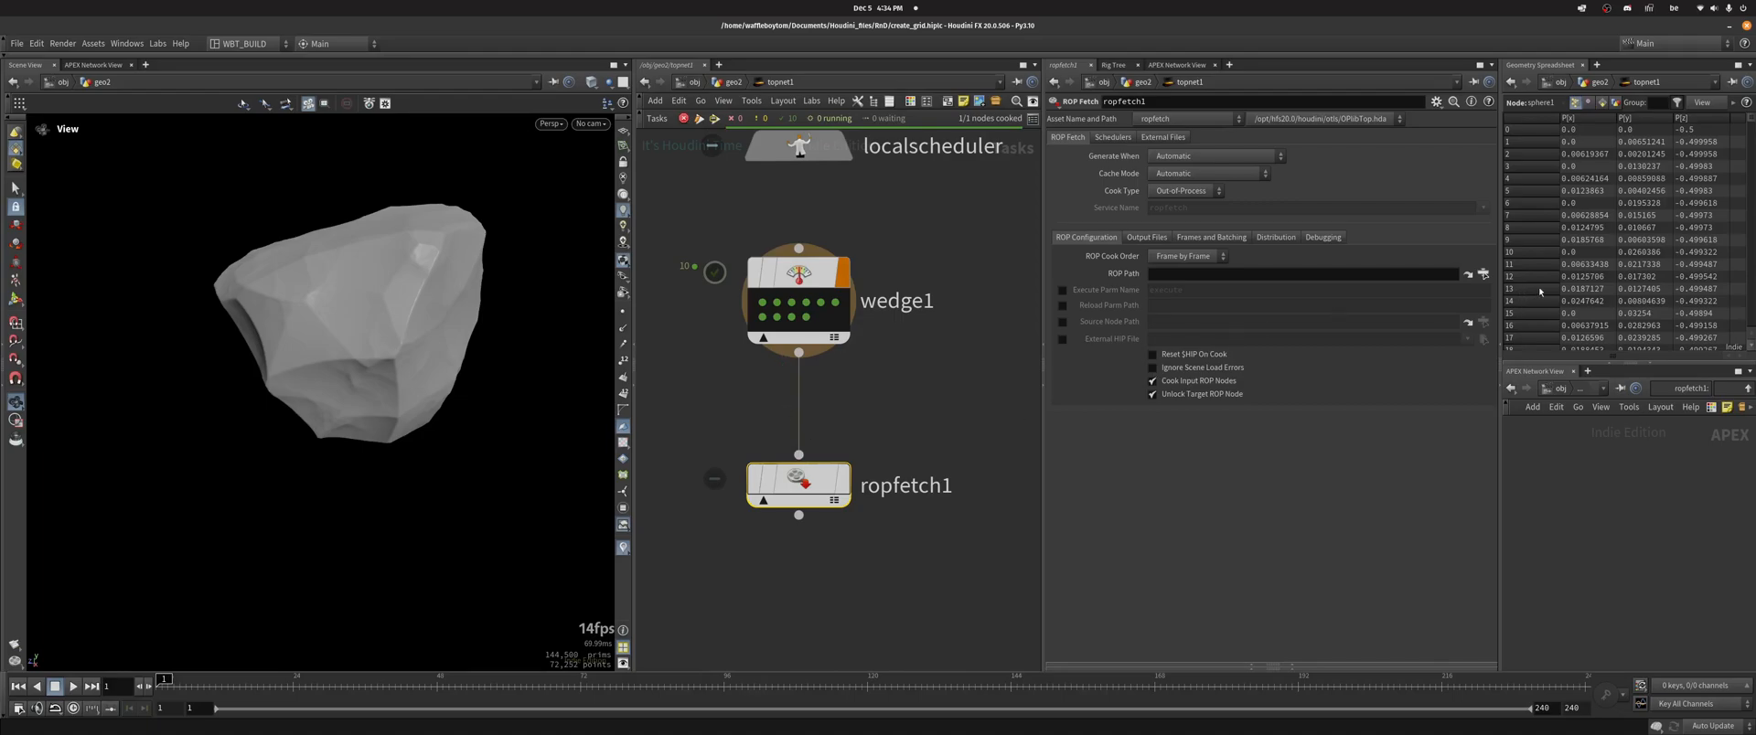
pyautogui.click(1299, 274)
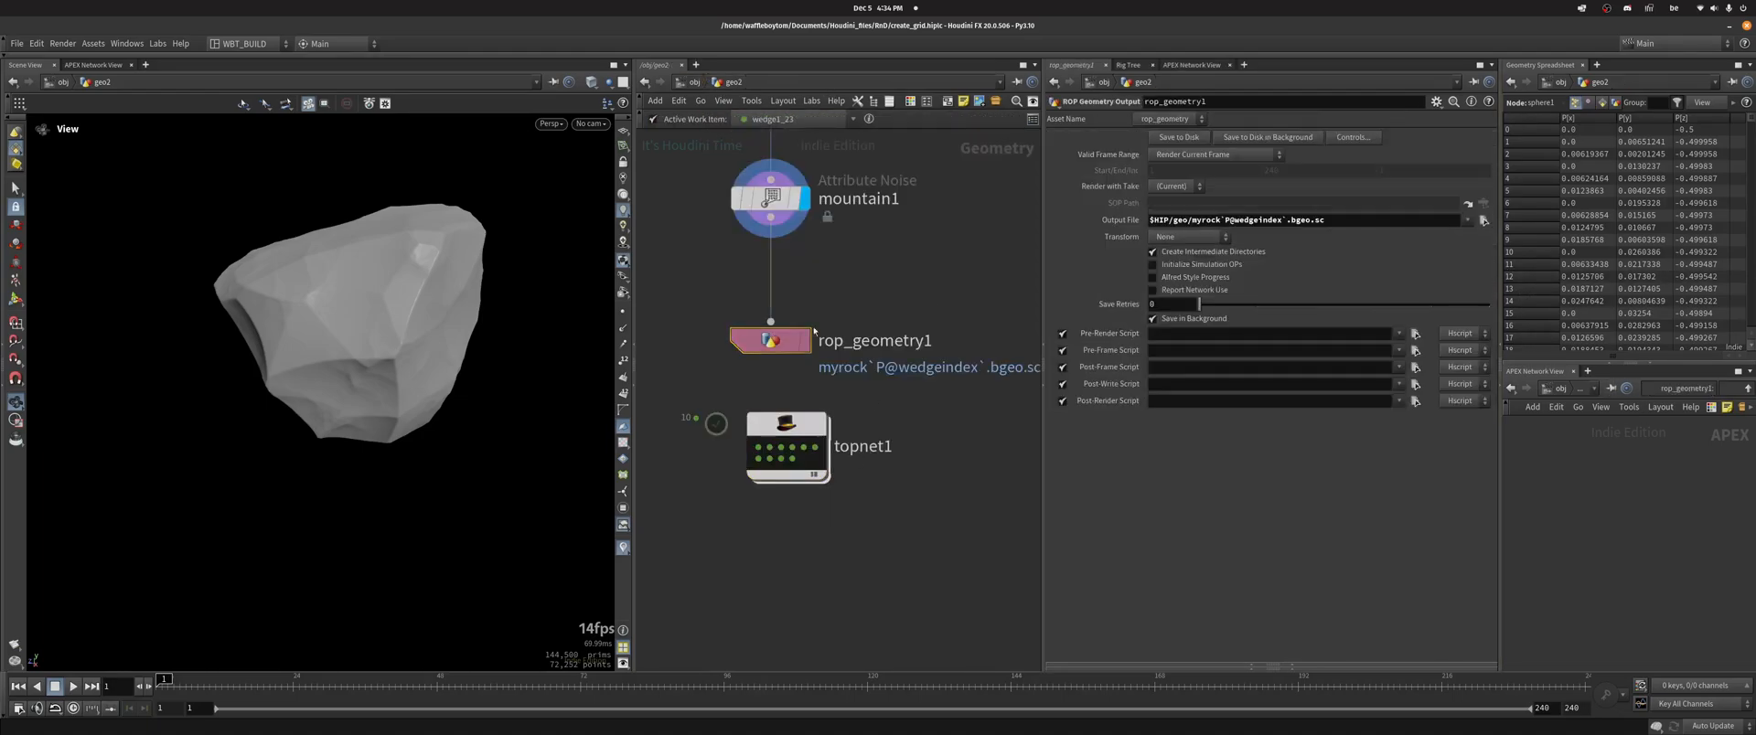
pyautogui.doubleClick(877, 341)
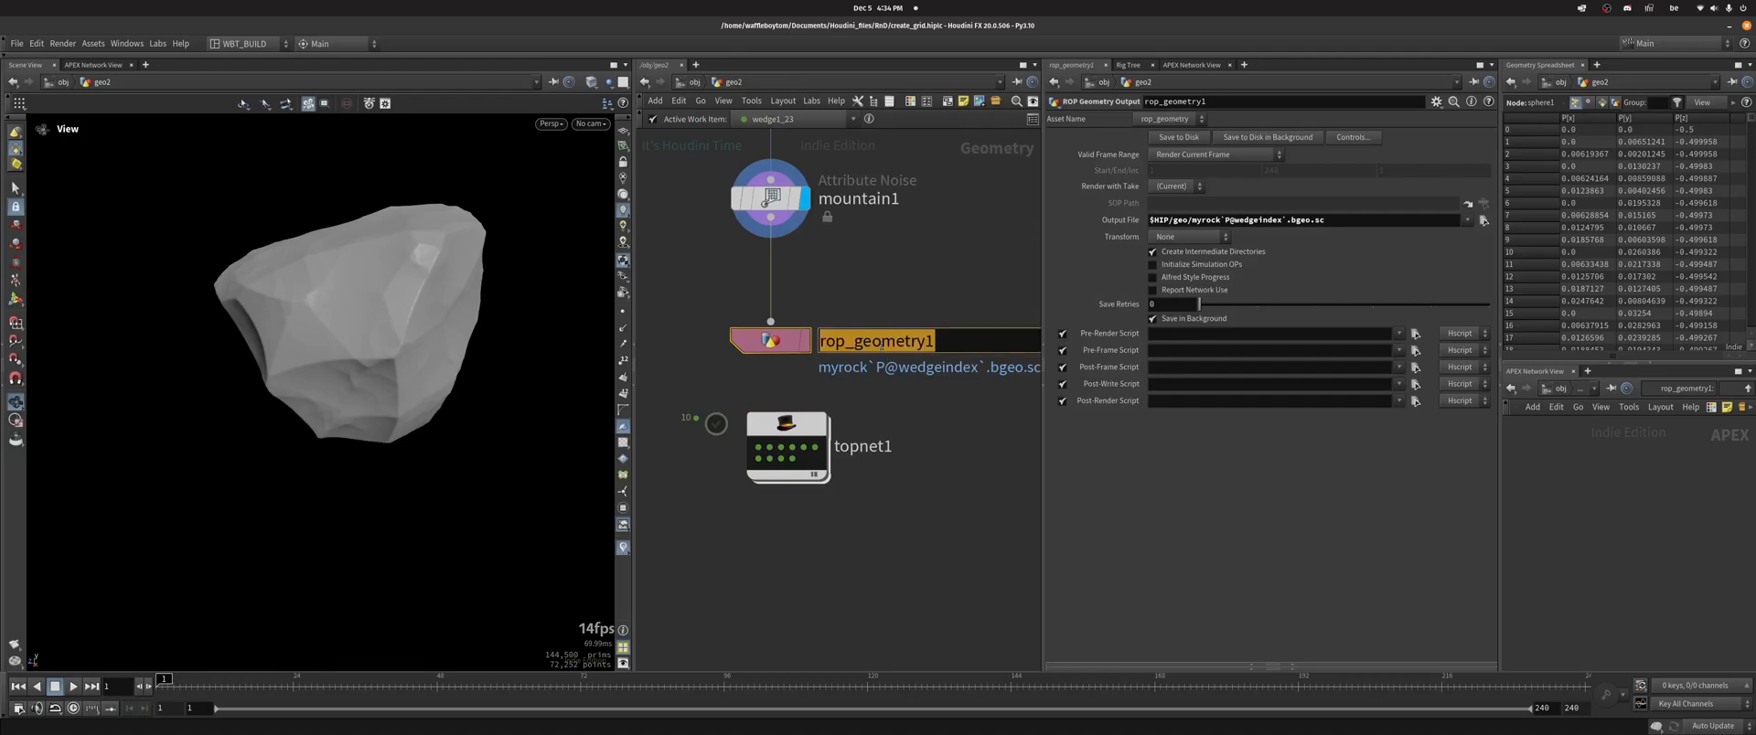
pyautogui.write('CACHE_ROCKS')
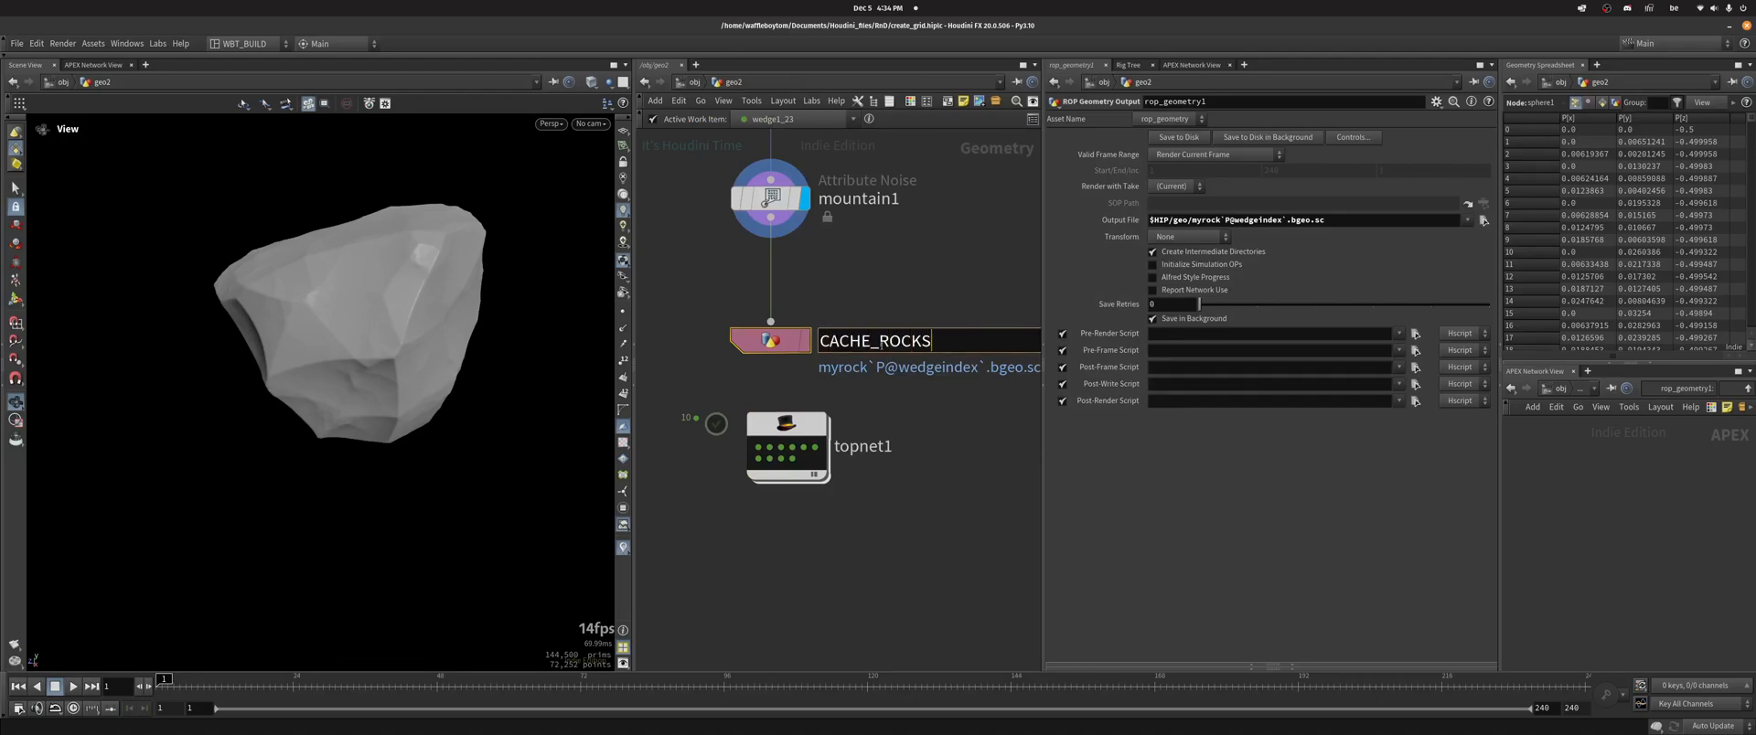
# Set the ROP Fetch's ROP Path to /obj/geo2/CACHE_ROCKS and review its output settings
pyautogui.doubleClick(787, 445)
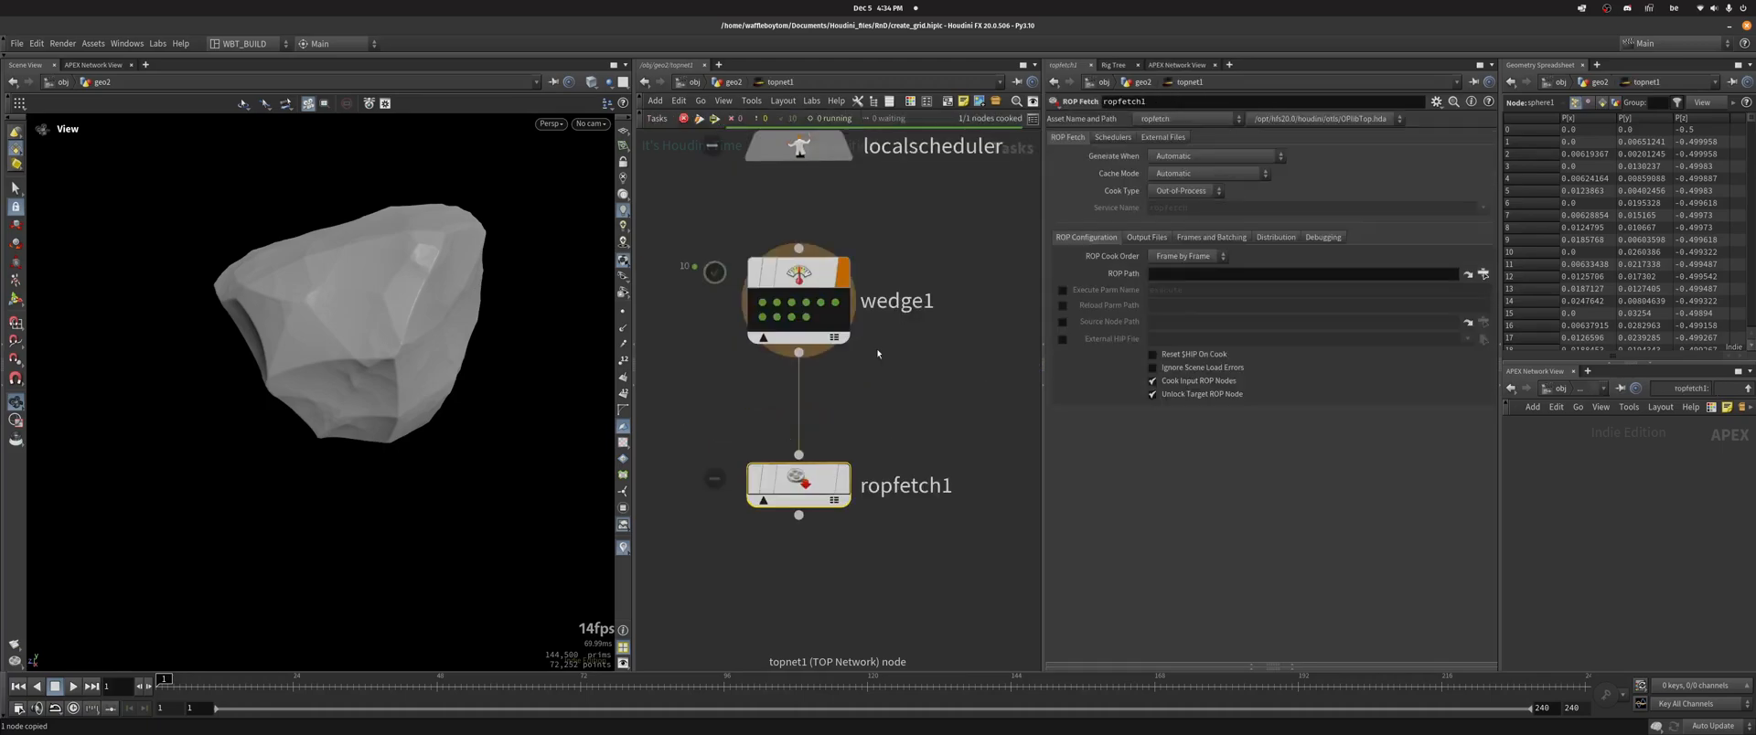
pyautogui.write('/obj/geo2/CACHE_ROCKS')
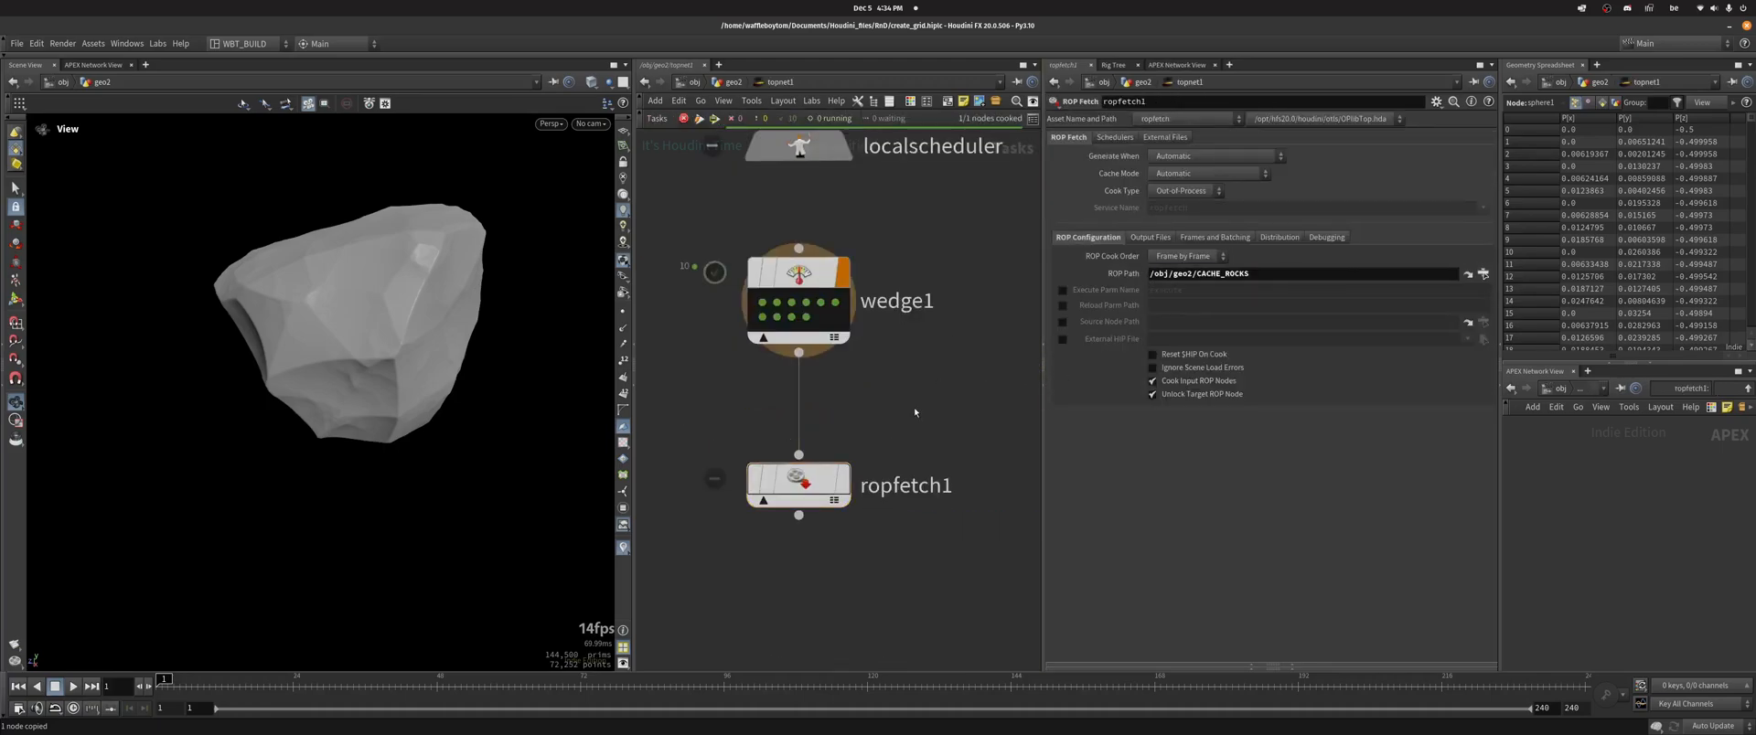
pyautogui.click(1149, 237)
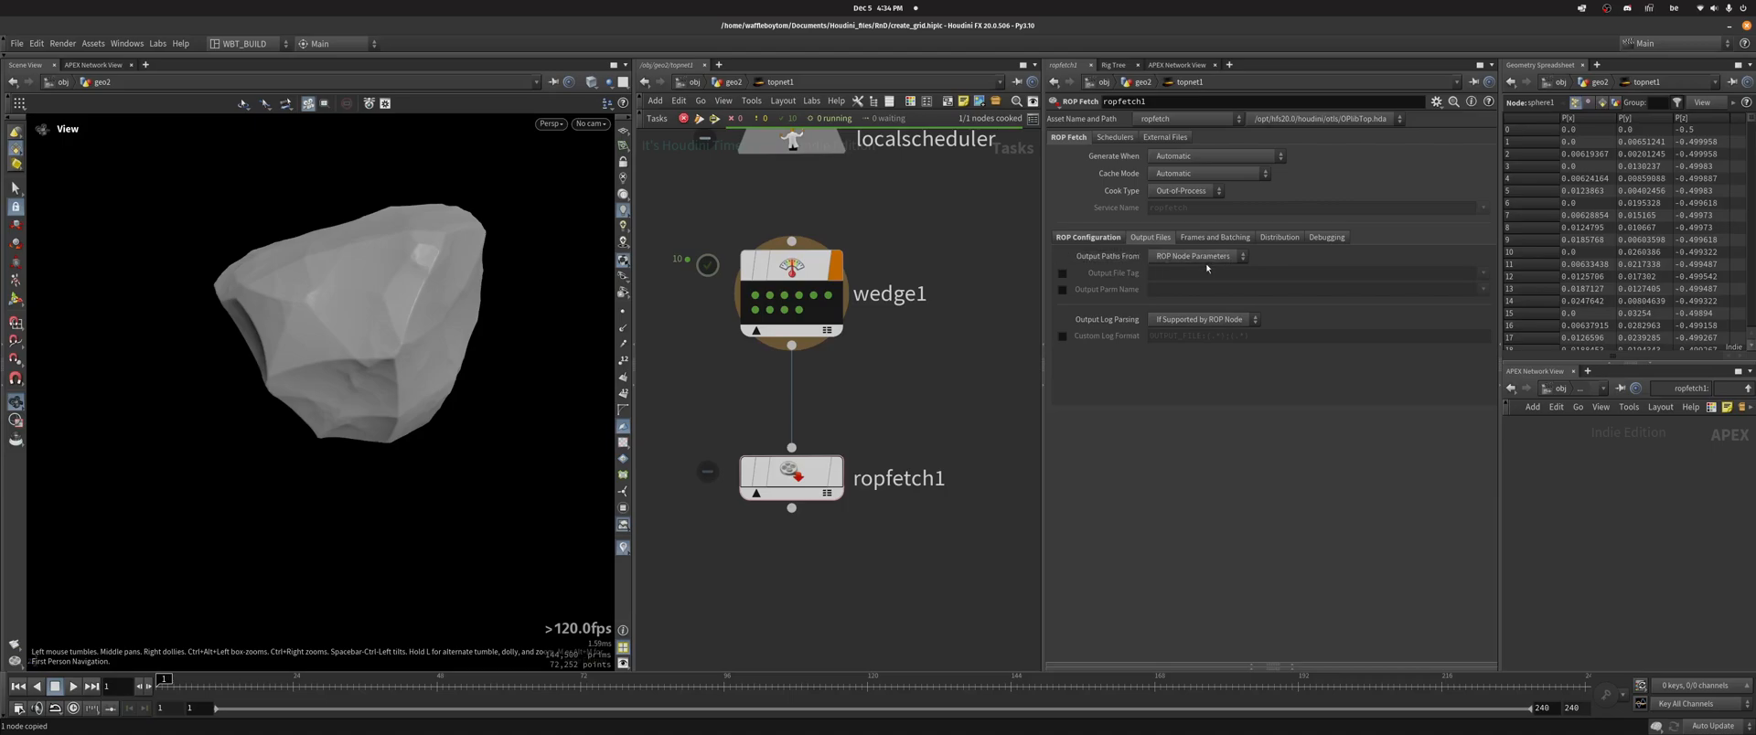
pyautogui.click(1214, 237)
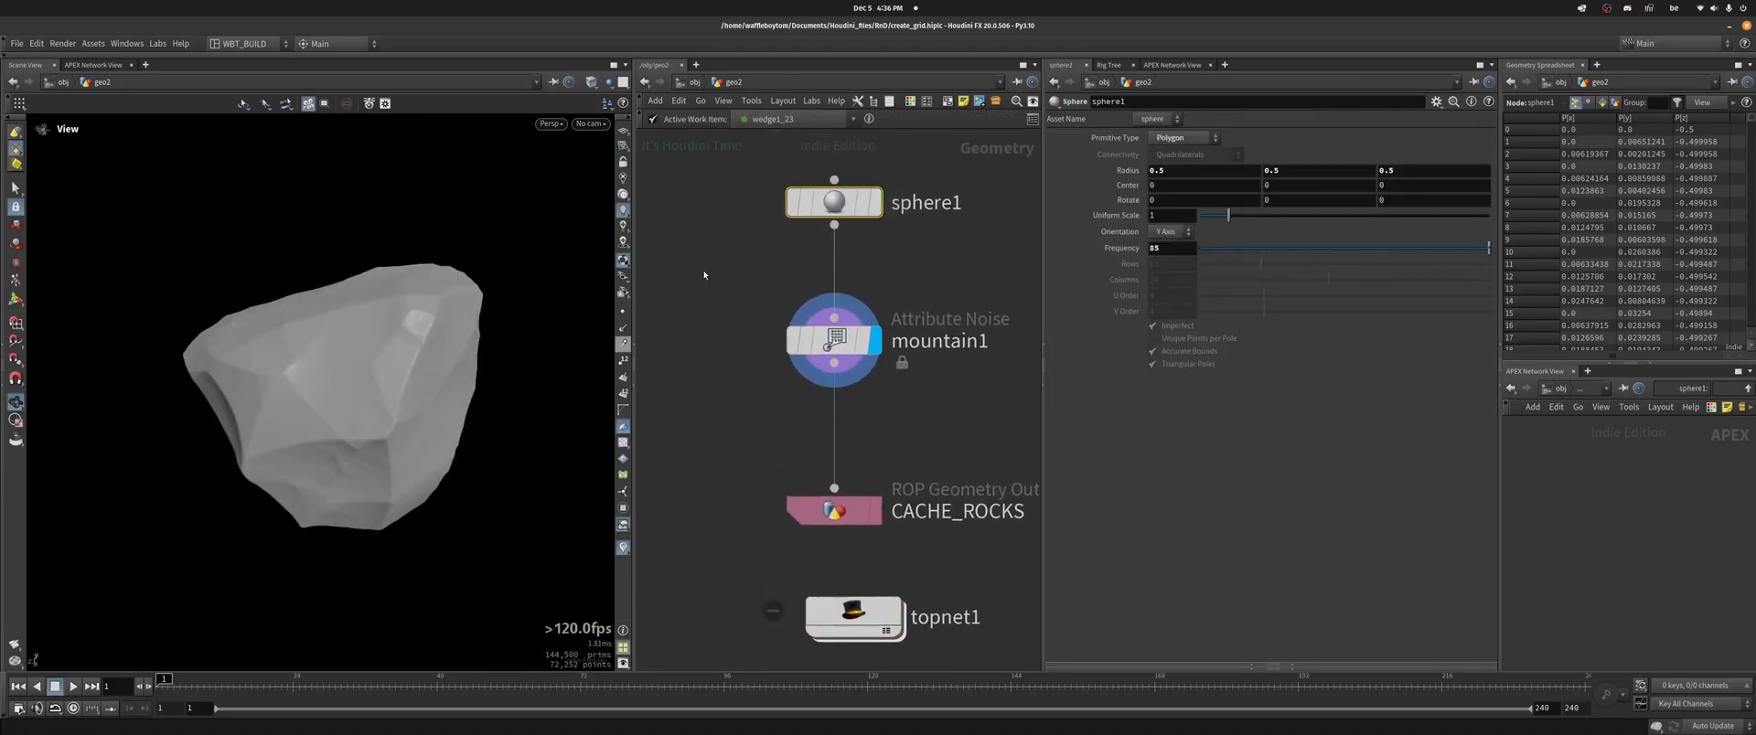
# Cook ropfetch1 inside topnet1 to write every wedged rock variation to disk
pyautogui.click(833, 340)
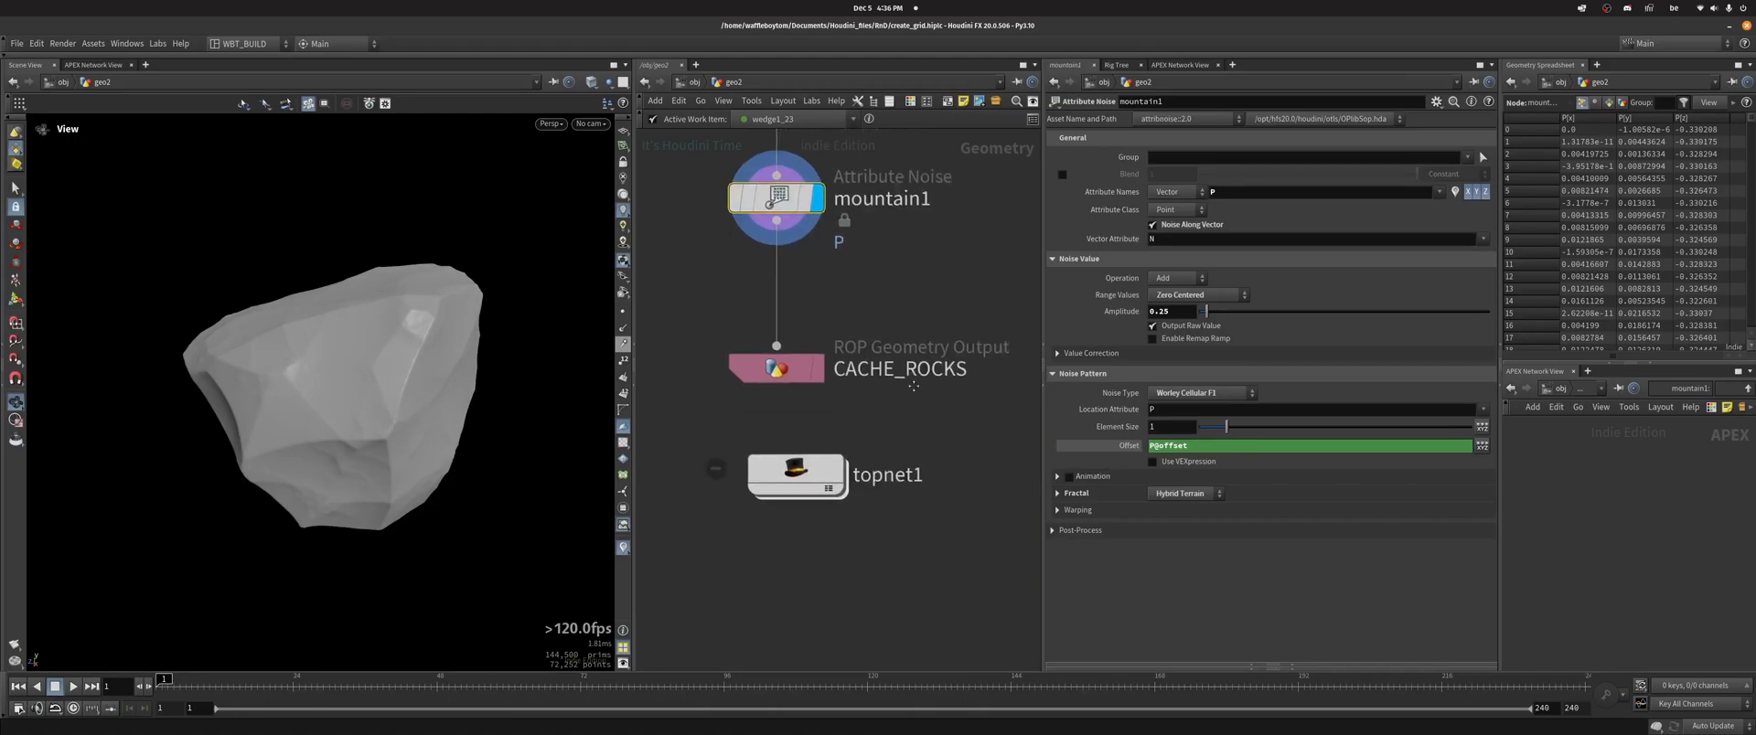
pyautogui.doubleClick(795, 475)
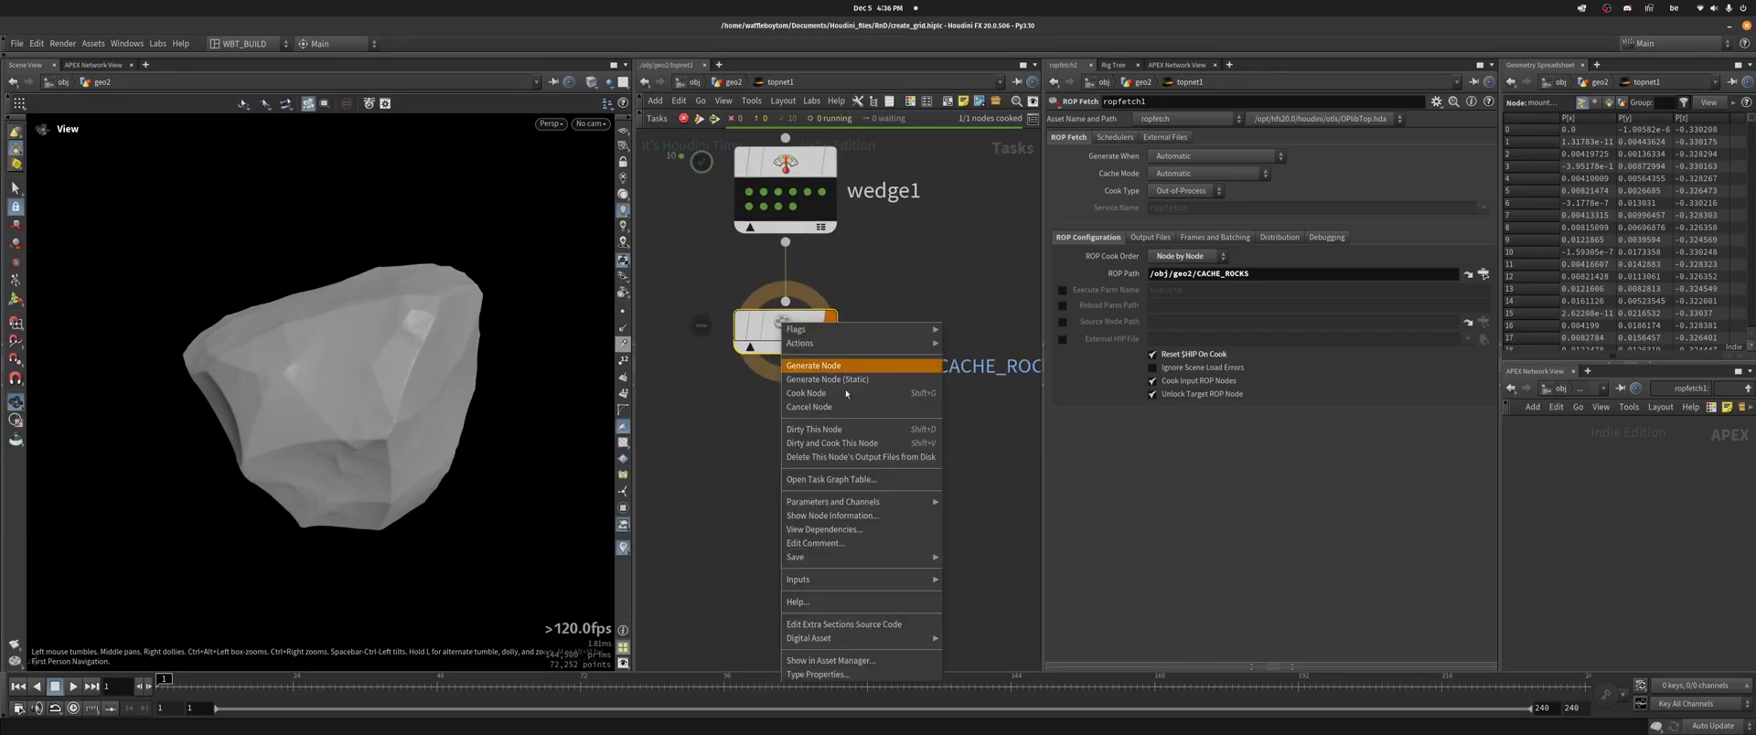
pyautogui.click(814, 365)
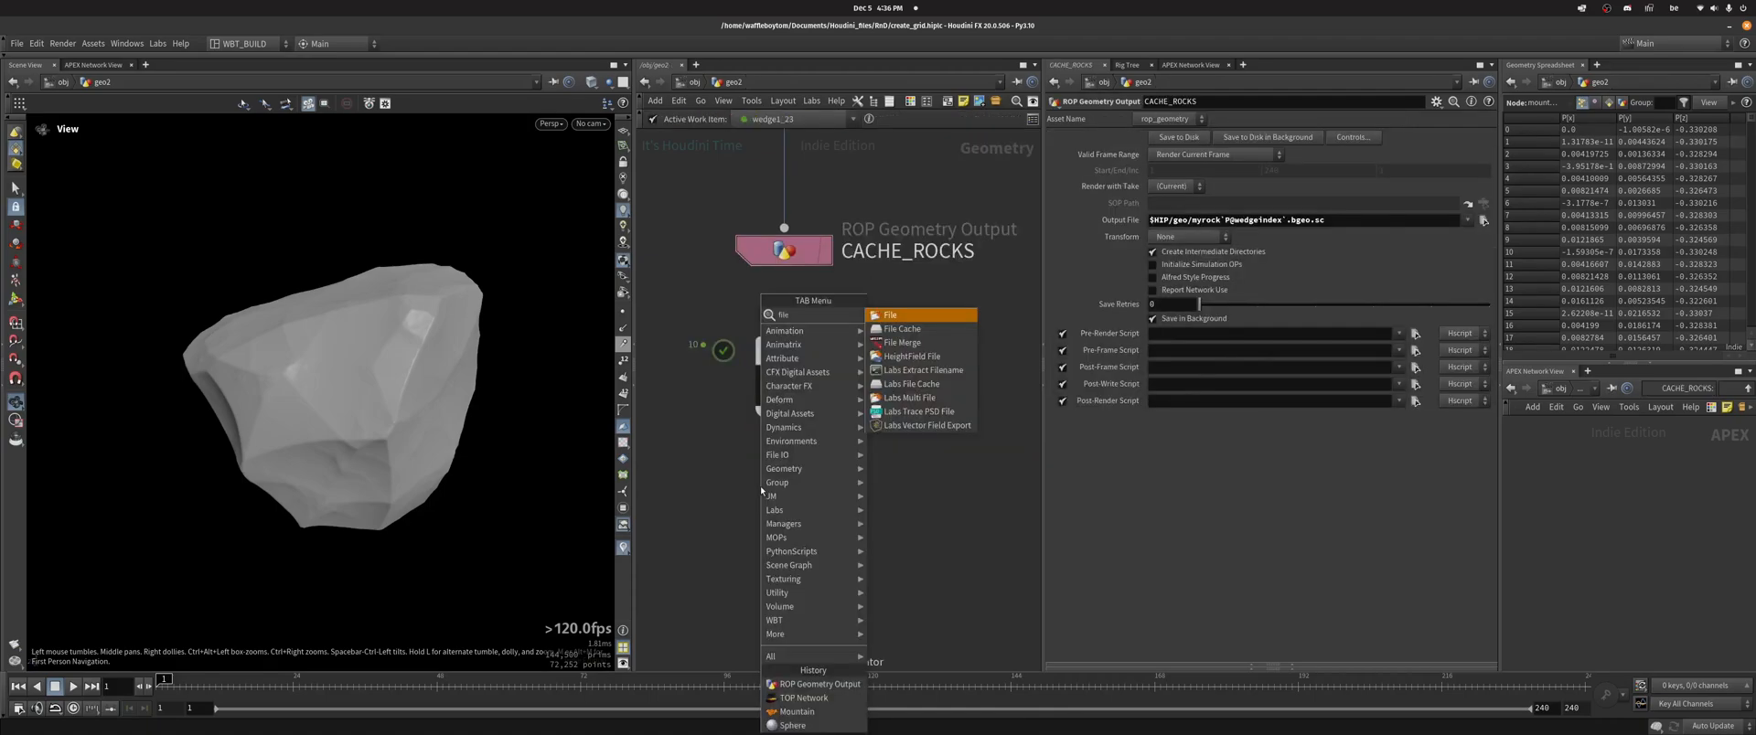
# Add a File node loading $HIP/geo/myrock$F.bgeo.sc and step frames to compare rocks
pyautogui.click(890, 315)
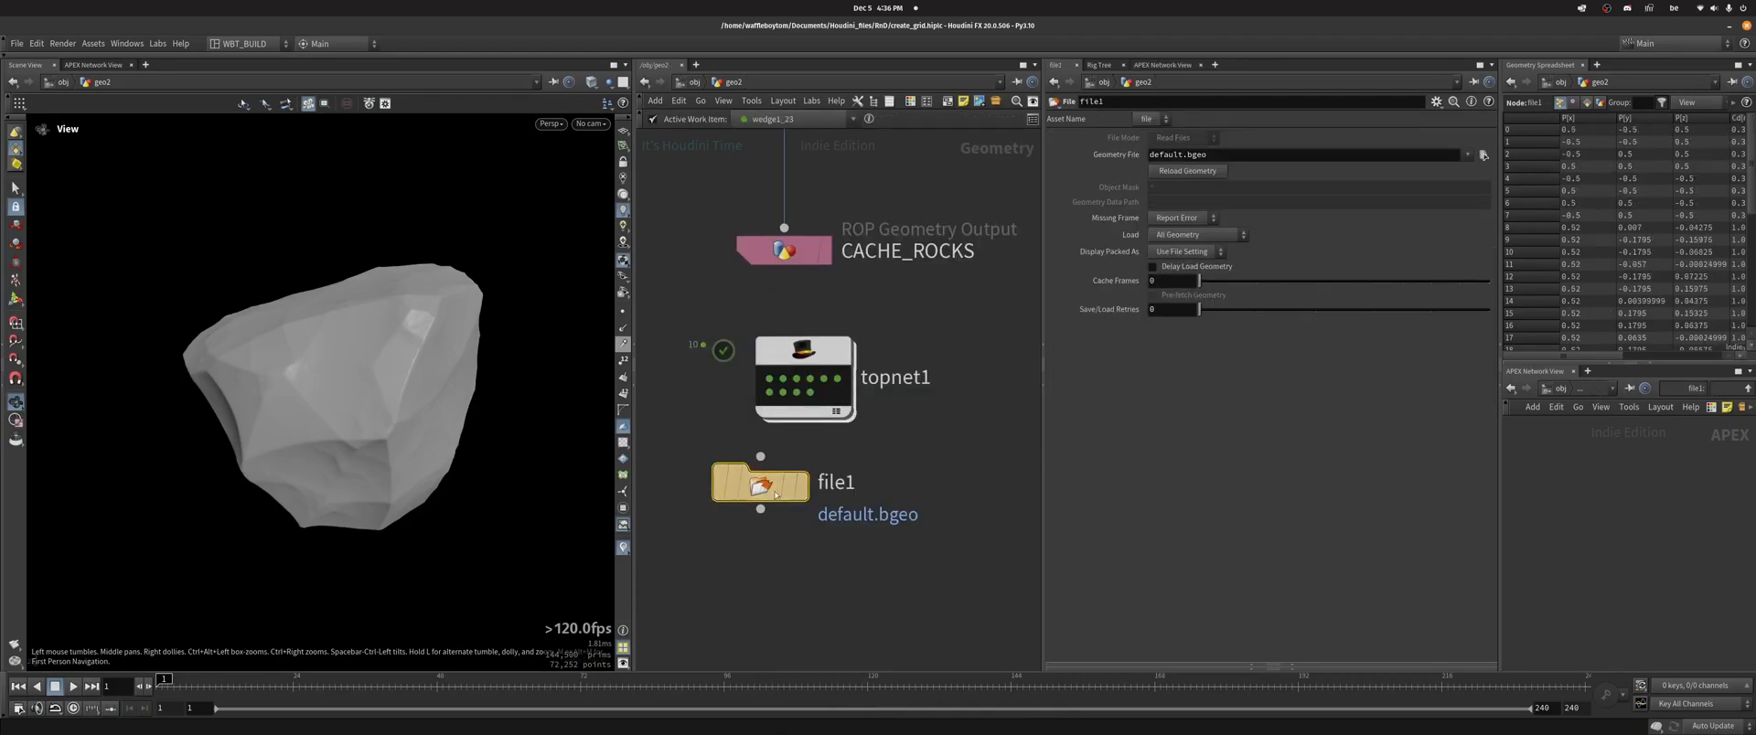
pyautogui.click(782, 250)
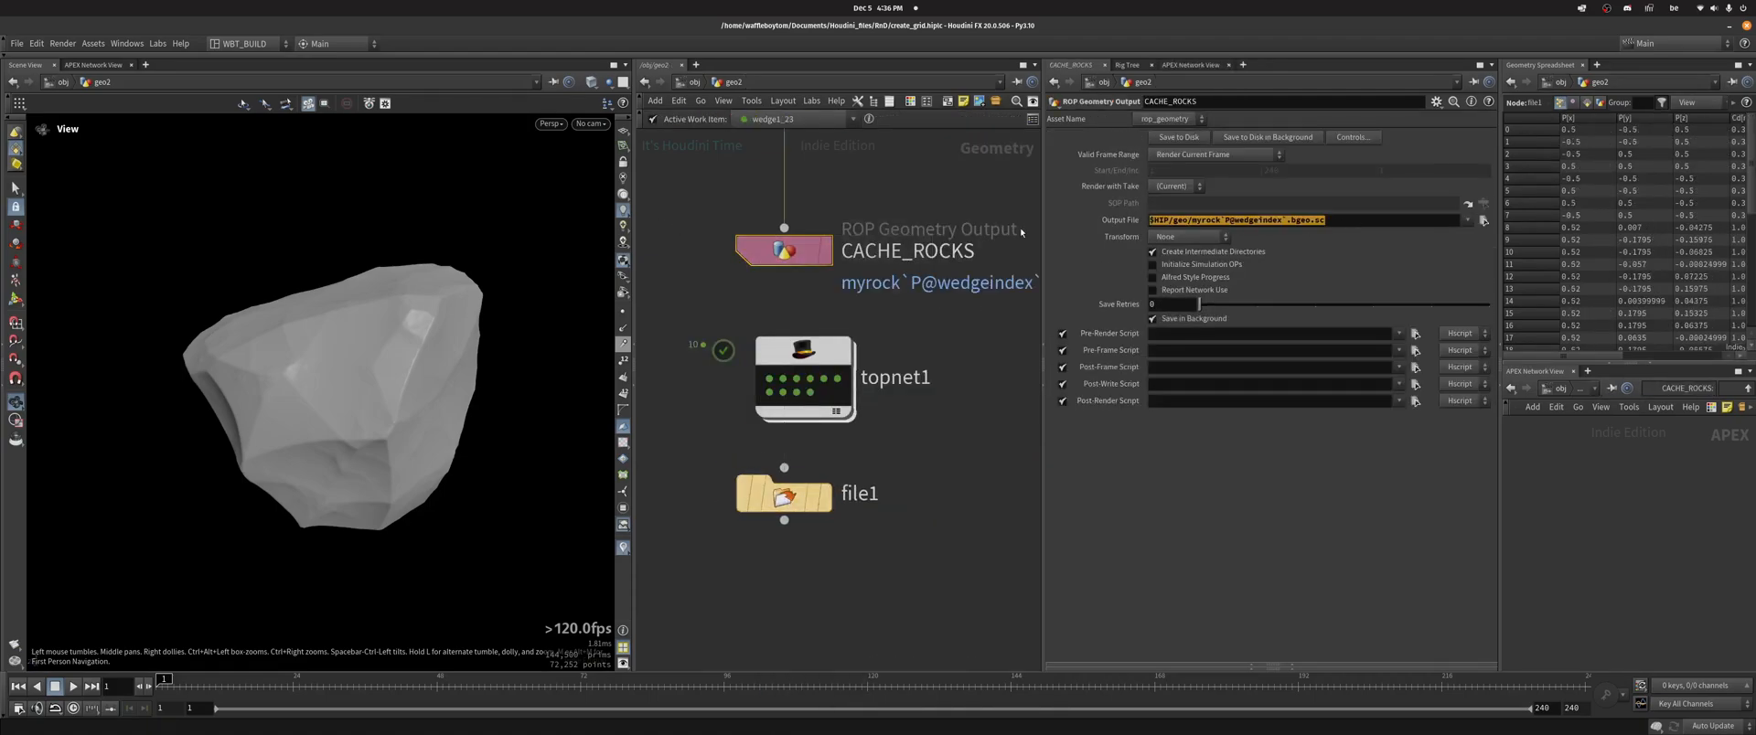
pyautogui.click(784, 494)
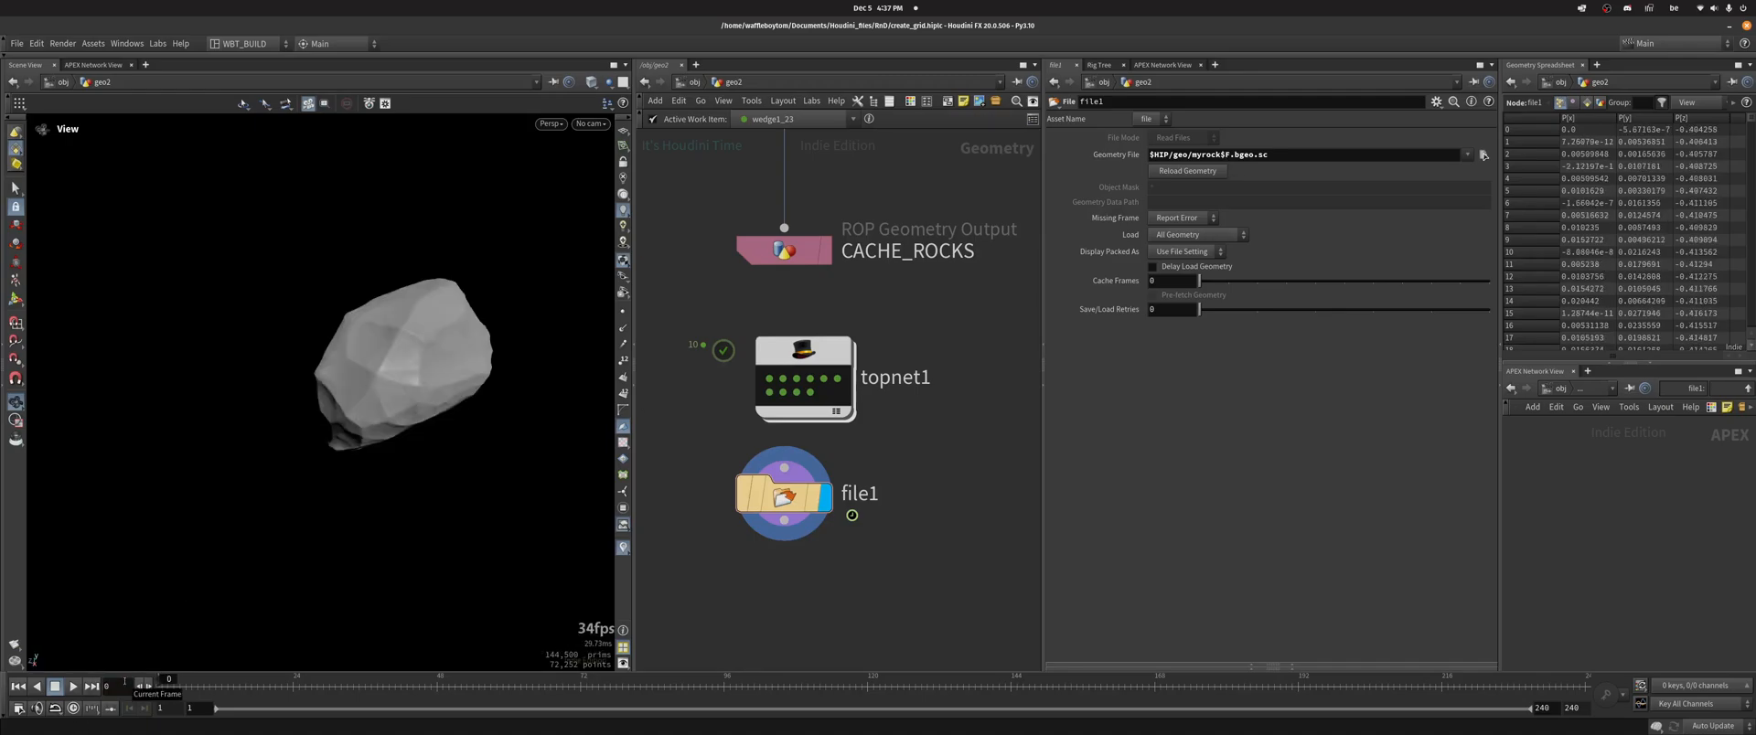
pyautogui.click(147, 687)
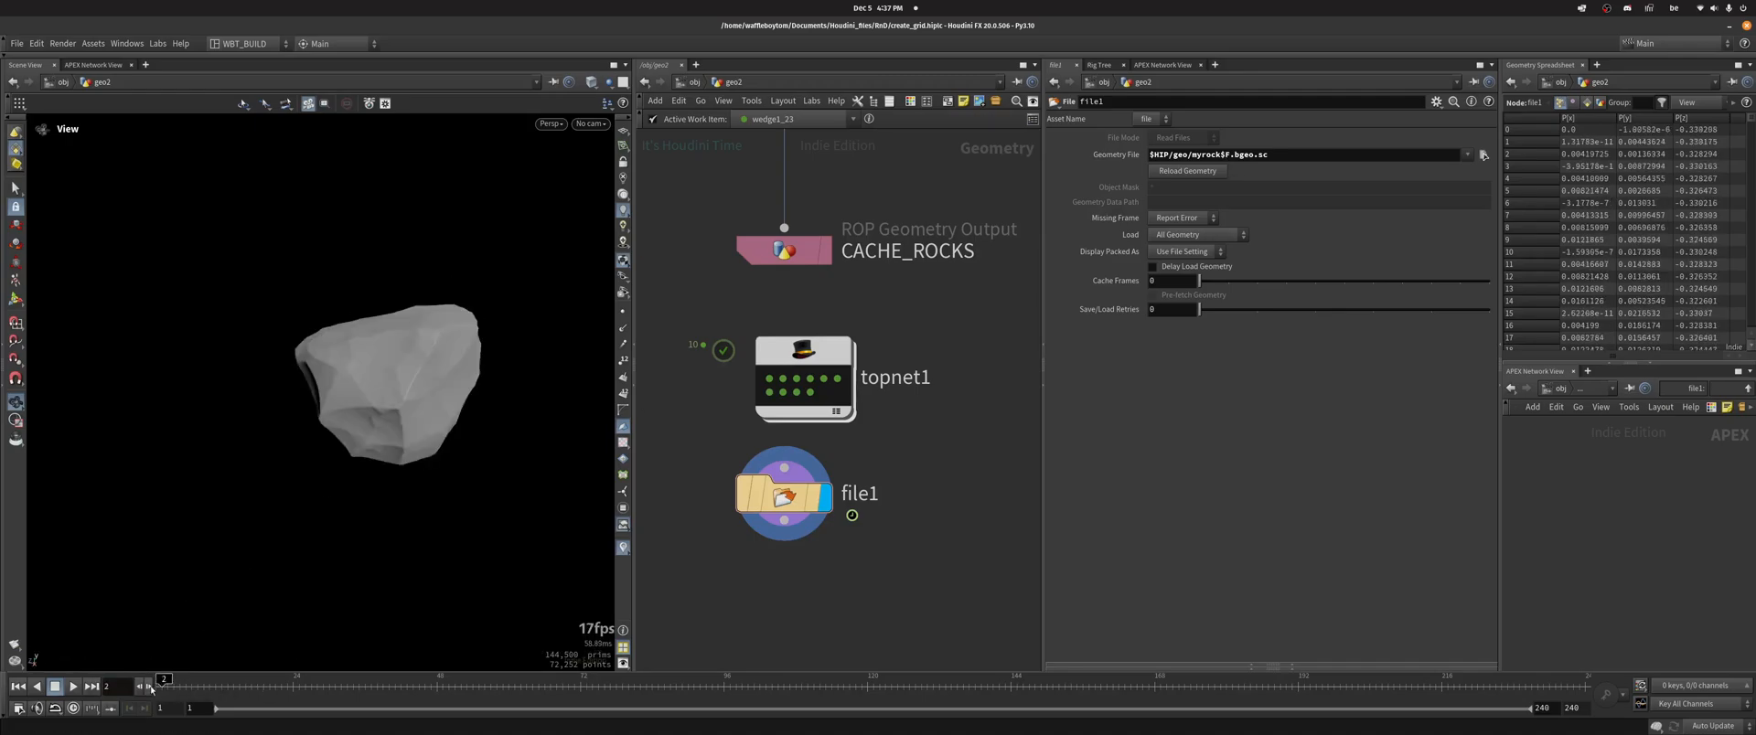